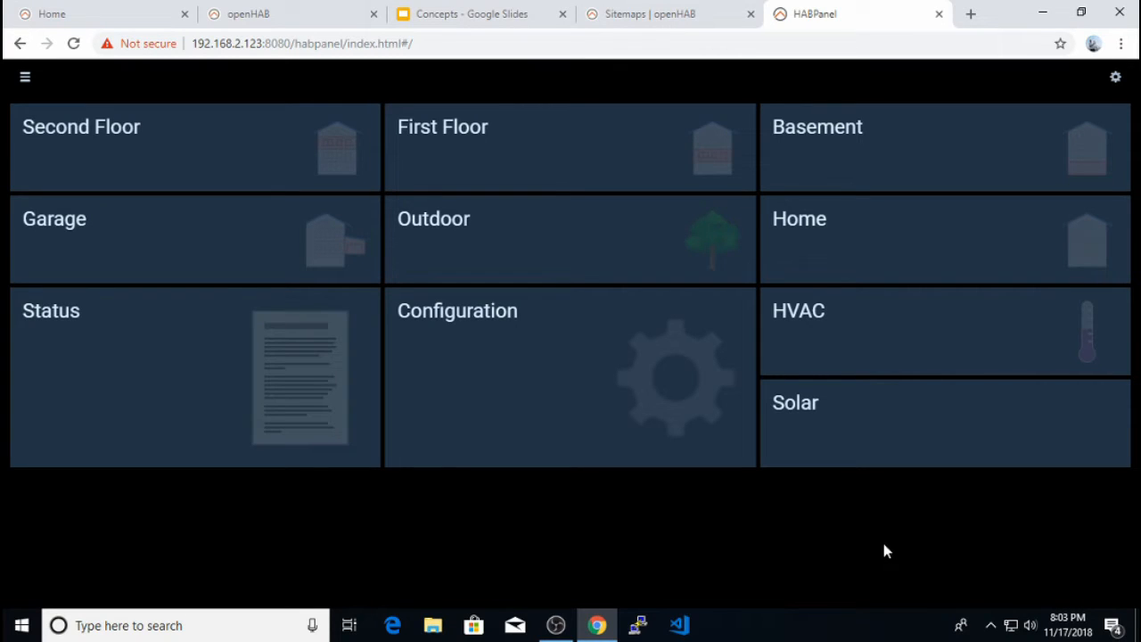
{"action": "mouse_move", "coordinate": [699, 423]}
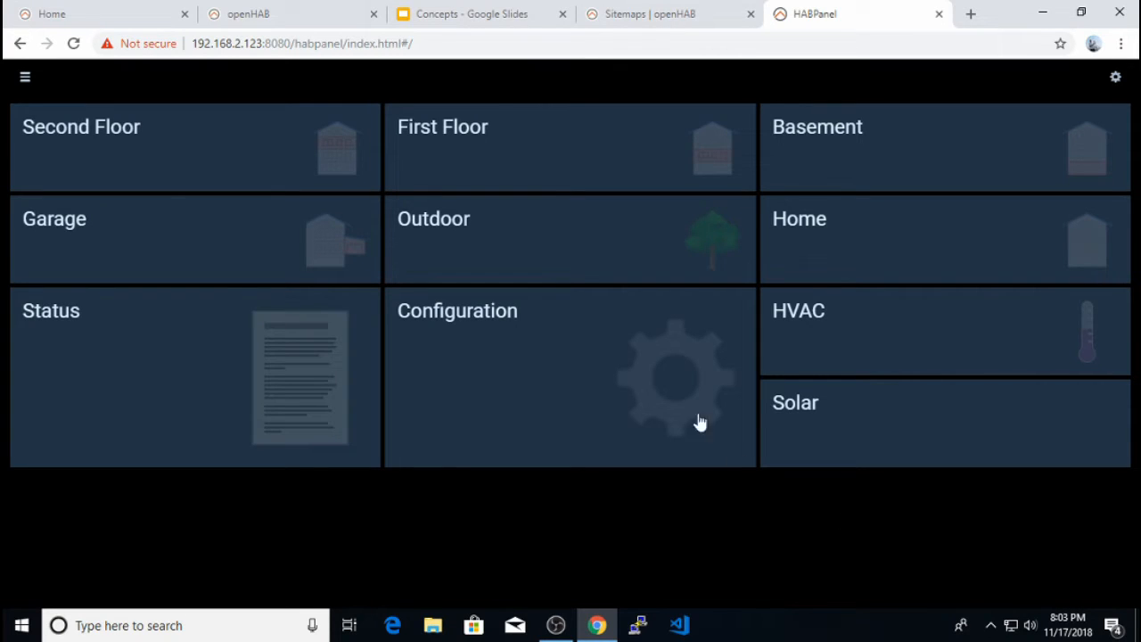
{"action": "mouse_move", "coordinate": [692, 369]}
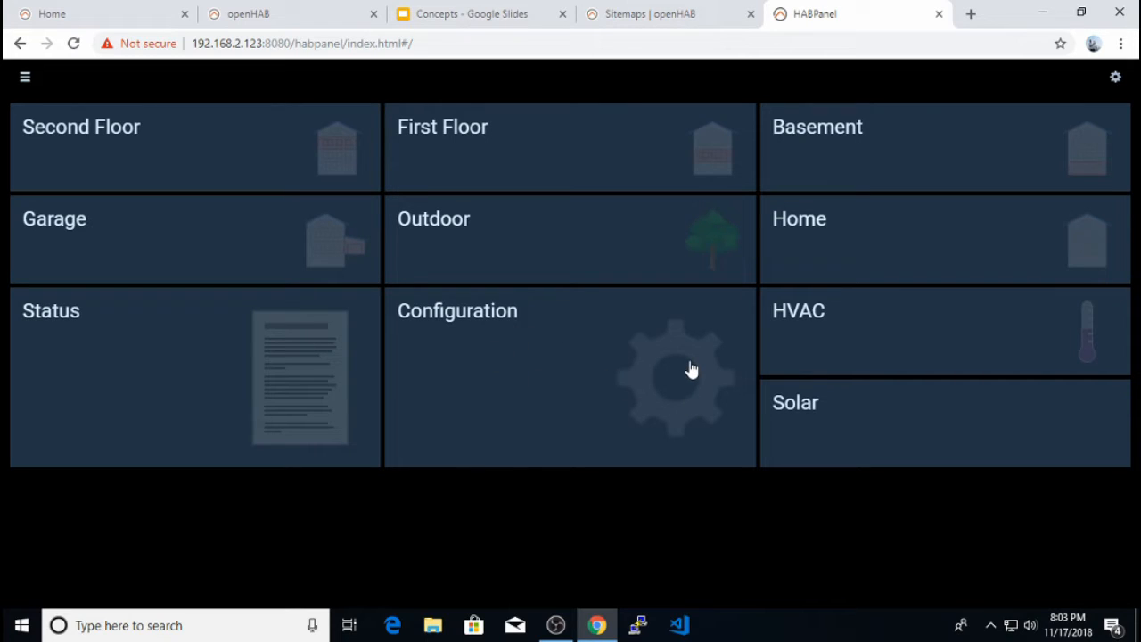
{"action": "mouse_move", "coordinate": [546, 396]}
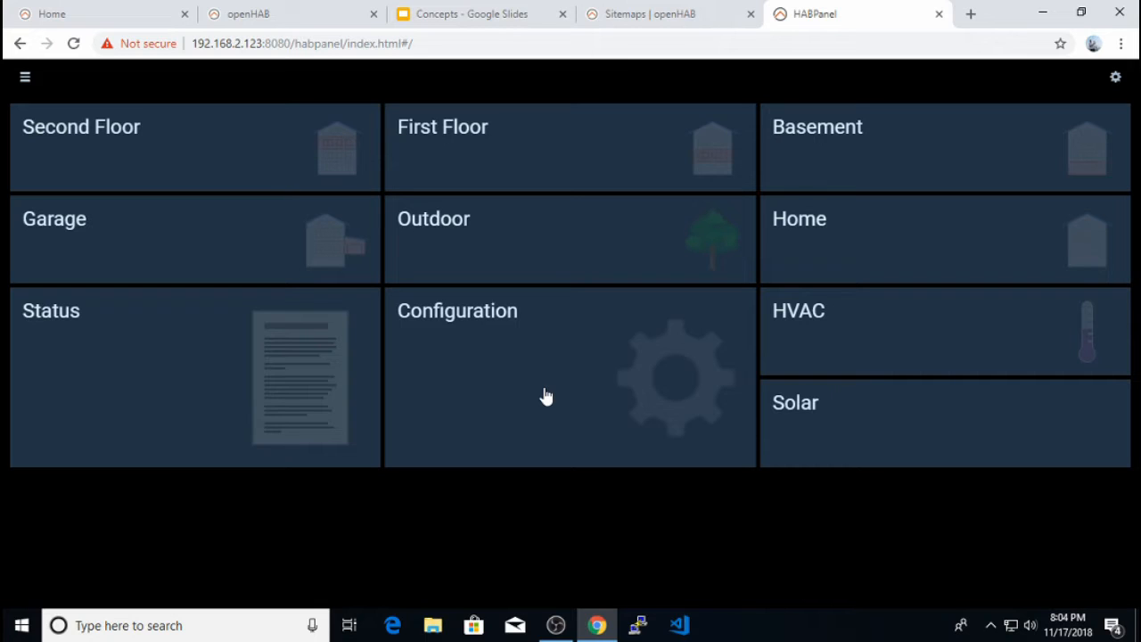
{"action": "mouse_move", "coordinate": [527, 367]}
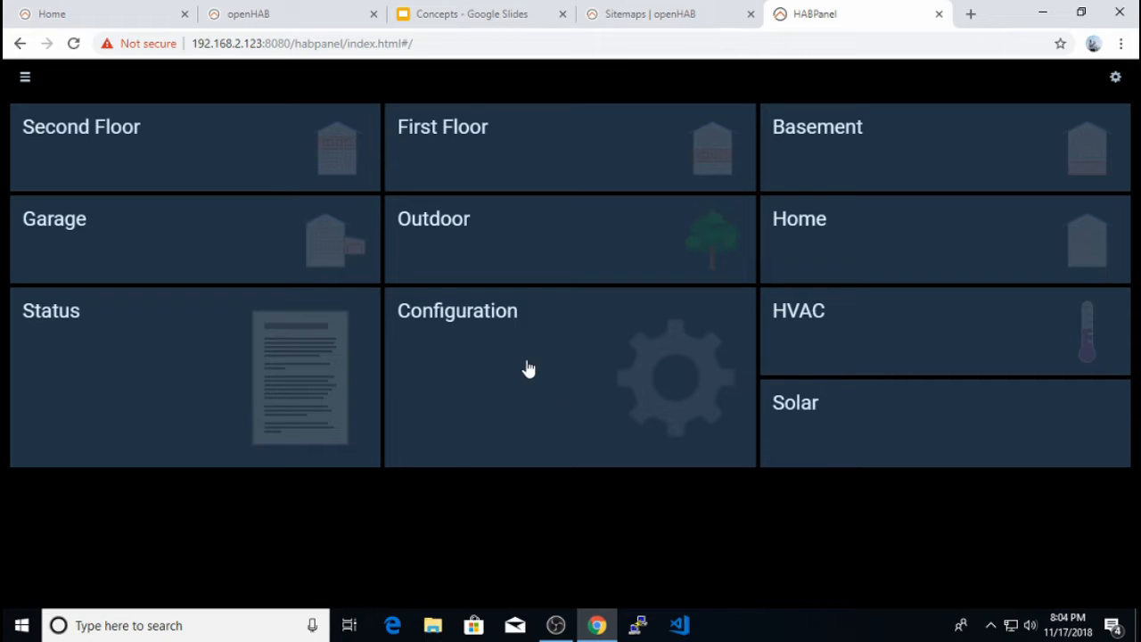
{"action": "mouse_move", "coordinate": [525, 367]}
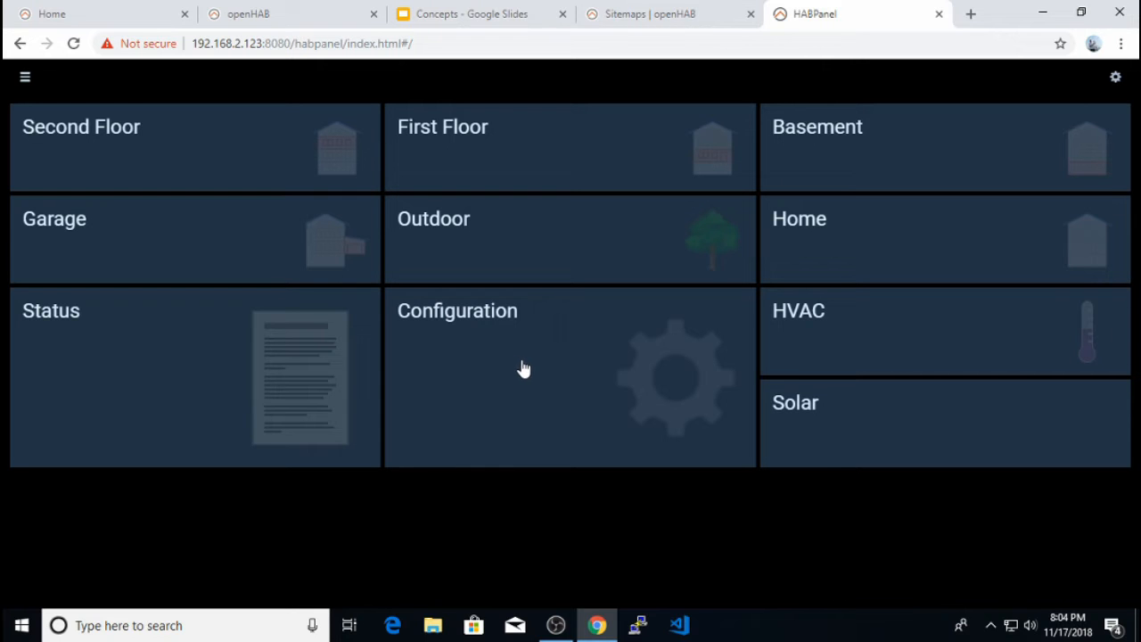
{"action": "mouse_move", "coordinate": [709, 344]}
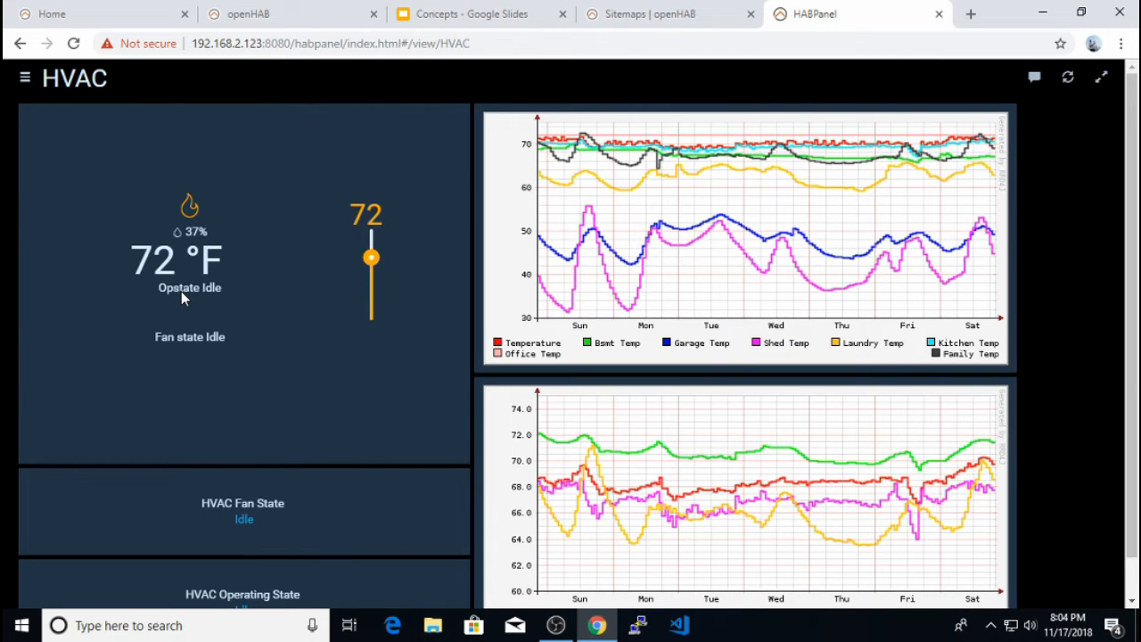
{"action": "mouse_move", "coordinate": [371, 258]}
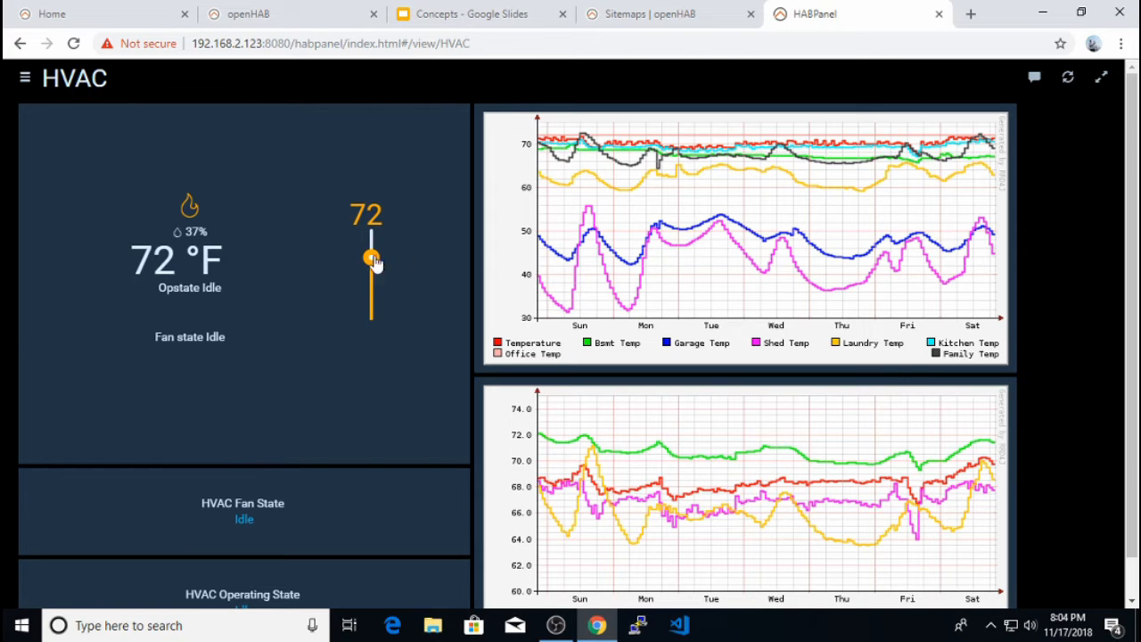
{"action": "mouse_move", "coordinate": [407, 297]}
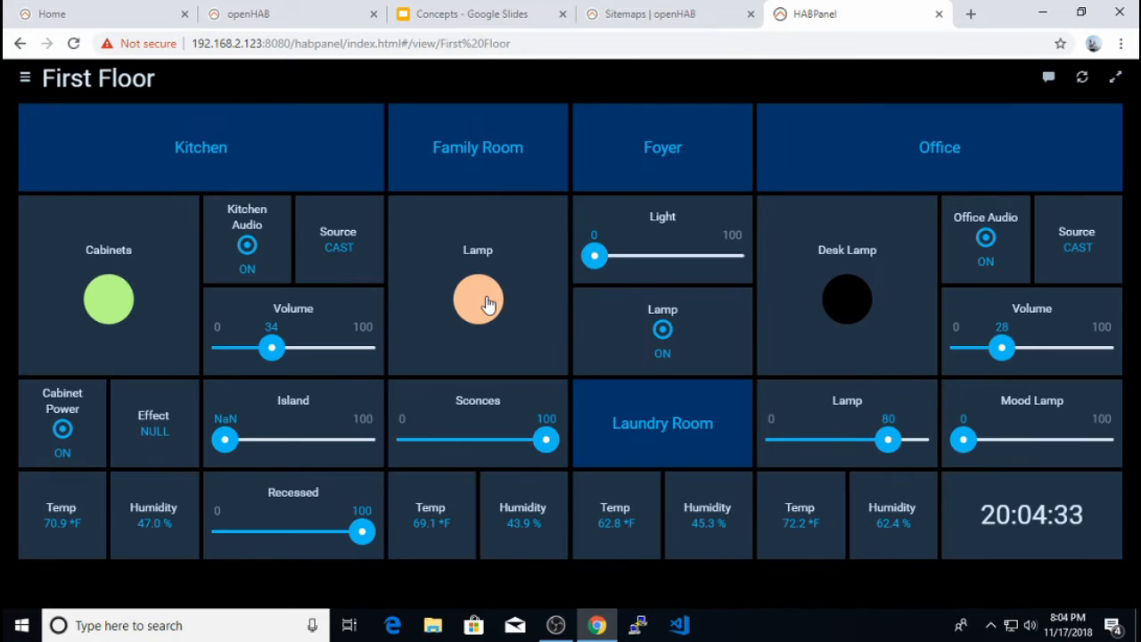
- Pick a dark red for the Family Room lamp in the colour wheel and apply it
{"action": "left_click", "coordinate": [478, 299]}
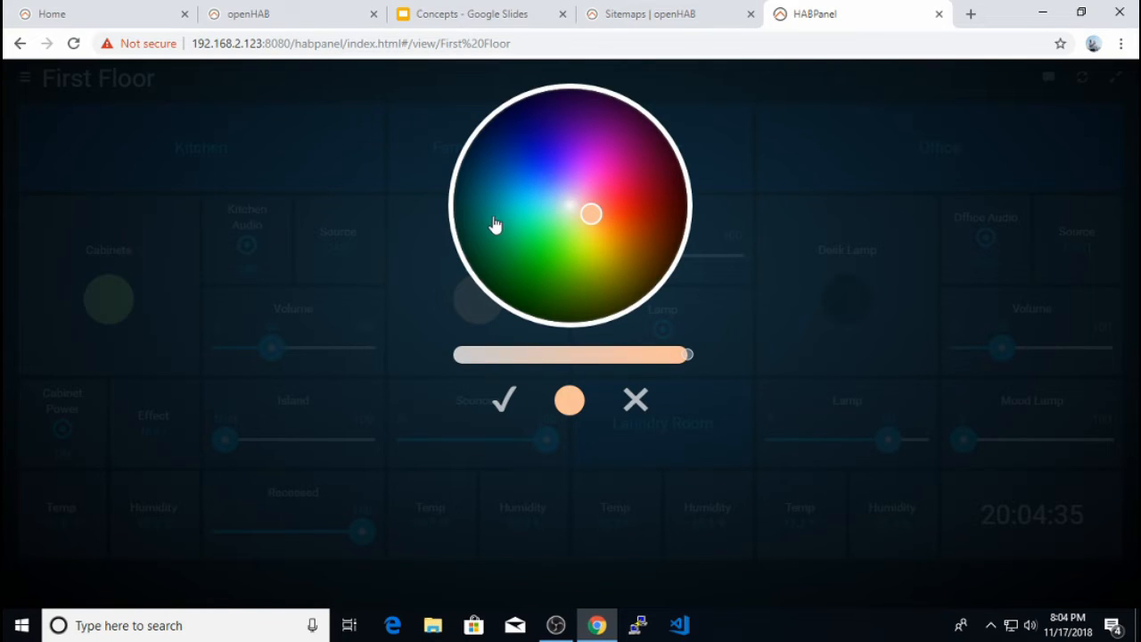
{"action": "left_click", "coordinate": [503, 400]}
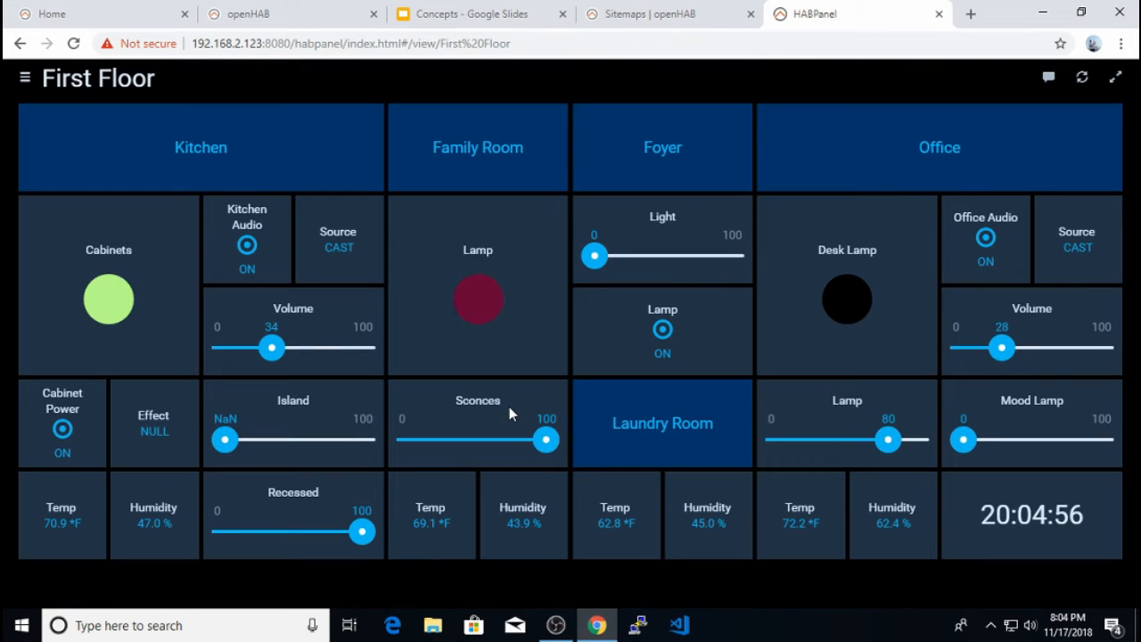
{"action": "mouse_move", "coordinate": [553, 358]}
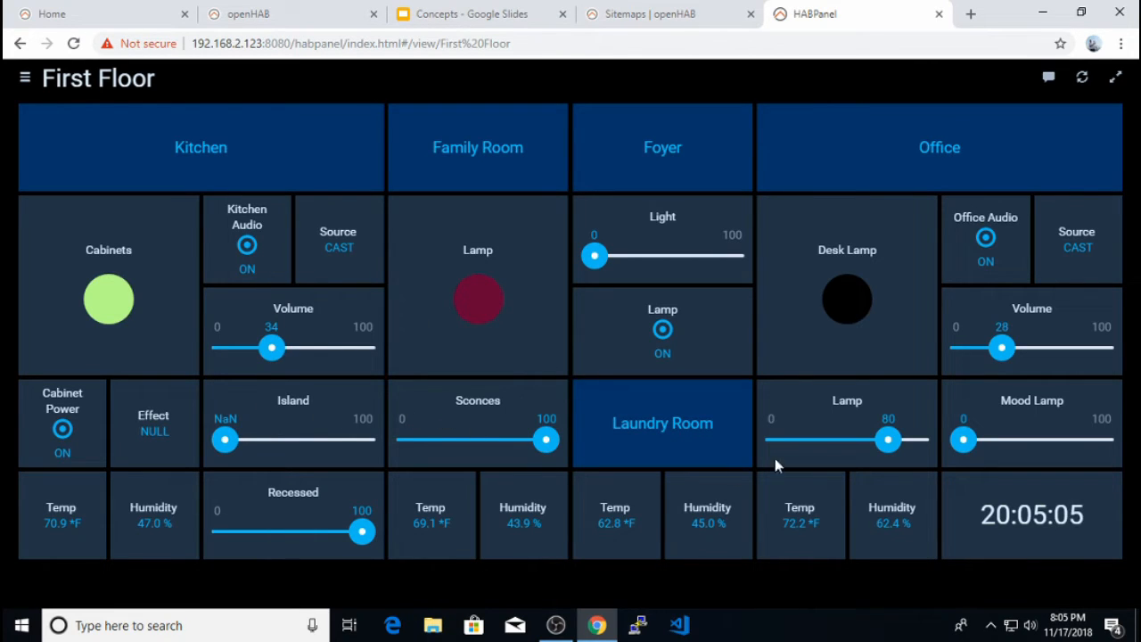
{"action": "mouse_move", "coordinate": [961, 355]}
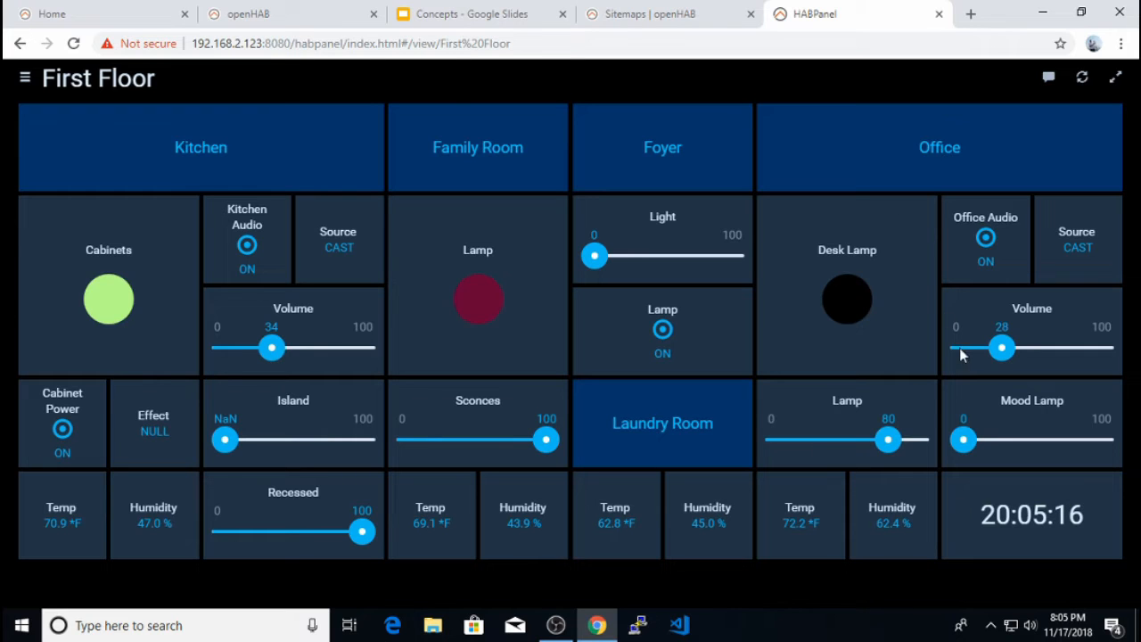
{"action": "mouse_move", "coordinate": [597, 312]}
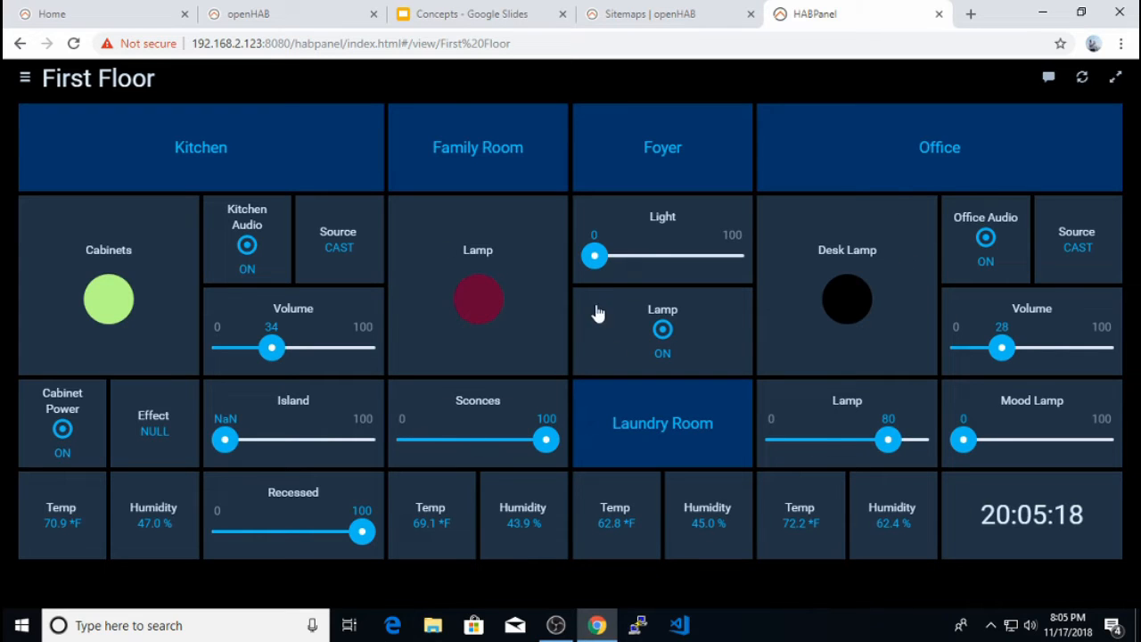
{"action": "mouse_move", "coordinate": [524, 375]}
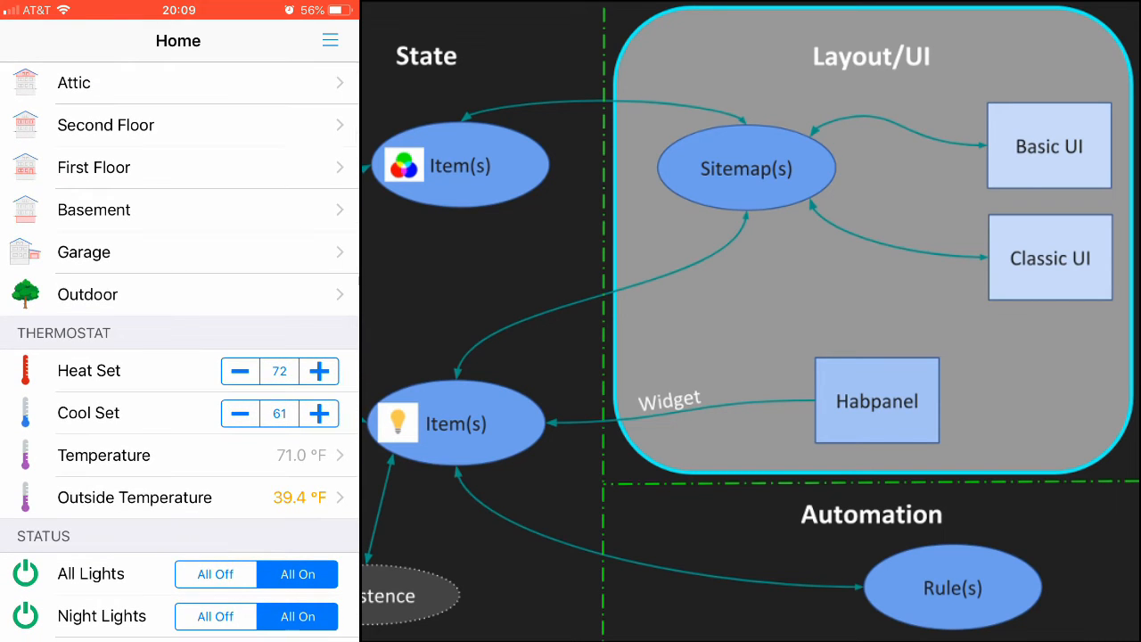
- Go into First Floor > Kitchen and slide the Island Light down to a low level
{"action": "left_click", "coordinate": [93, 167]}
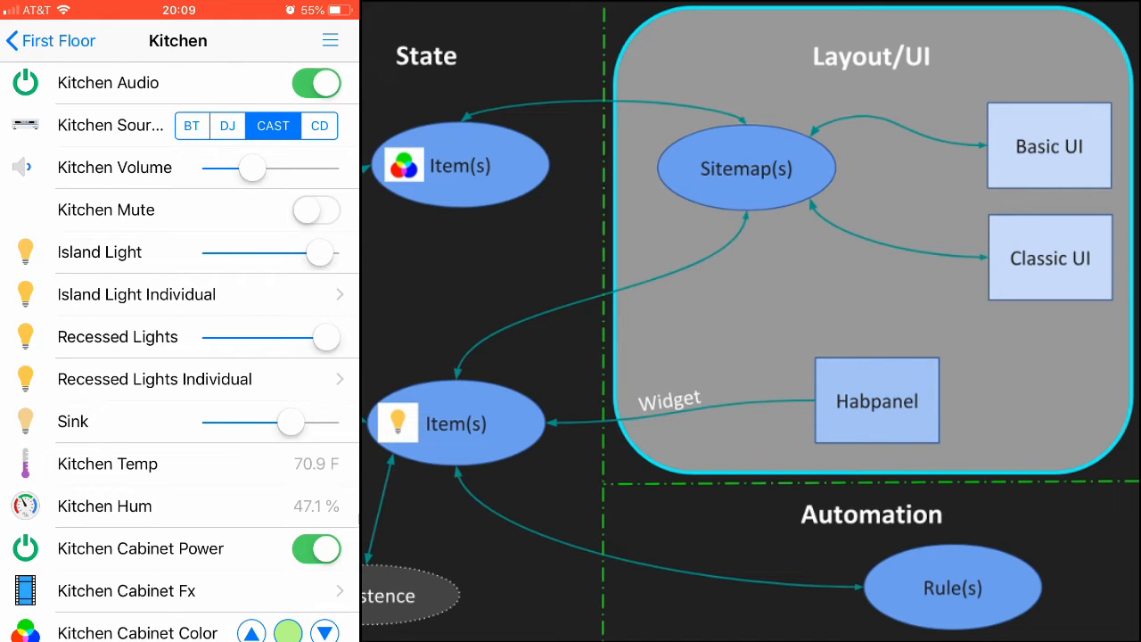
{"action": "left_click_drag", "start_coordinate": [321, 253], "coordinate": [231, 253]}
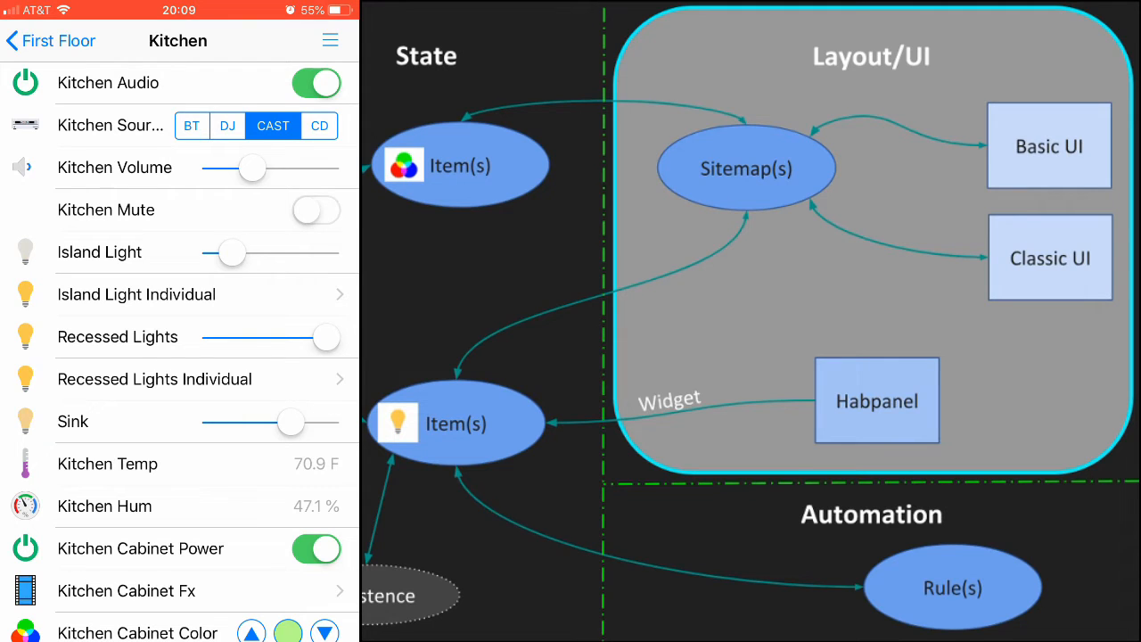
{"action": "scroll", "scroll_direction": "down", "scroll_amount": 3}
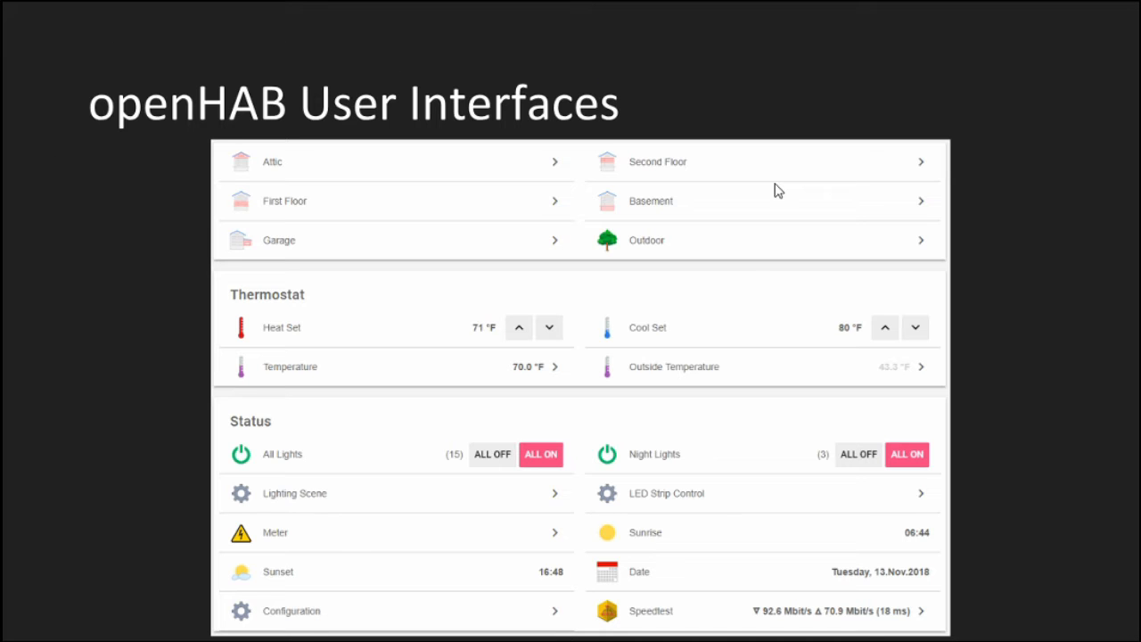
{"action": "mouse_move", "coordinate": [597, 178]}
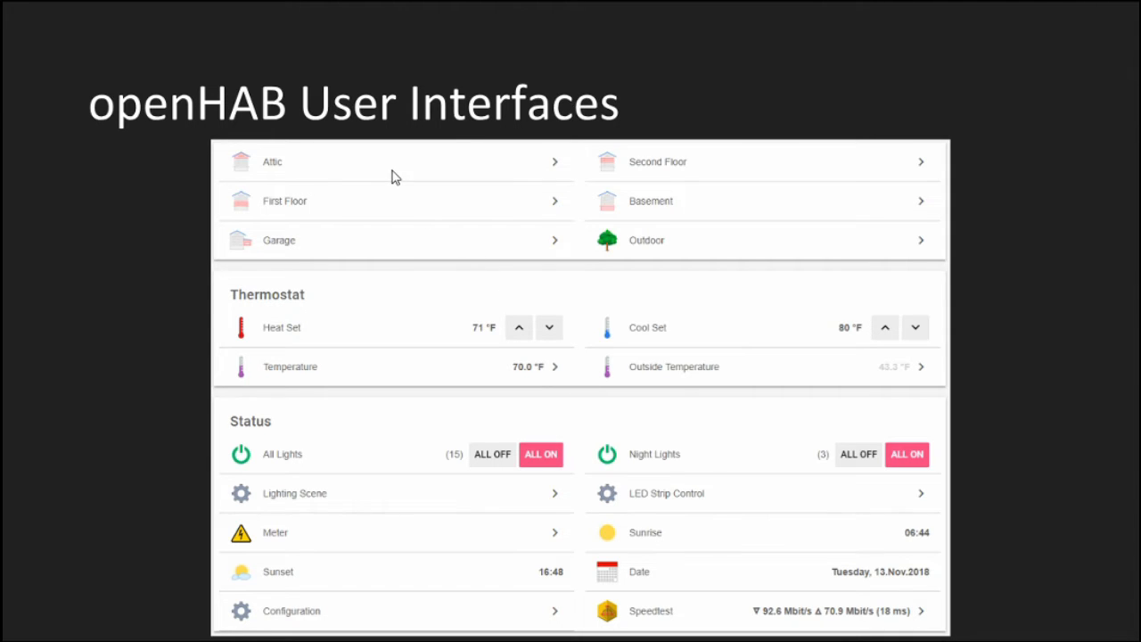
{"action": "mouse_move", "coordinate": [781, 268]}
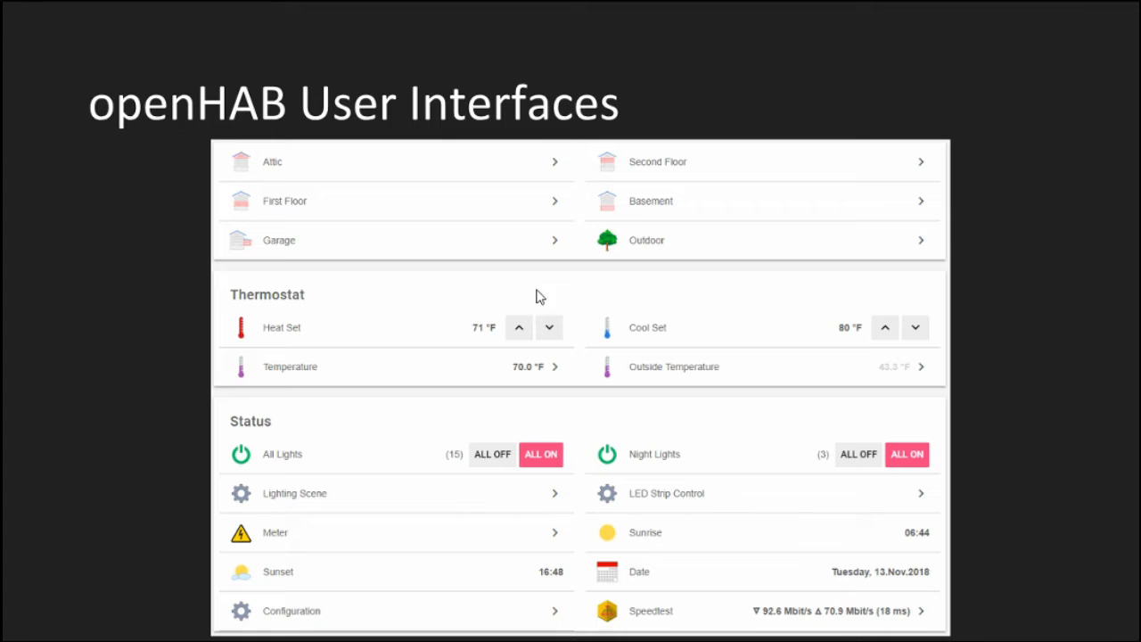
{"action": "mouse_move", "coordinate": [364, 200]}
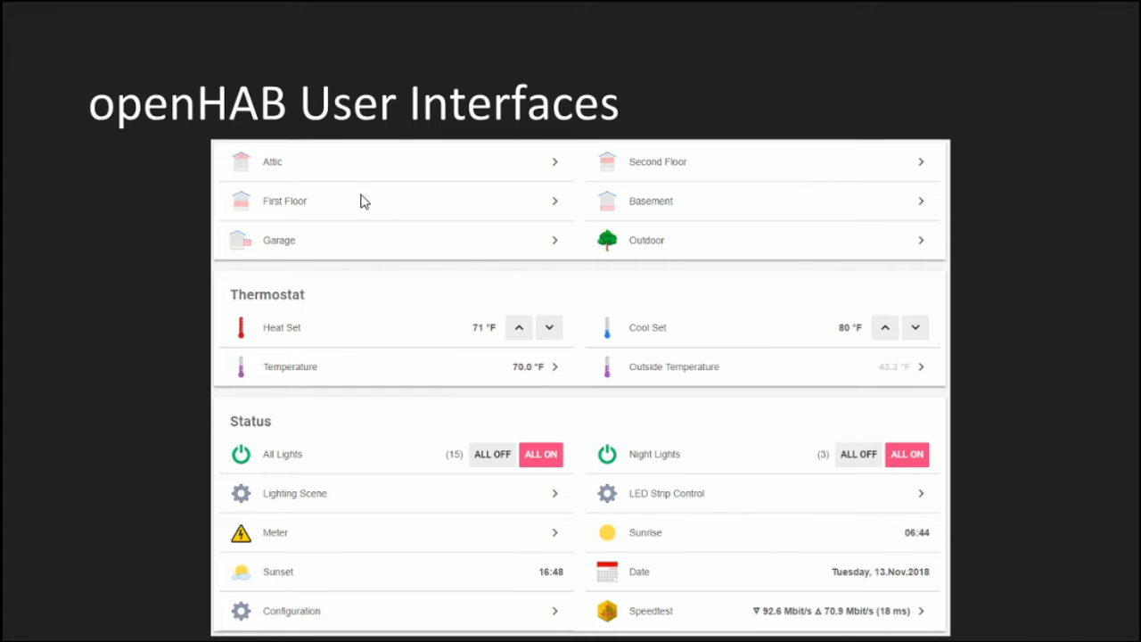
{"action": "mouse_move", "coordinate": [521, 246]}
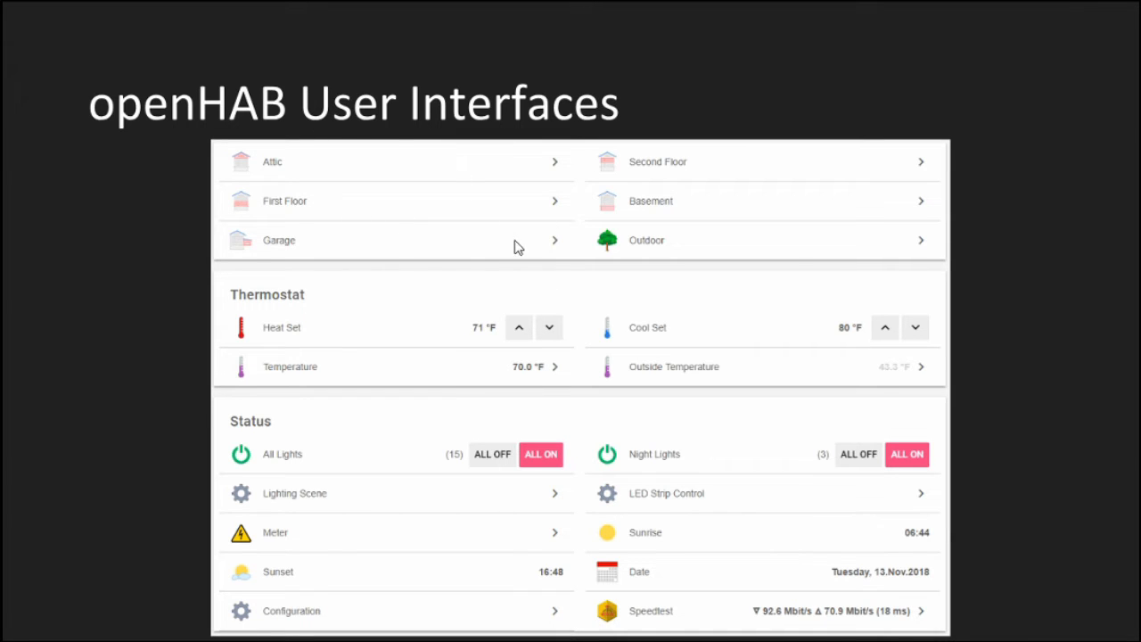
{"action": "mouse_move", "coordinate": [699, 335]}
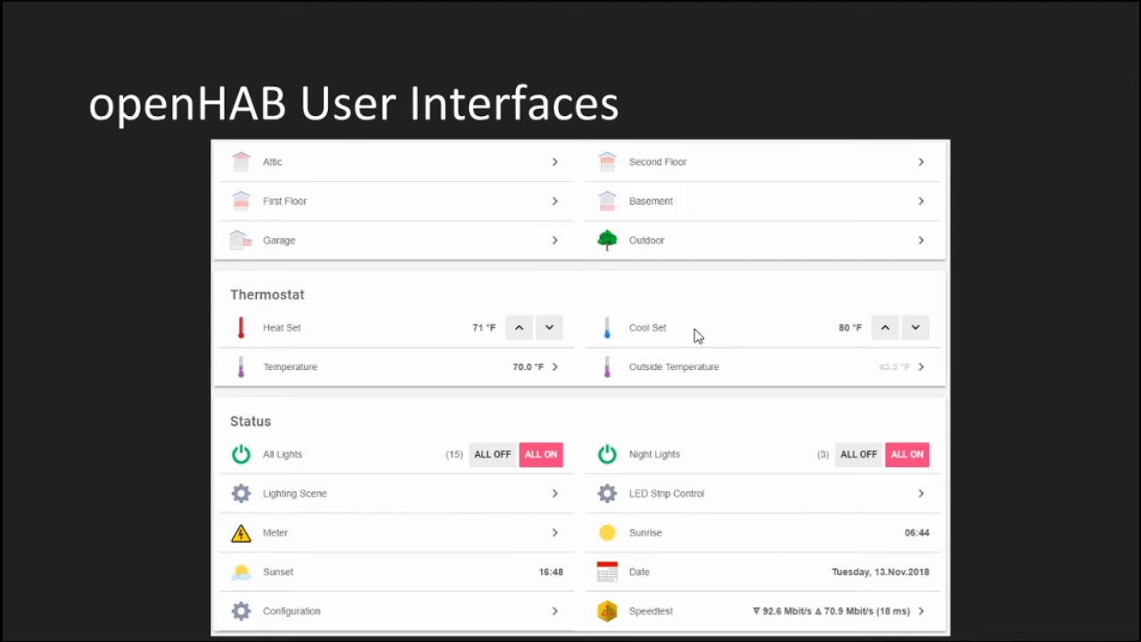
{"action": "mouse_move", "coordinate": [549, 396]}
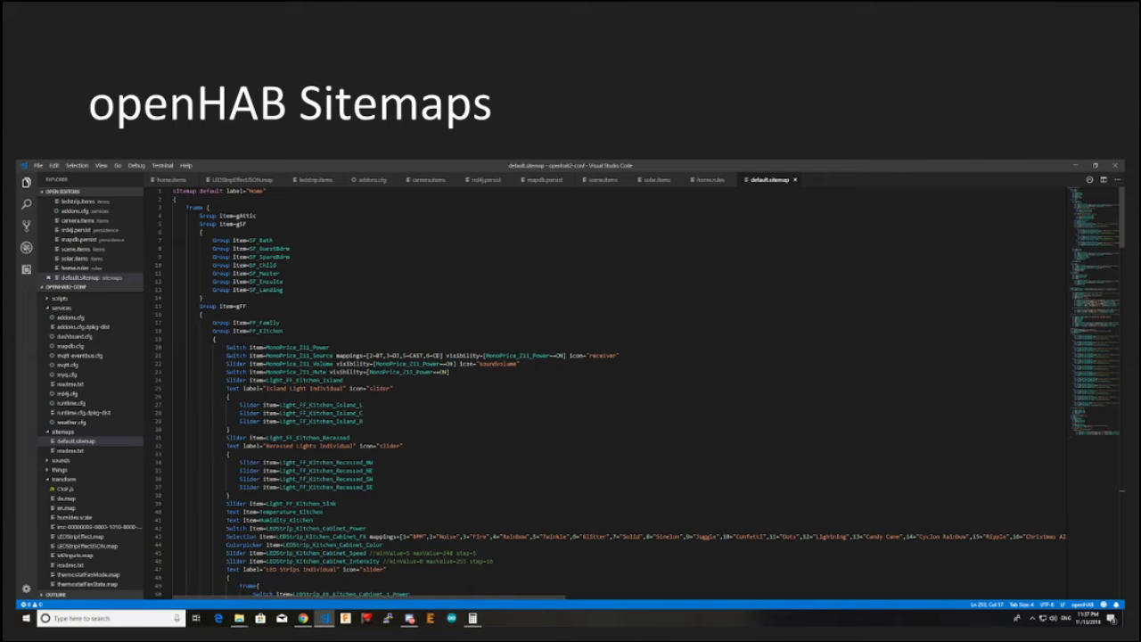
{"action": "mouse_move", "coordinate": [643, 321]}
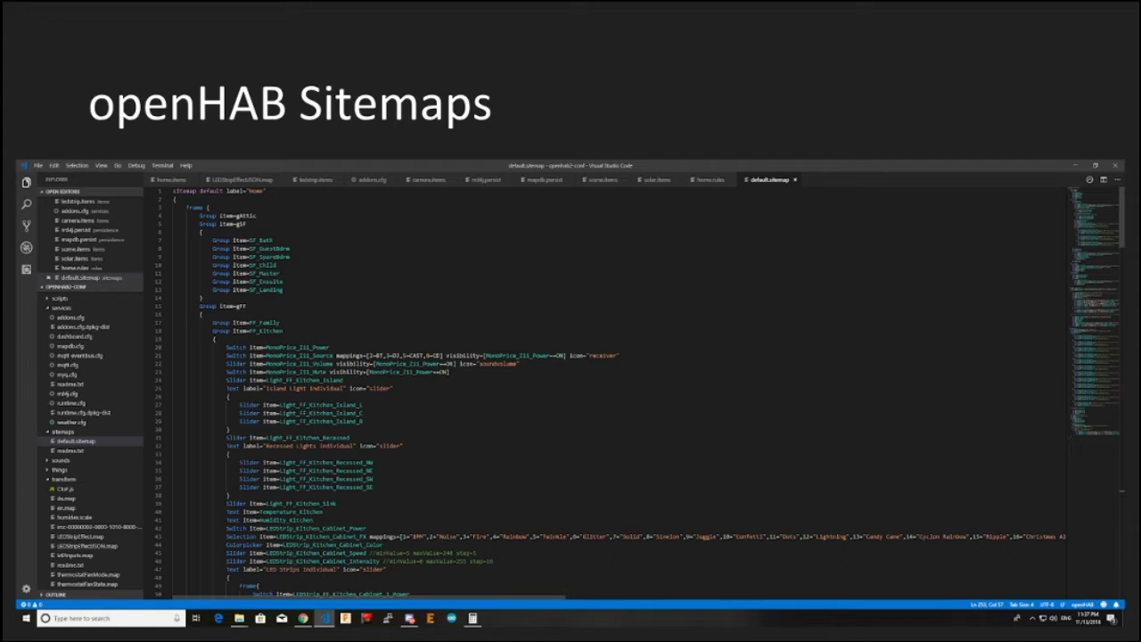
{"action": "mouse_move", "coordinate": [284, 372]}
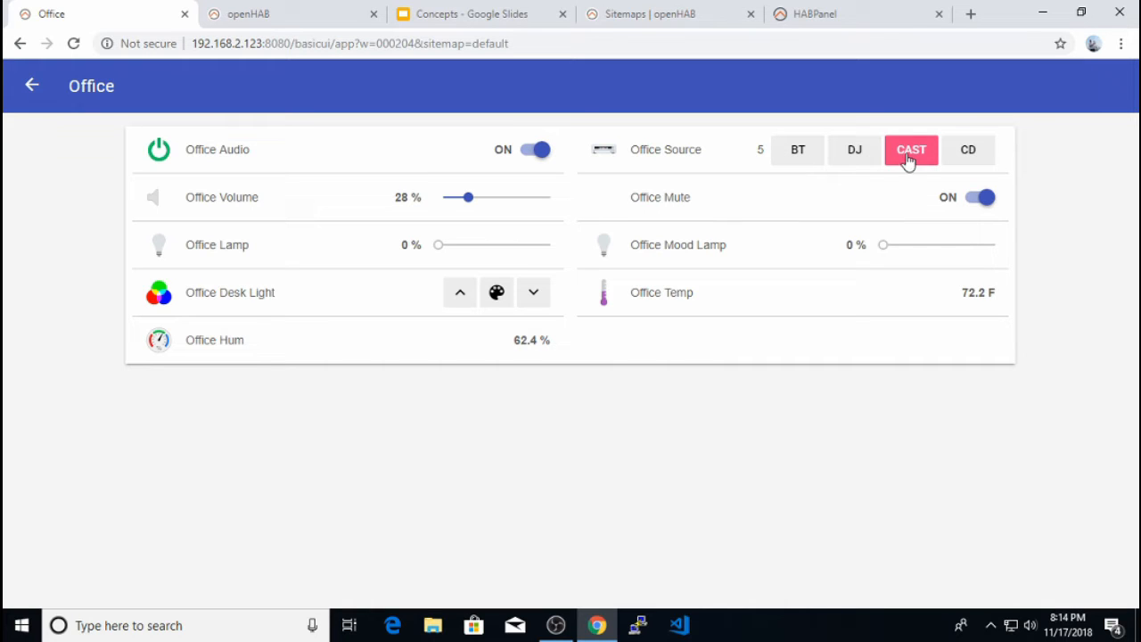
{"action": "mouse_move", "coordinate": [1059, 176]}
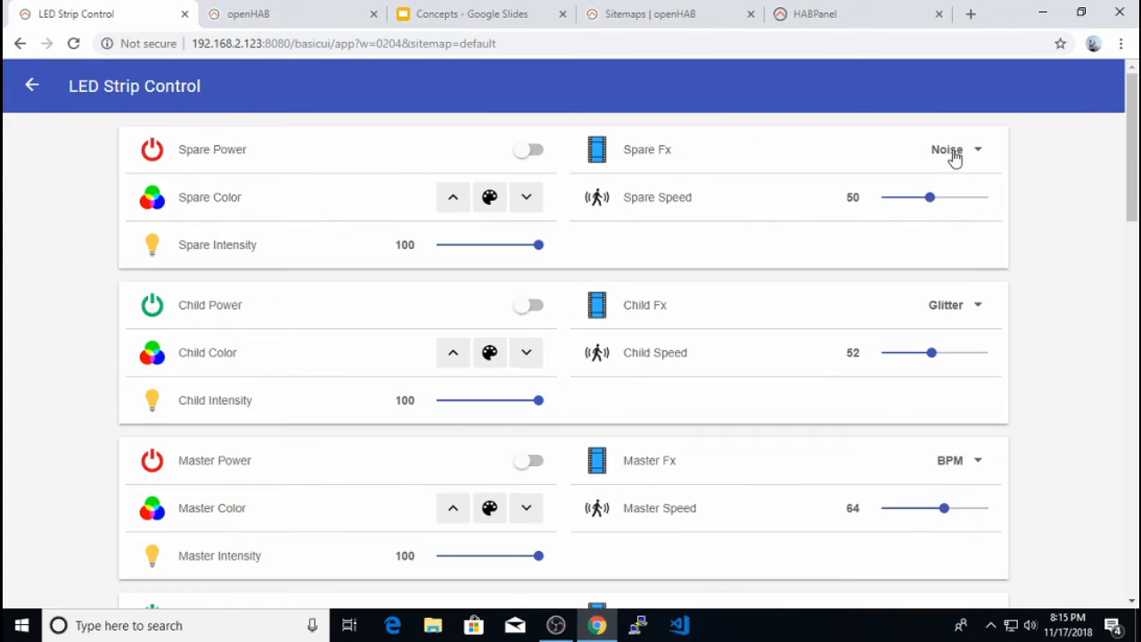
- Drag the Kitchen Island Light slider up from 16 % to 48 %
{"action": "left_click", "coordinate": [956, 150]}
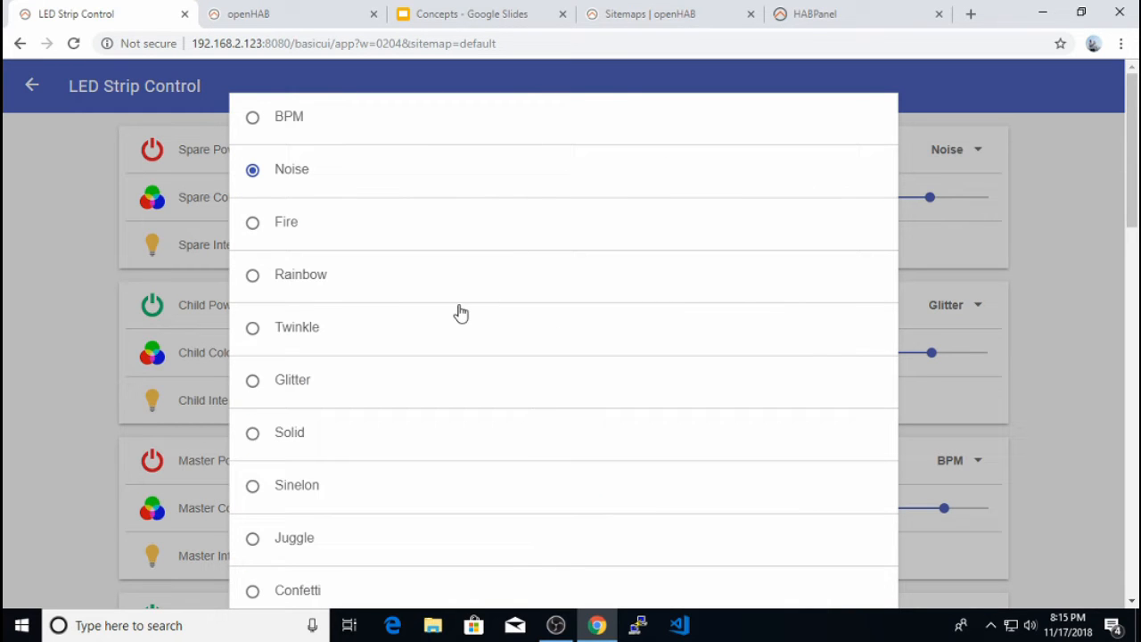
{"action": "mouse_move", "coordinate": [401, 499]}
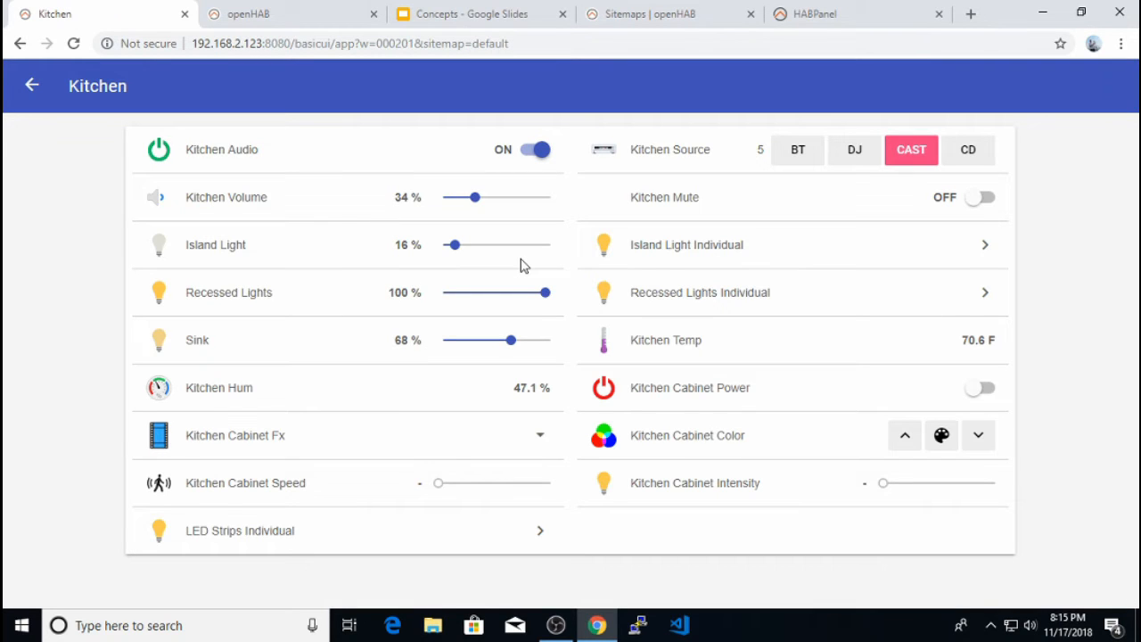
{"action": "mouse_move", "coordinate": [574, 276]}
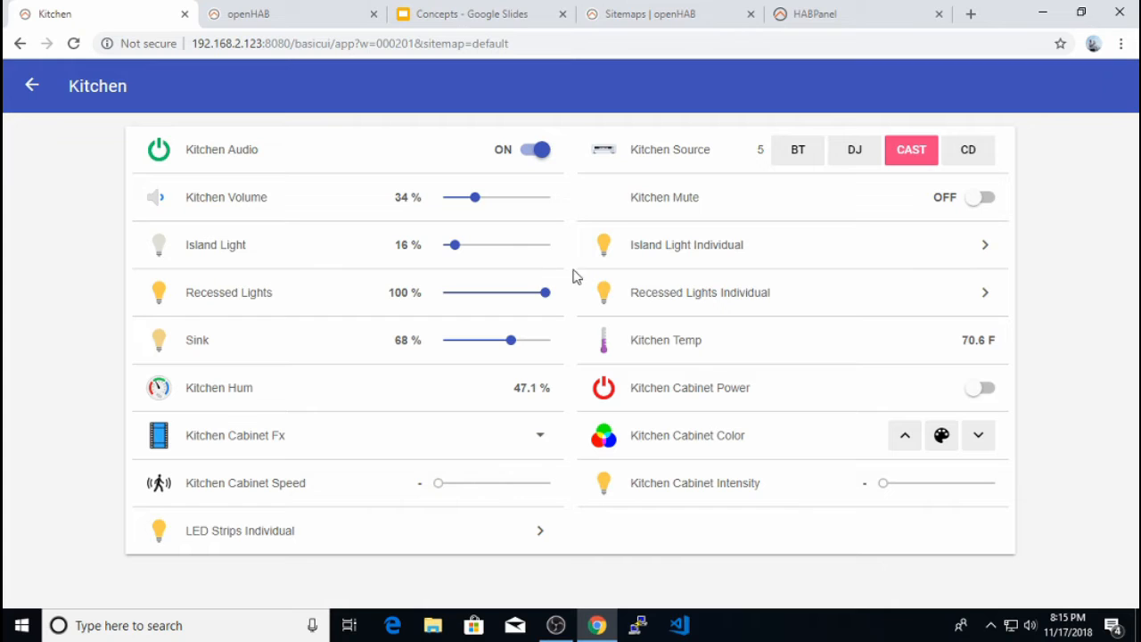
{"action": "mouse_move", "coordinate": [721, 267]}
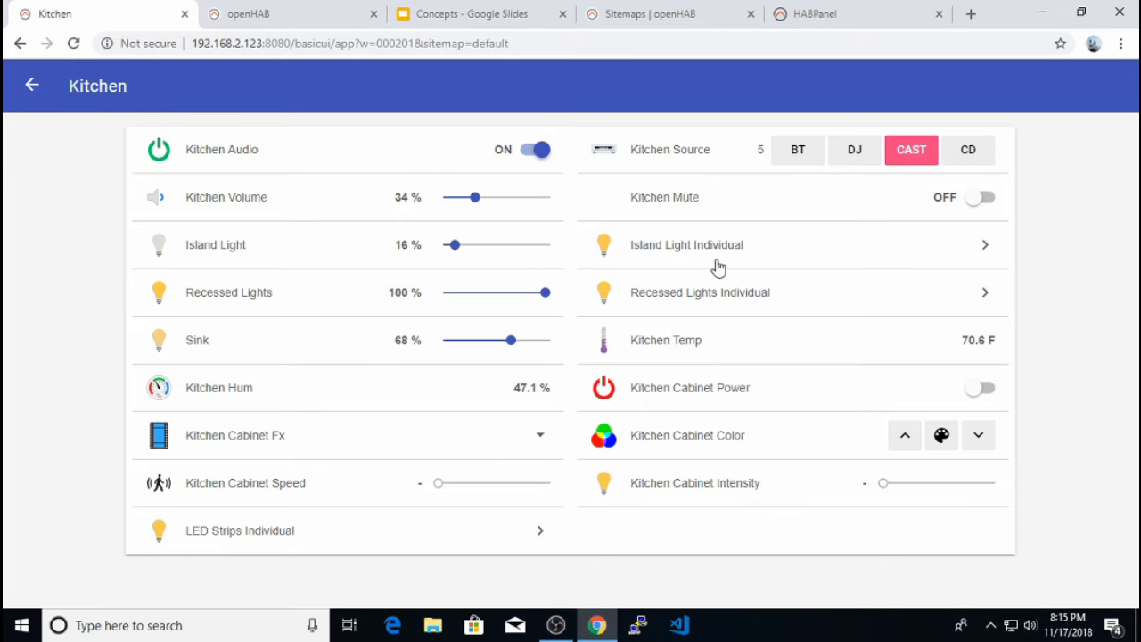
{"action": "mouse_move", "coordinate": [651, 264]}
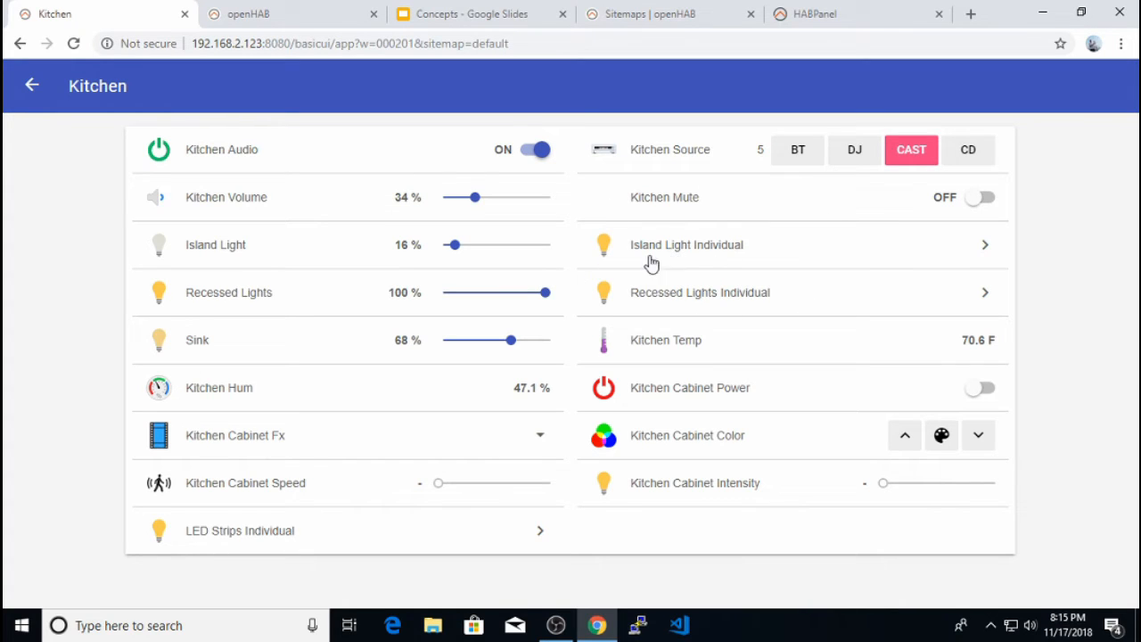
{"action": "mouse_move", "coordinate": [396, 285]}
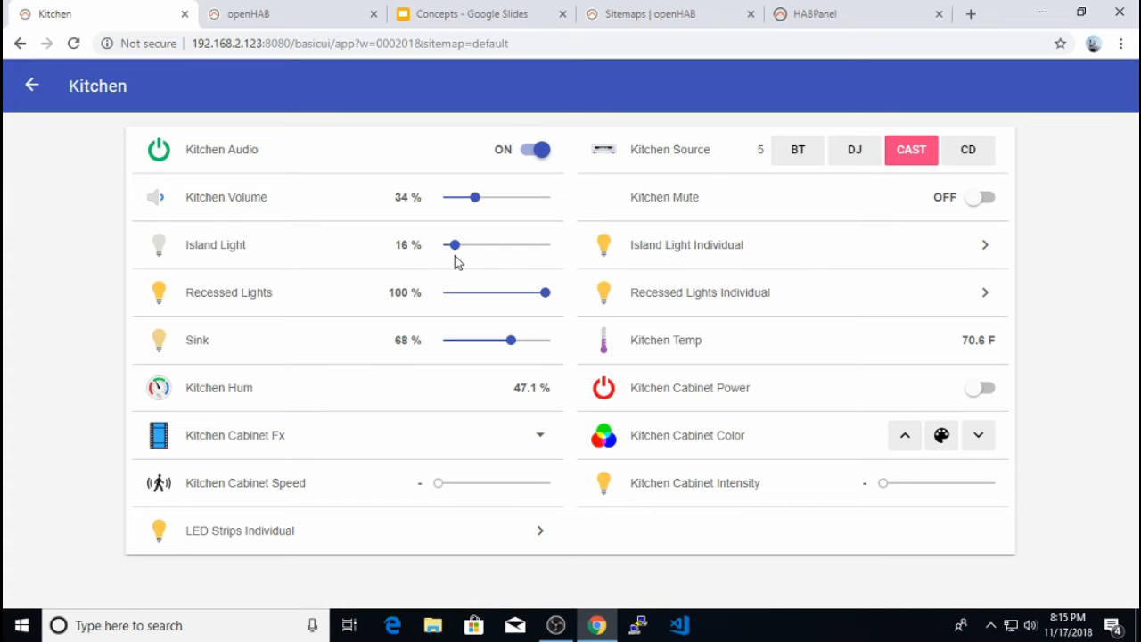
{"action": "left_click_drag", "start_coordinate": [453, 244], "coordinate": [489, 244]}
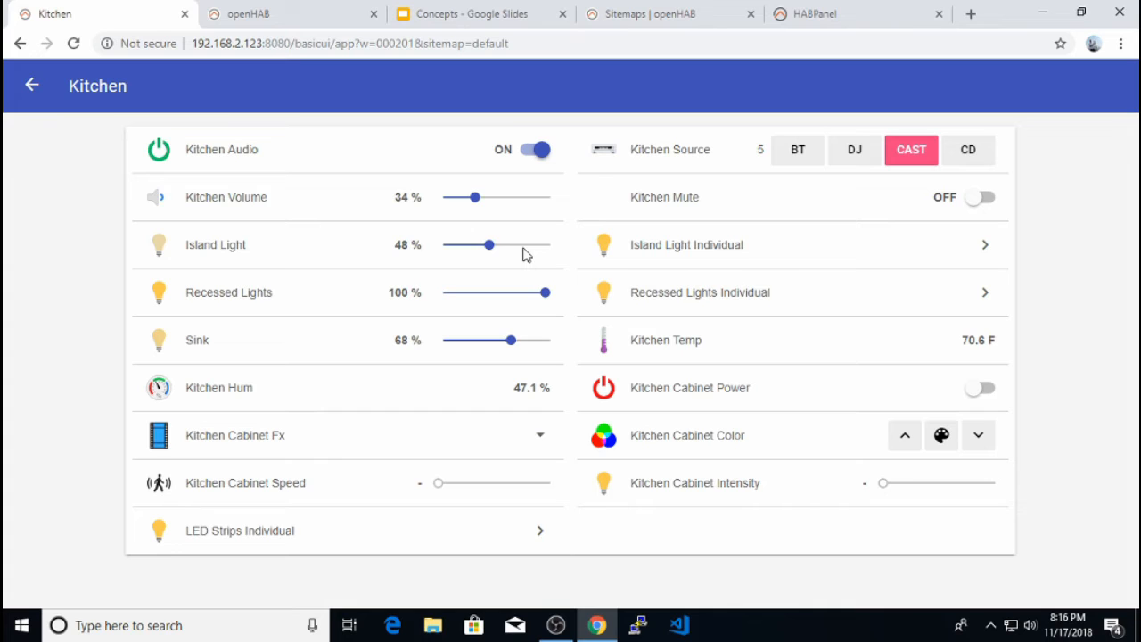
{"action": "mouse_move", "coordinate": [603, 241]}
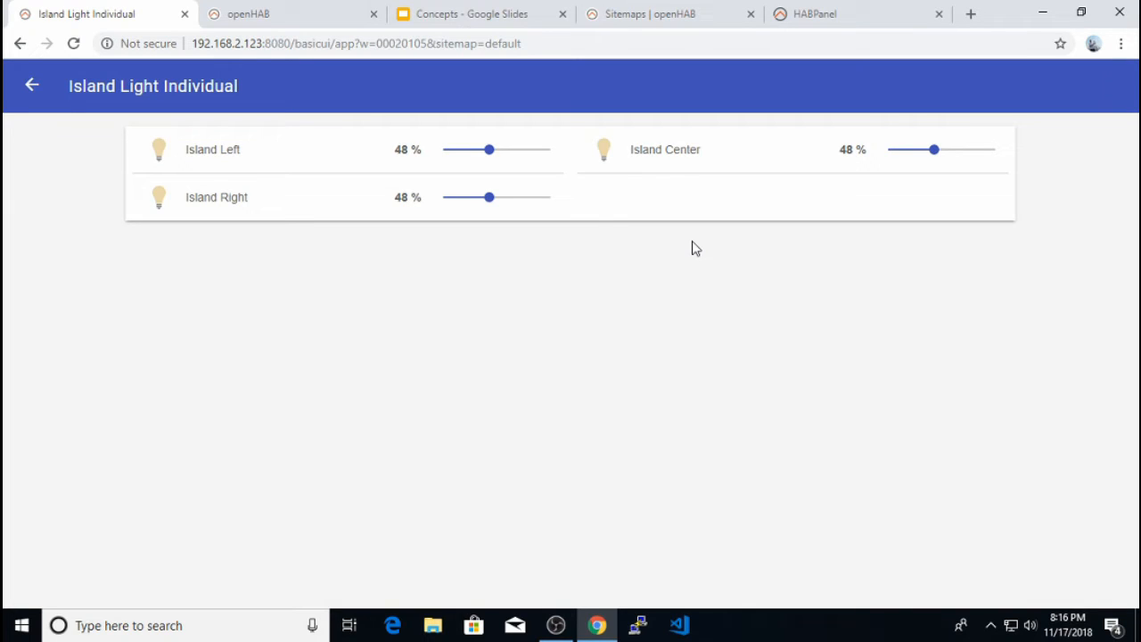
{"action": "mouse_move", "coordinate": [613, 242]}
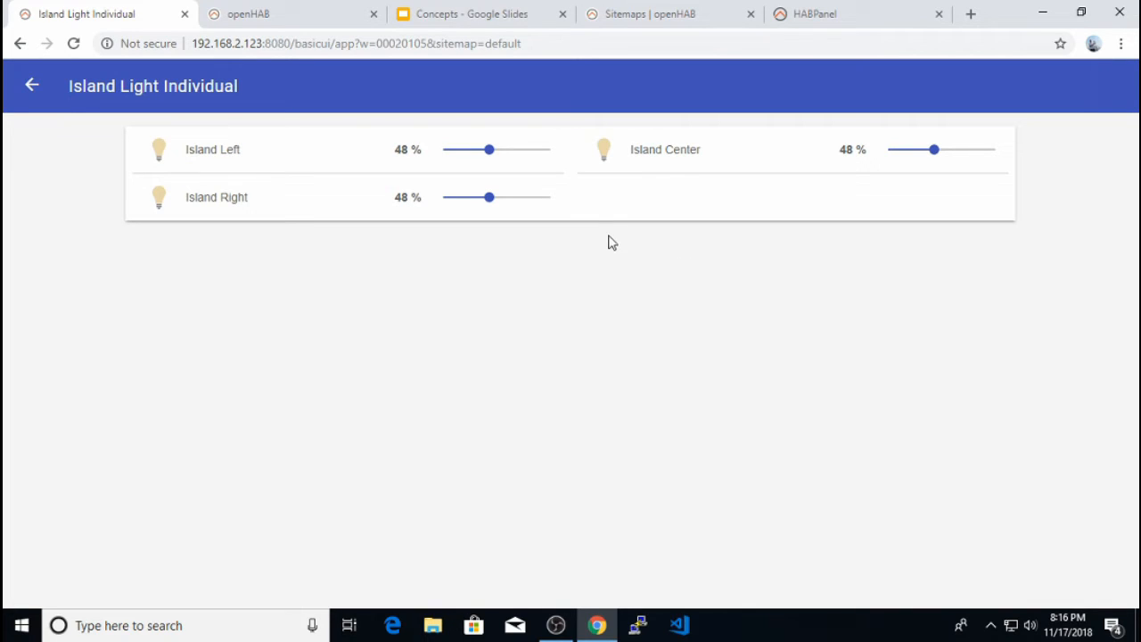
{"action": "mouse_move", "coordinate": [471, 337]}
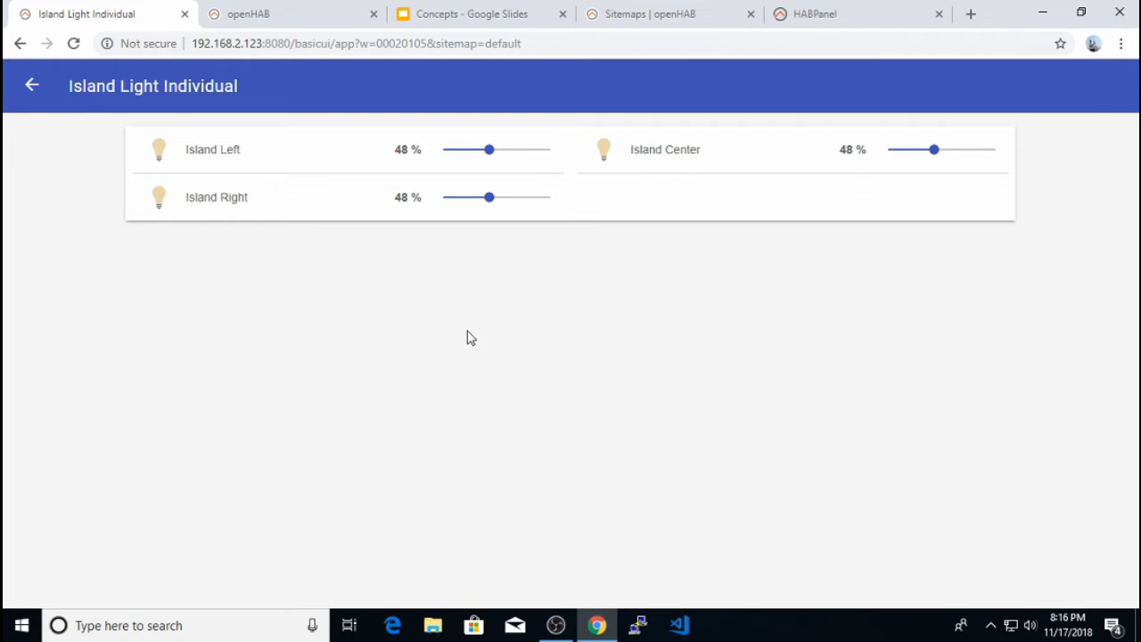
{"action": "mouse_move", "coordinate": [424, 255]}
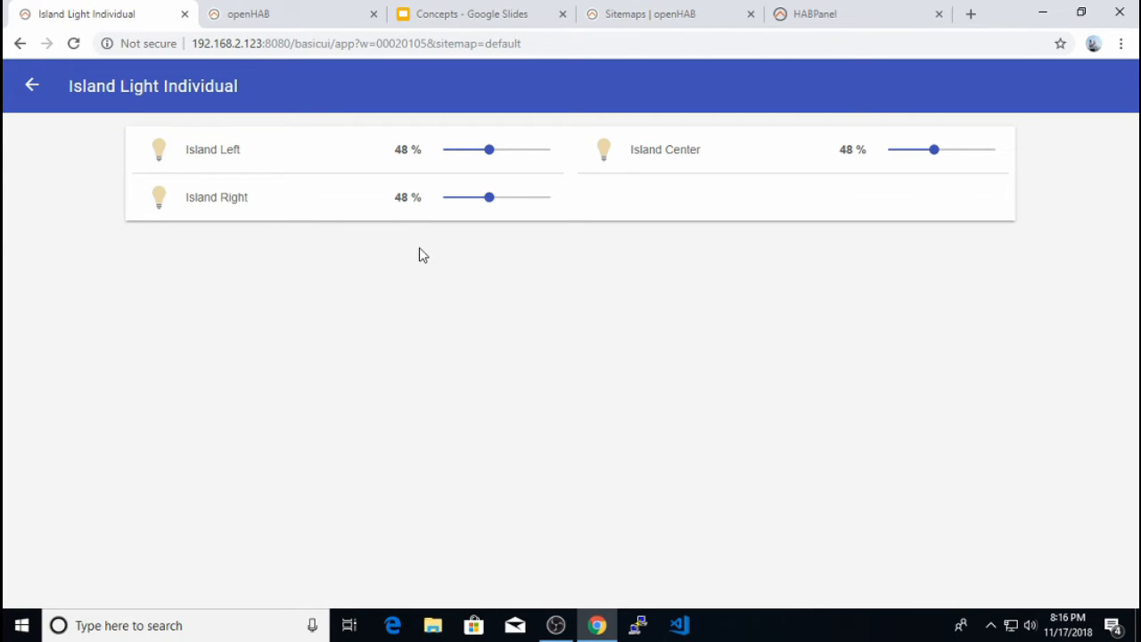
{"action": "mouse_move", "coordinate": [488, 271]}
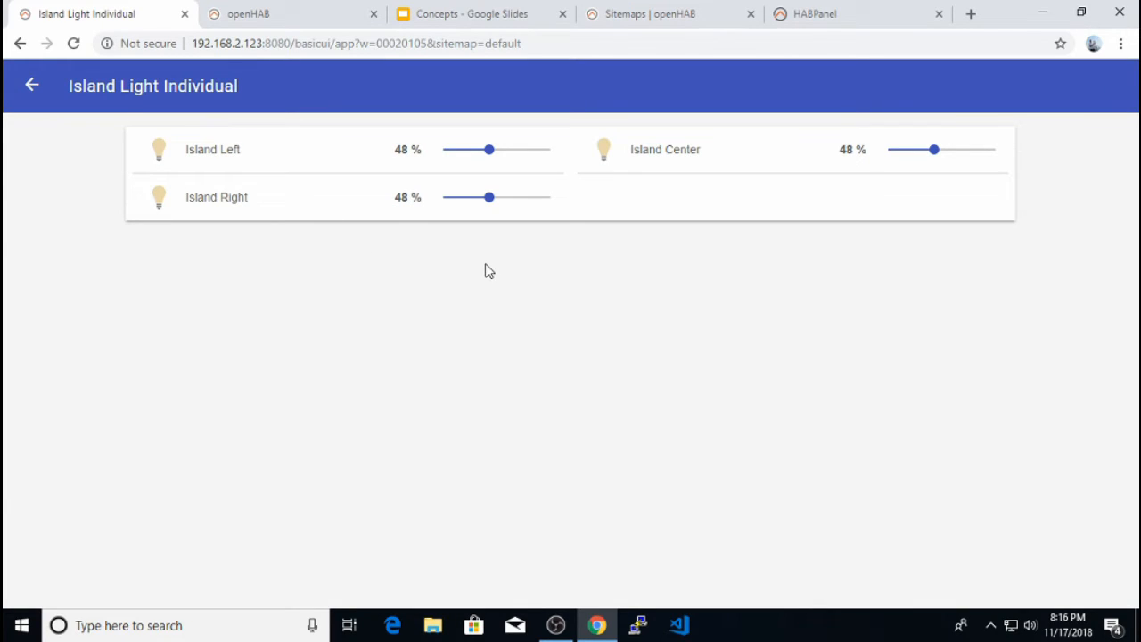
{"action": "mouse_move", "coordinate": [586, 226]}
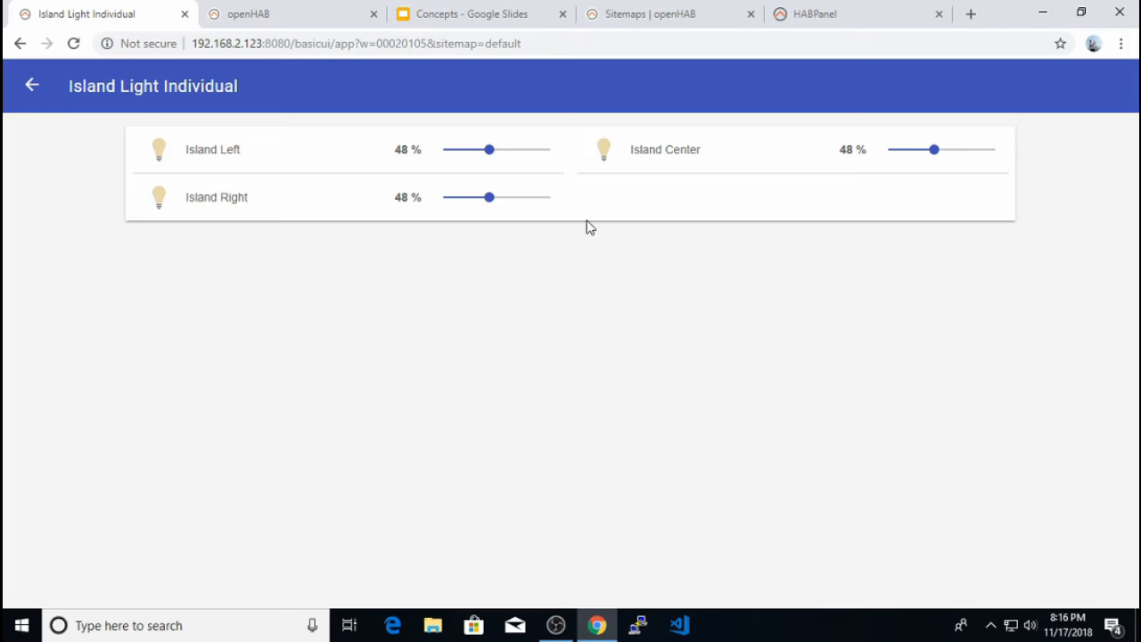
{"action": "mouse_move", "coordinate": [478, 248]}
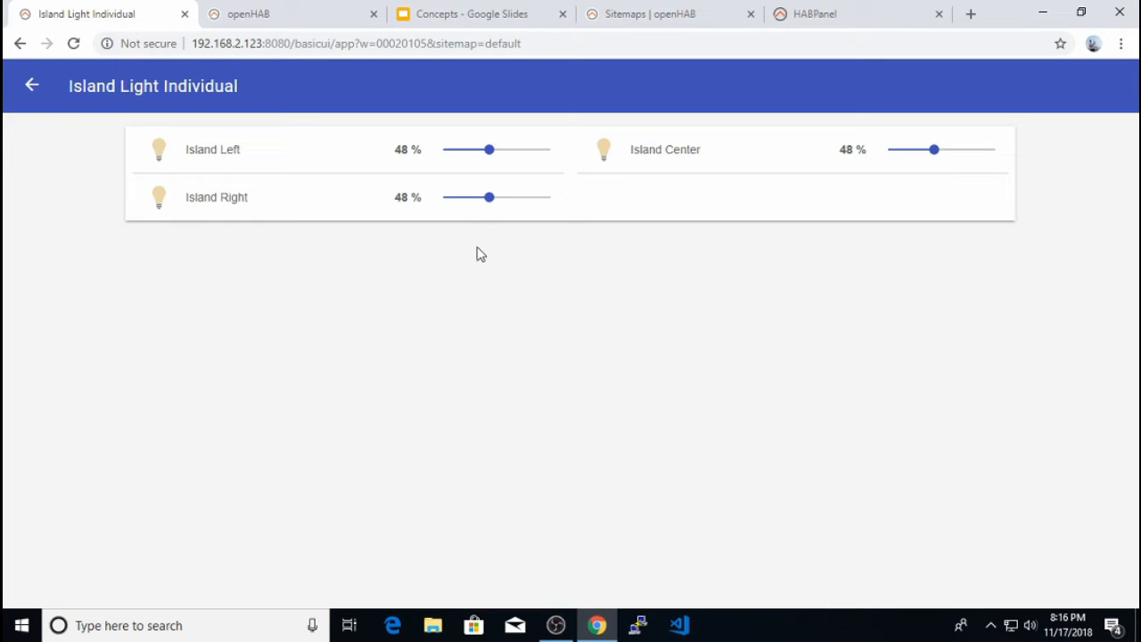
- Switch to default.sitemap in VS Code showing the Island Light slider definitions
{"action": "left_click", "coordinate": [678, 624]}
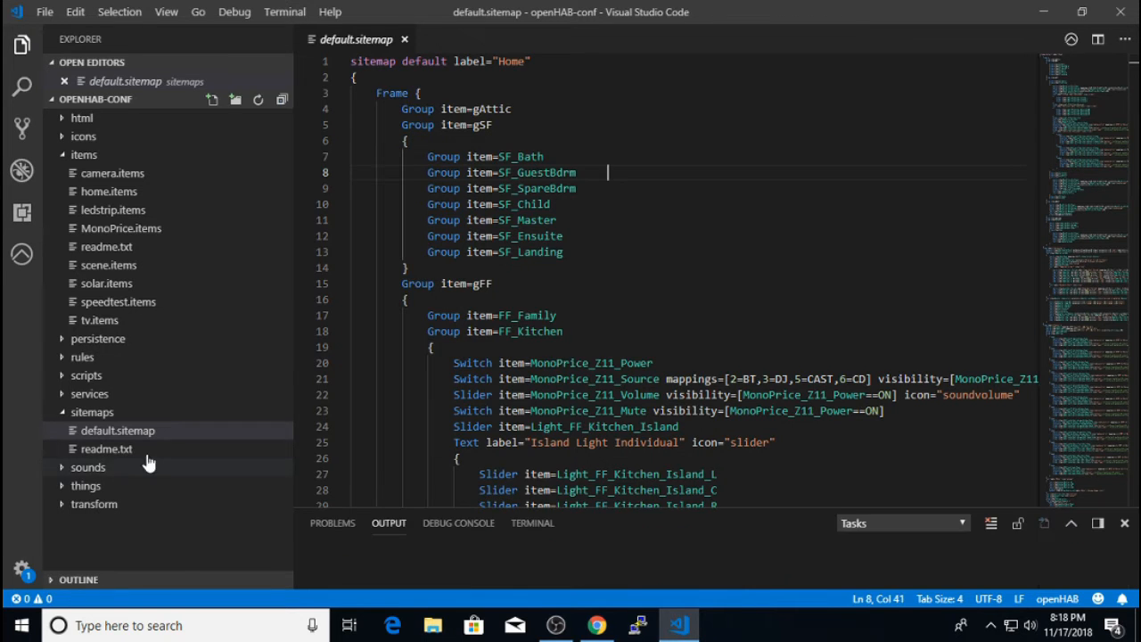
{"action": "mouse_move", "coordinate": [193, 467]}
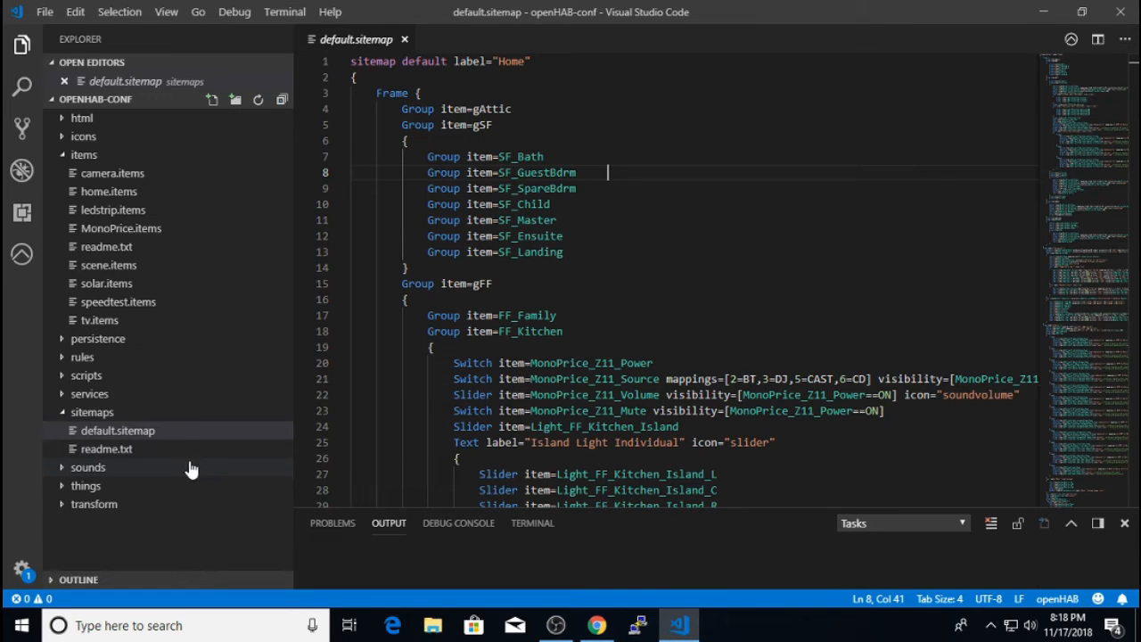
{"action": "mouse_move", "coordinate": [117, 430]}
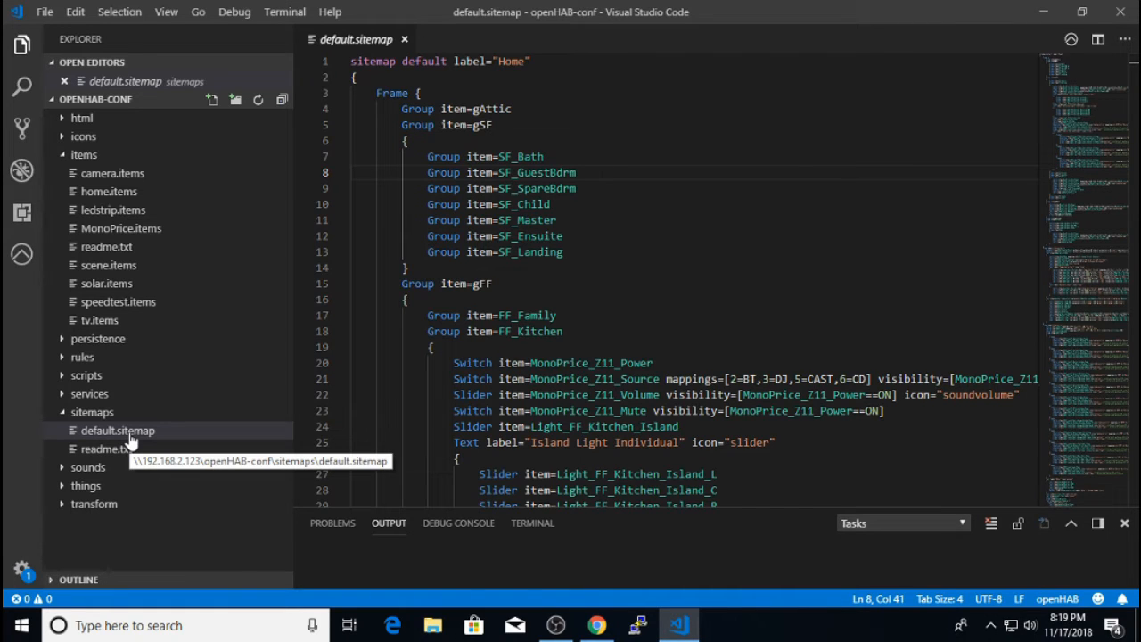
- Navigate Paper UI to Configuration > Services and list the UI services
{"action": "left_click", "coordinate": [595, 624]}
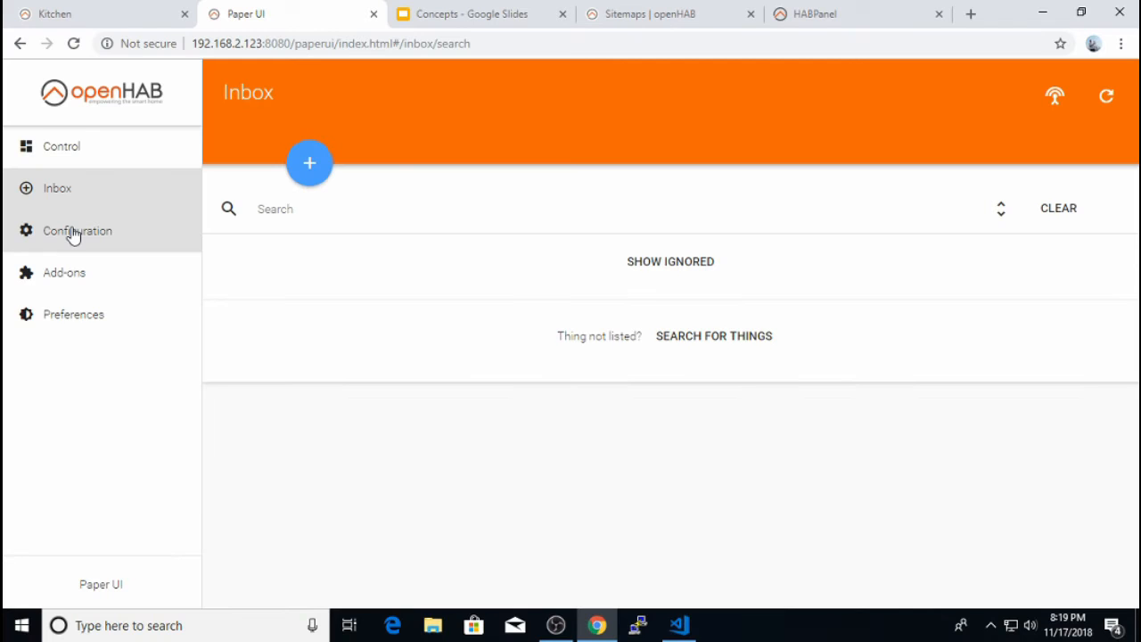
{"action": "left_click", "coordinate": [78, 230]}
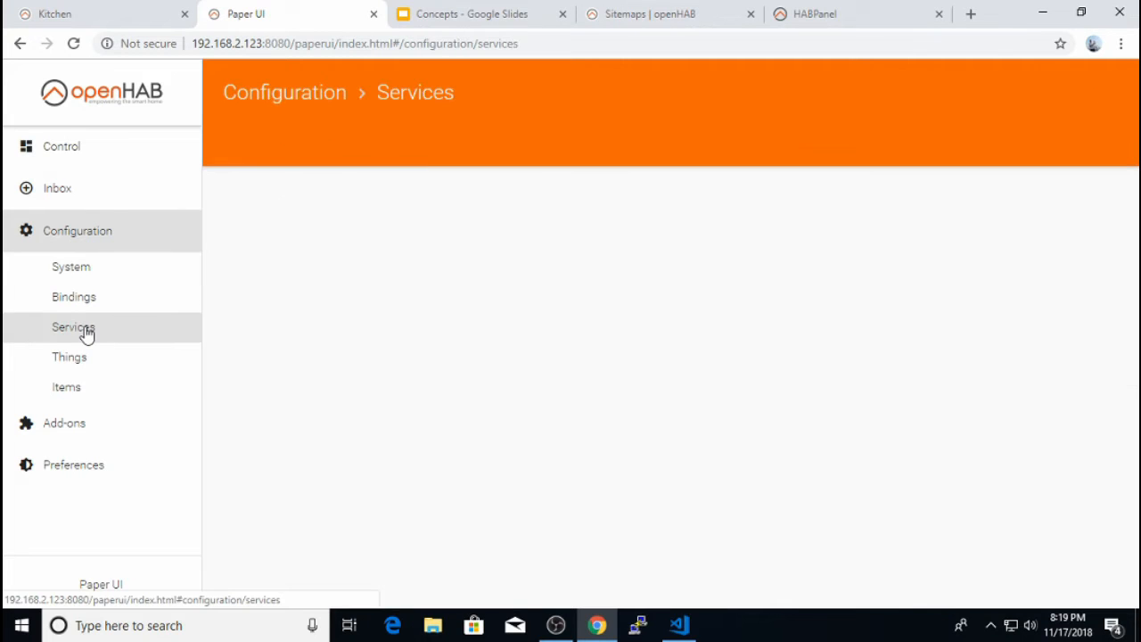
{"action": "left_click", "coordinate": [73, 328]}
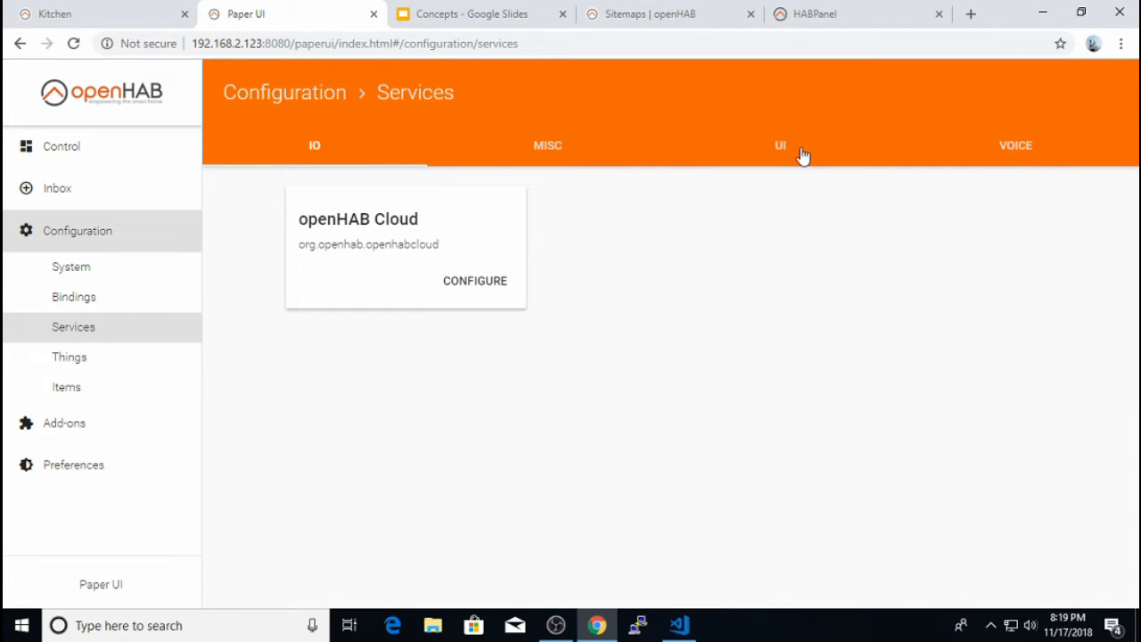
{"action": "left_click", "coordinate": [781, 146]}
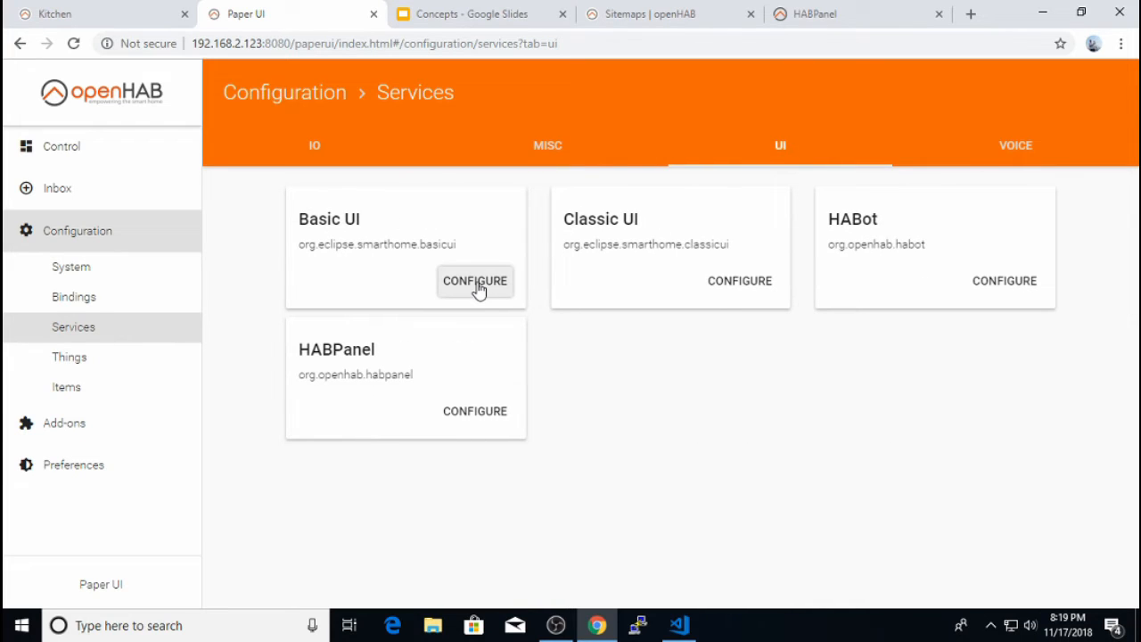
- Configure Basic UI and focus its still-empty Default Sitemap field
{"action": "left_click", "coordinate": [474, 282]}
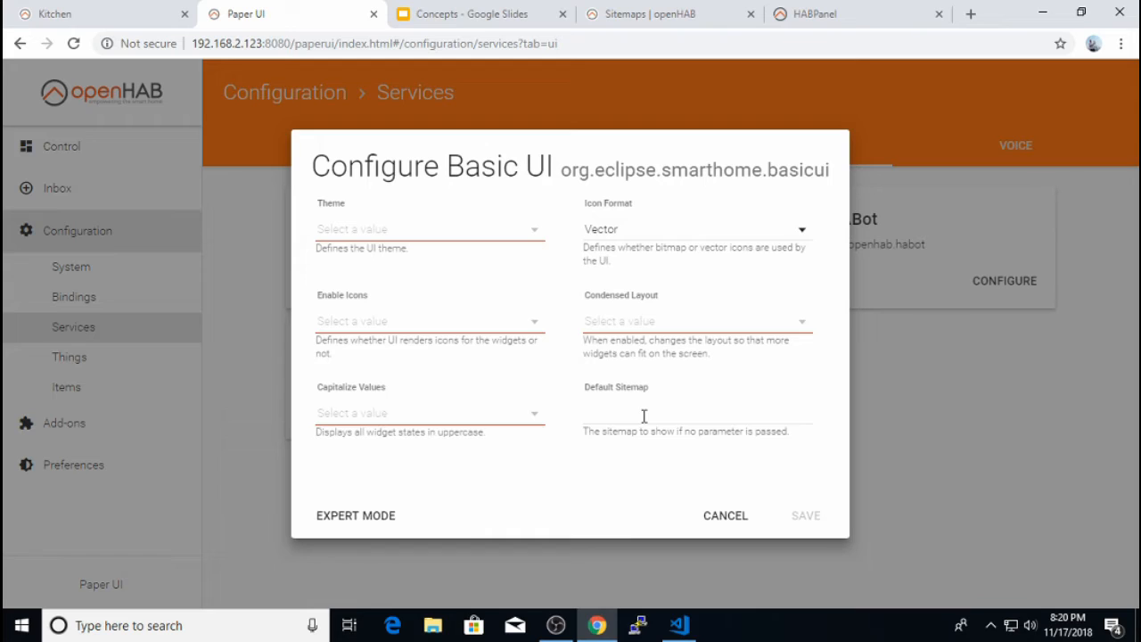
{"action": "left_click", "coordinate": [696, 412]}
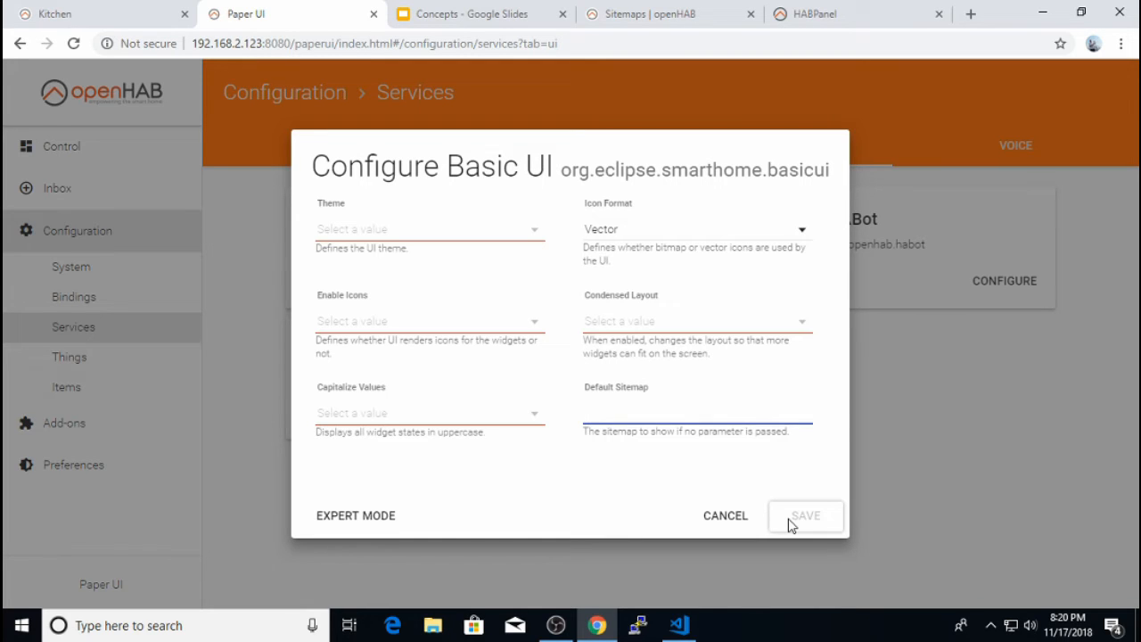
{"action": "left_click", "coordinate": [695, 412]}
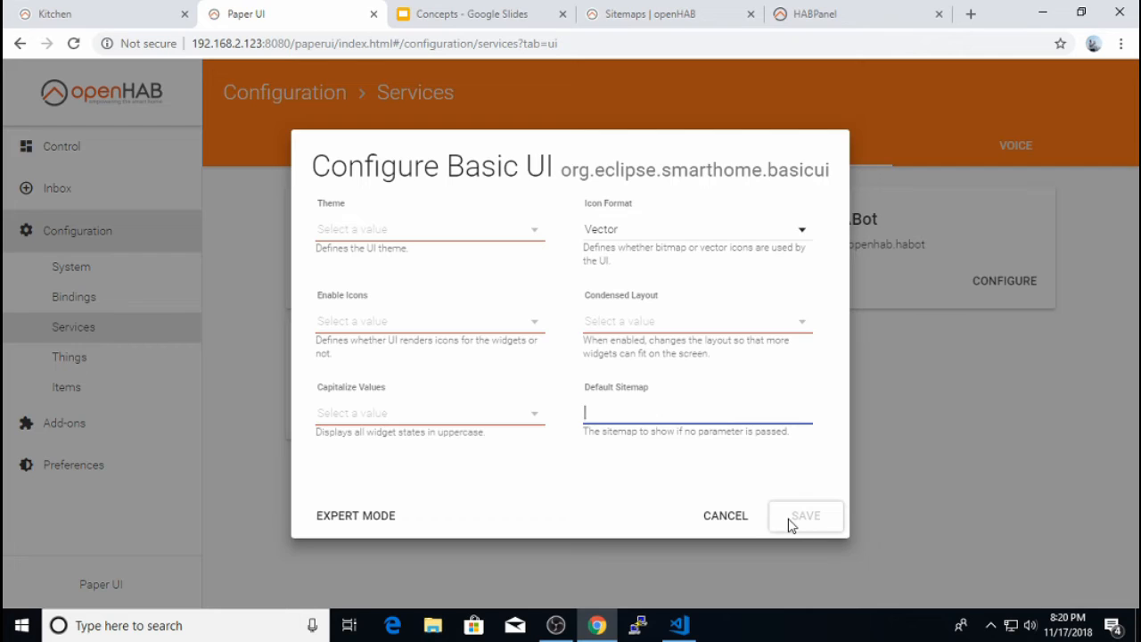
- Compare the Basic UI Home page with default.sitemap and return to the Home code in VS Code
{"action": "left_click", "coordinate": [678, 624]}
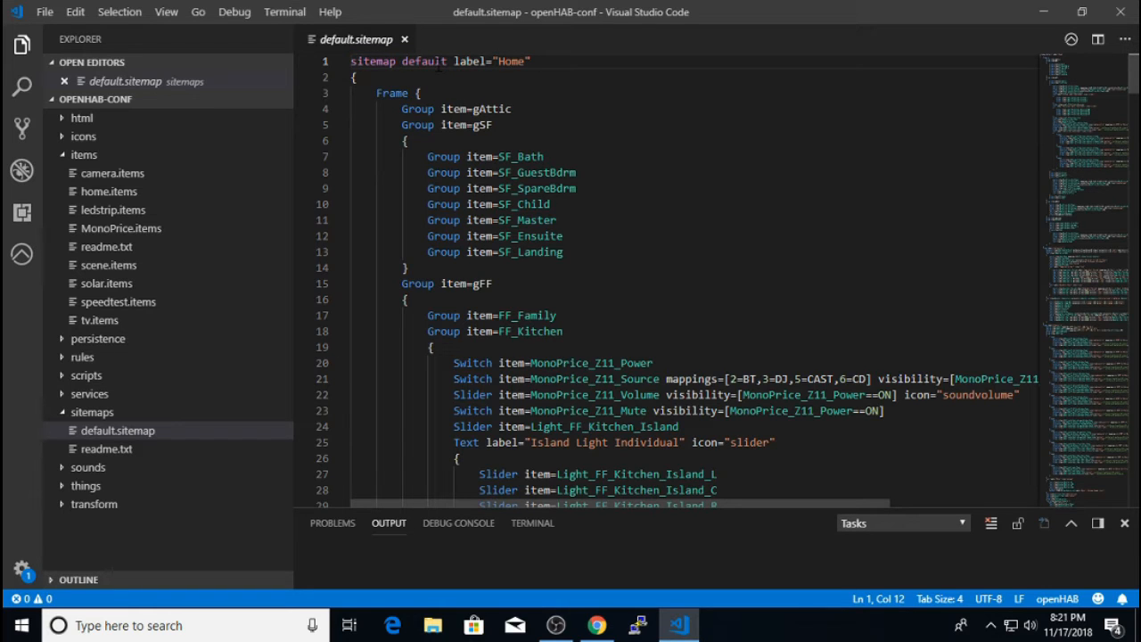
{"action": "left_click_drag", "start_coordinate": [453, 60], "coordinate": [529, 60]}
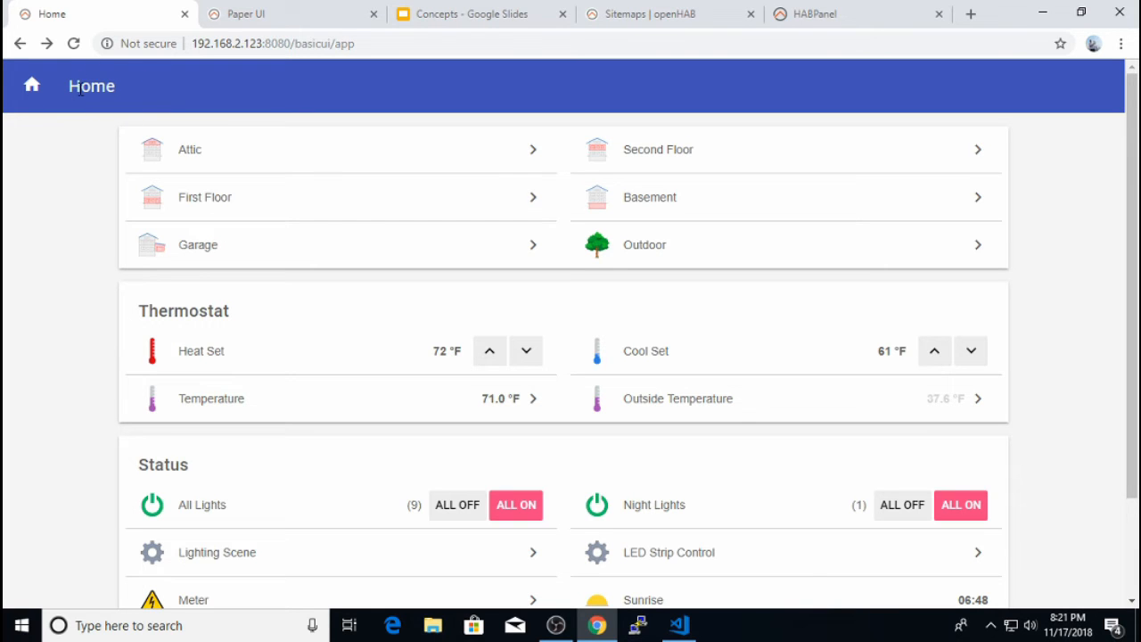
{"action": "left_click", "coordinate": [678, 624]}
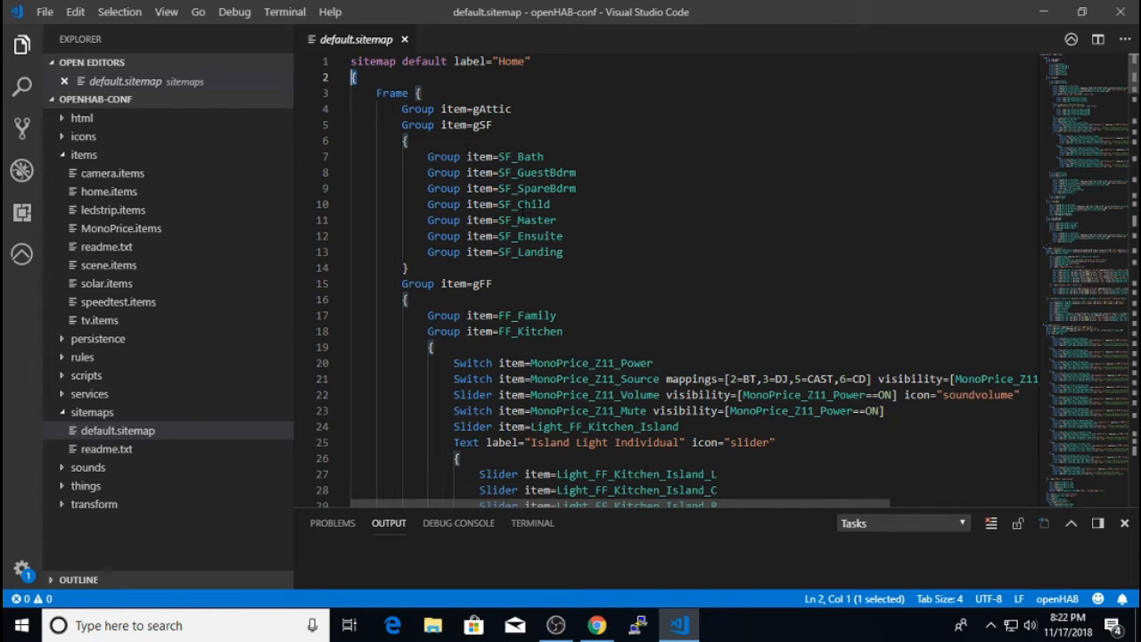
- Bring up the openhab.org Sitemaps documentation page listing the element types
{"action": "left_click", "coordinate": [595, 625]}
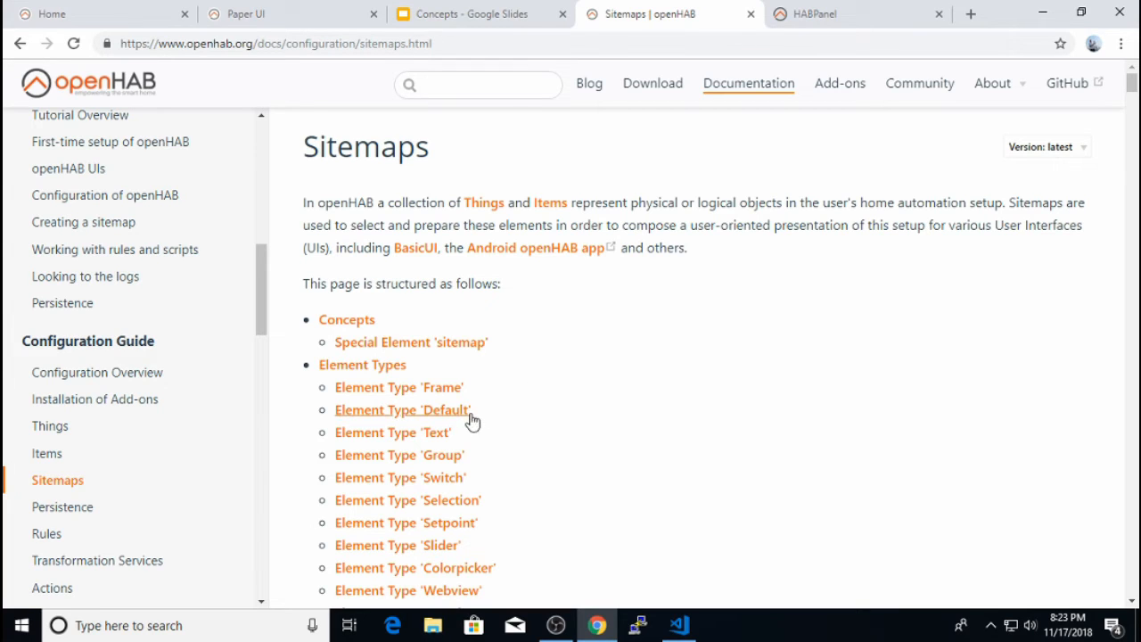
{"action": "mouse_move", "coordinate": [514, 464]}
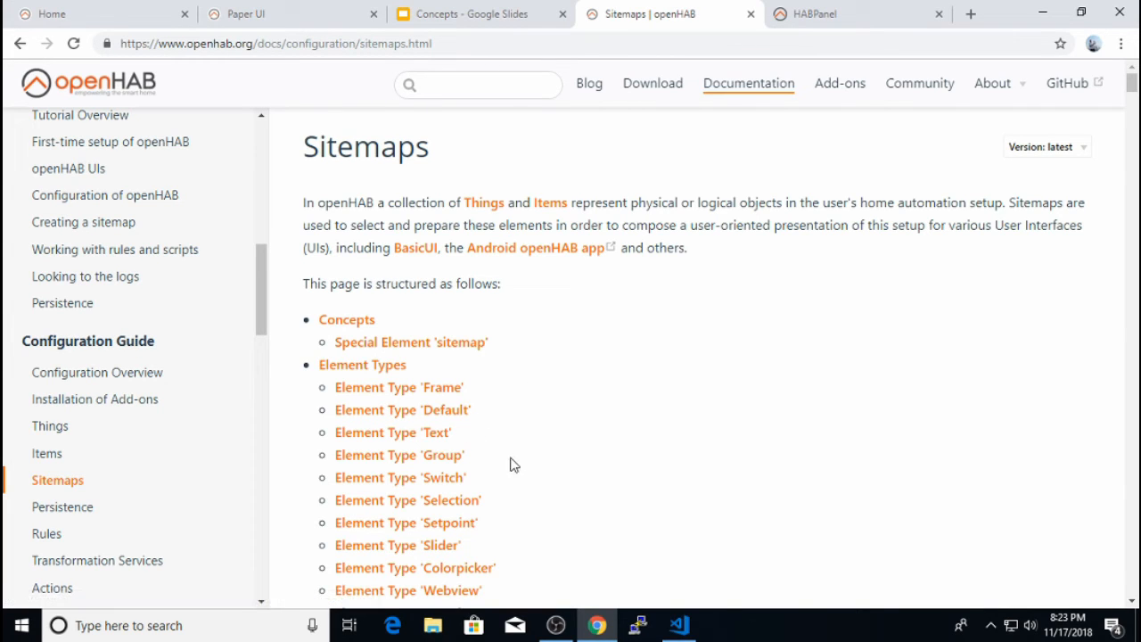
{"action": "mouse_move", "coordinate": [500, 460]}
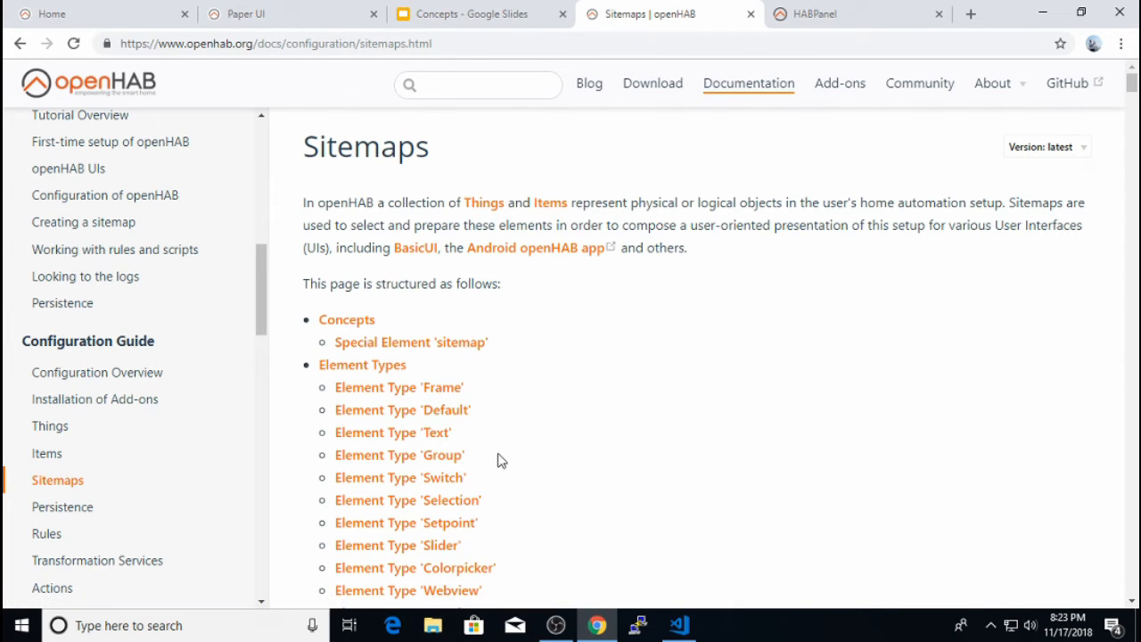
{"action": "mouse_move", "coordinate": [532, 482]}
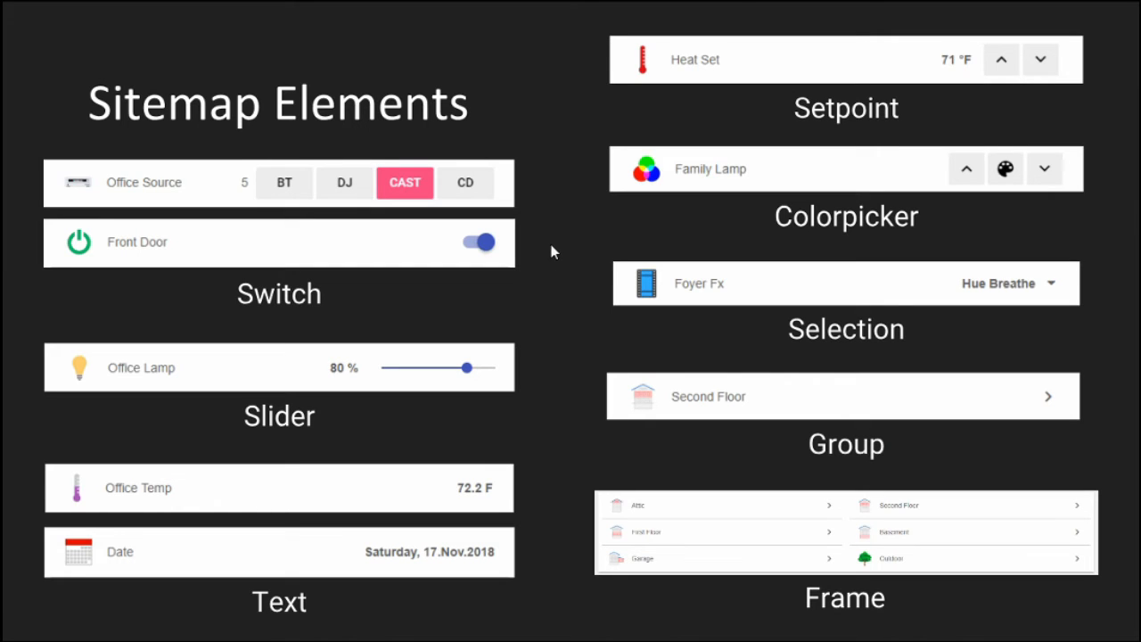
{"action": "mouse_move", "coordinate": [535, 196]}
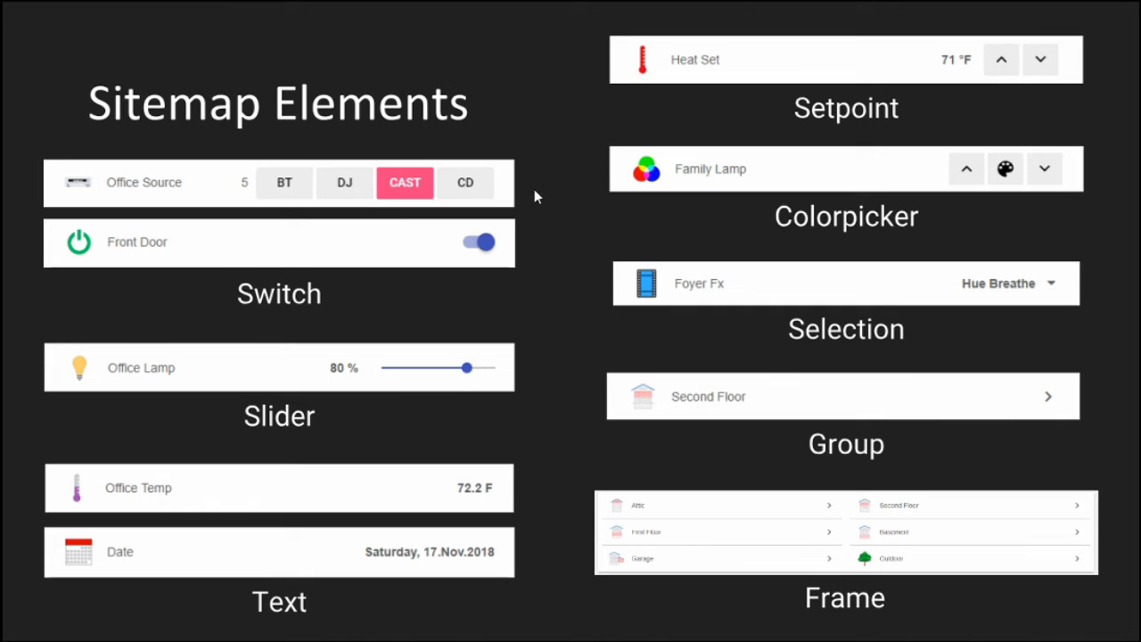
{"action": "mouse_move", "coordinate": [499, 264]}
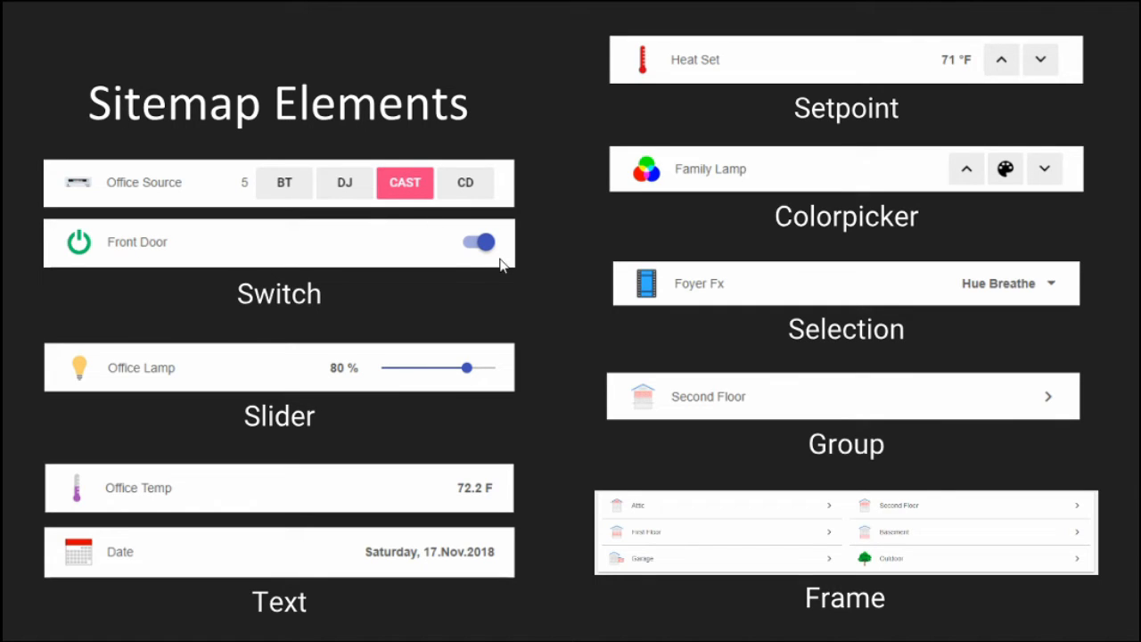
{"action": "mouse_move", "coordinate": [447, 228]}
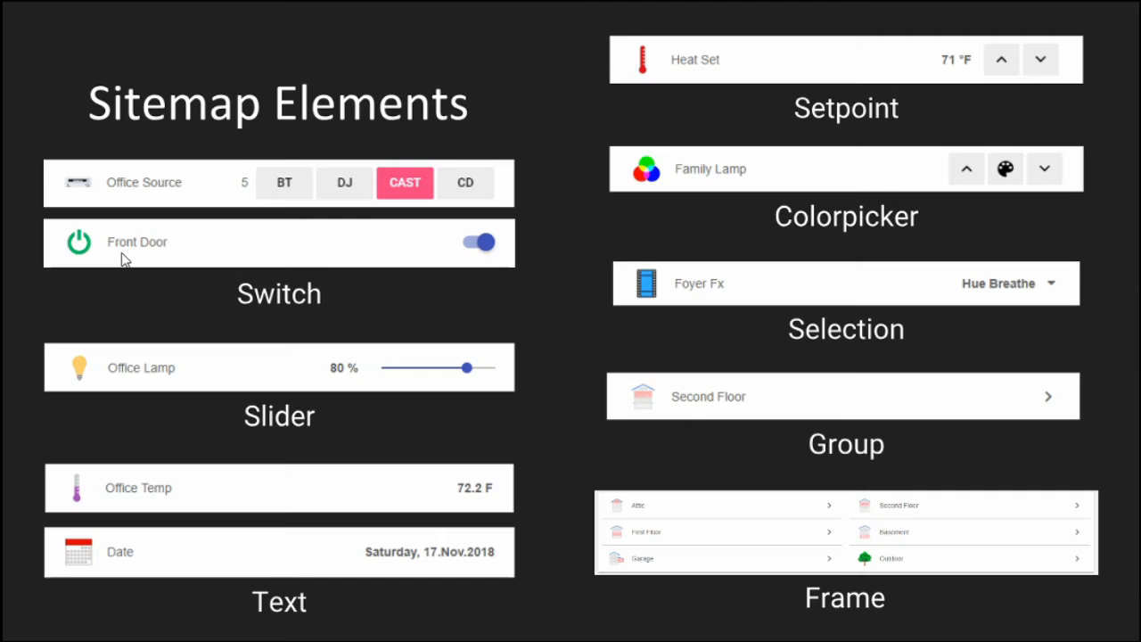
{"action": "mouse_move", "coordinate": [151, 259]}
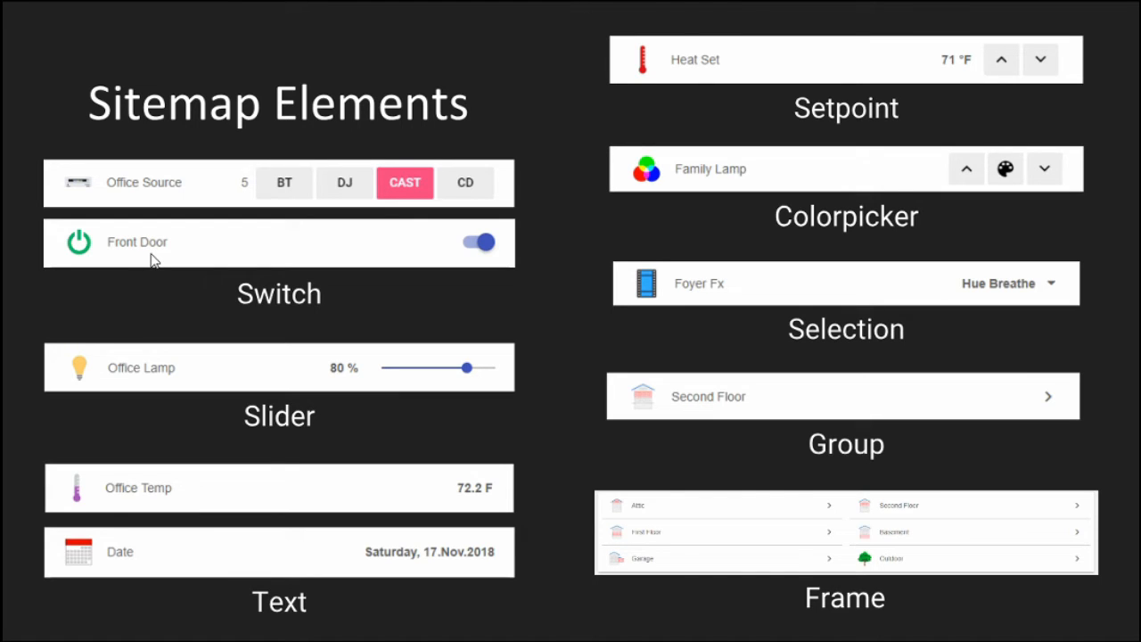
{"action": "mouse_move", "coordinate": [171, 261]}
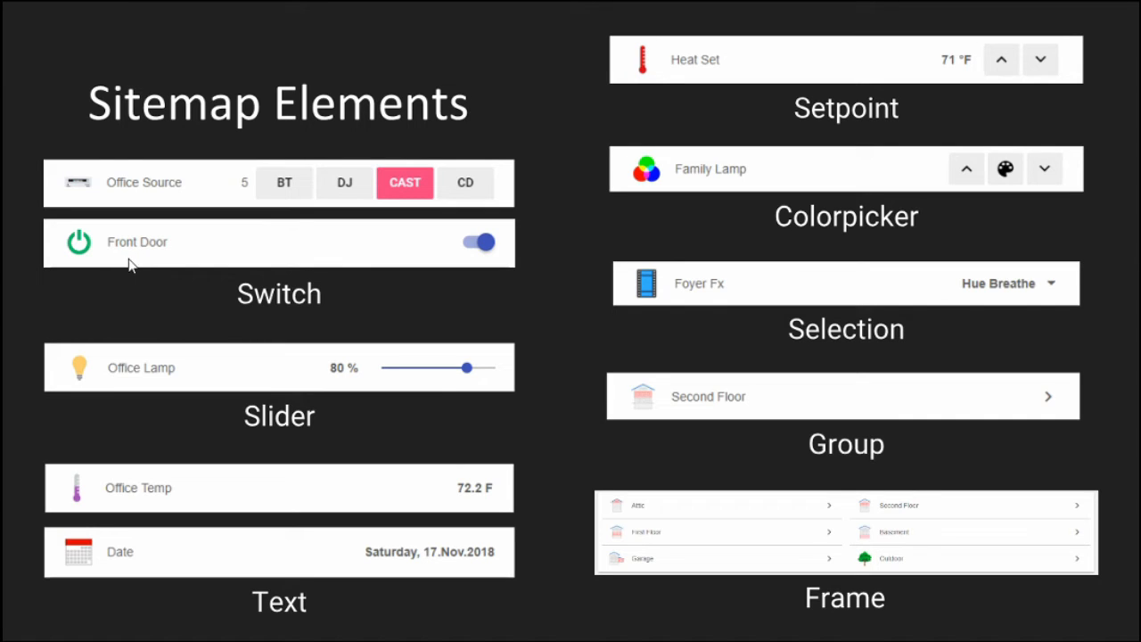
{"action": "mouse_move", "coordinate": [160, 261]}
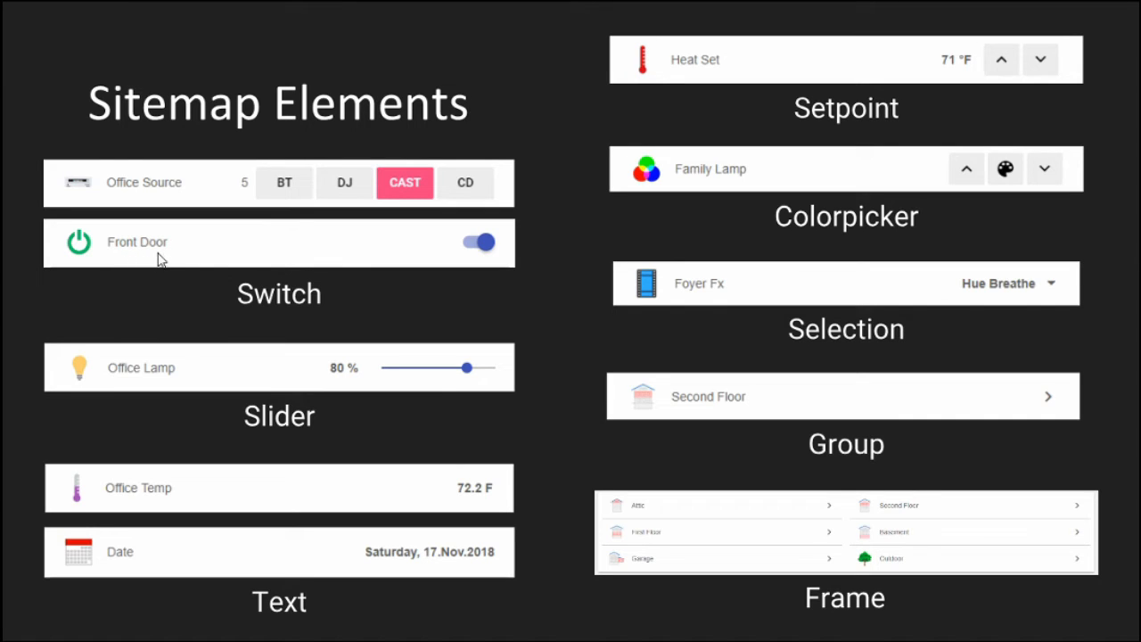
{"action": "mouse_move", "coordinate": [462, 385]}
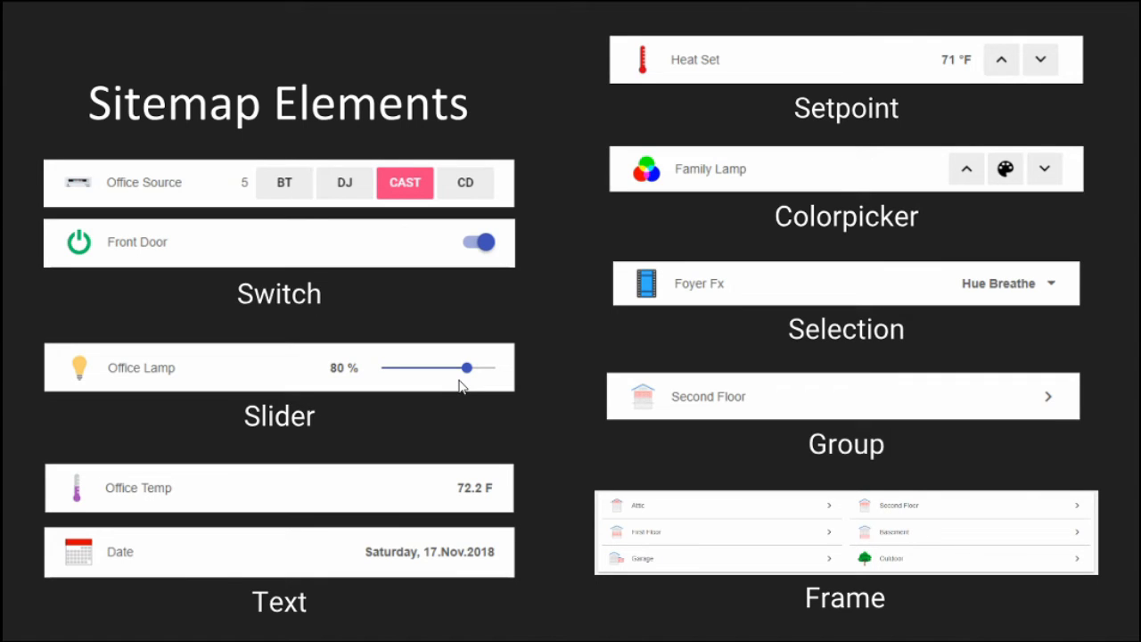
{"action": "mouse_move", "coordinate": [431, 384]}
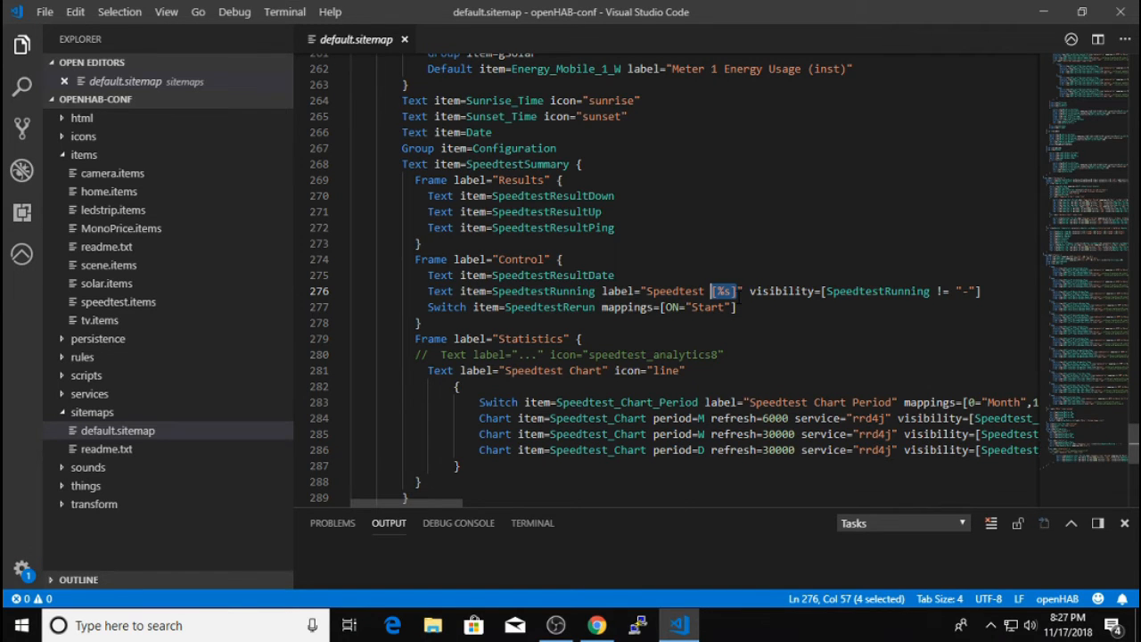
- Glance at the Basic UI home page, then show the Thermostat frame's heat and cool Setpoint lines
{"action": "left_click", "coordinate": [595, 624]}
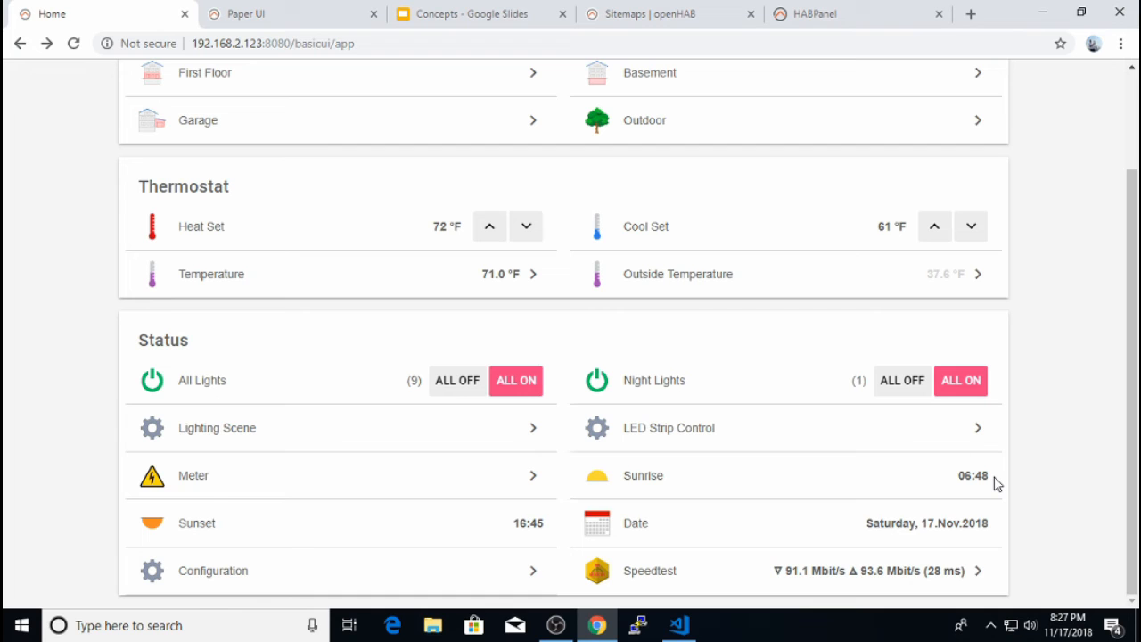
{"action": "left_click", "coordinate": [677, 624]}
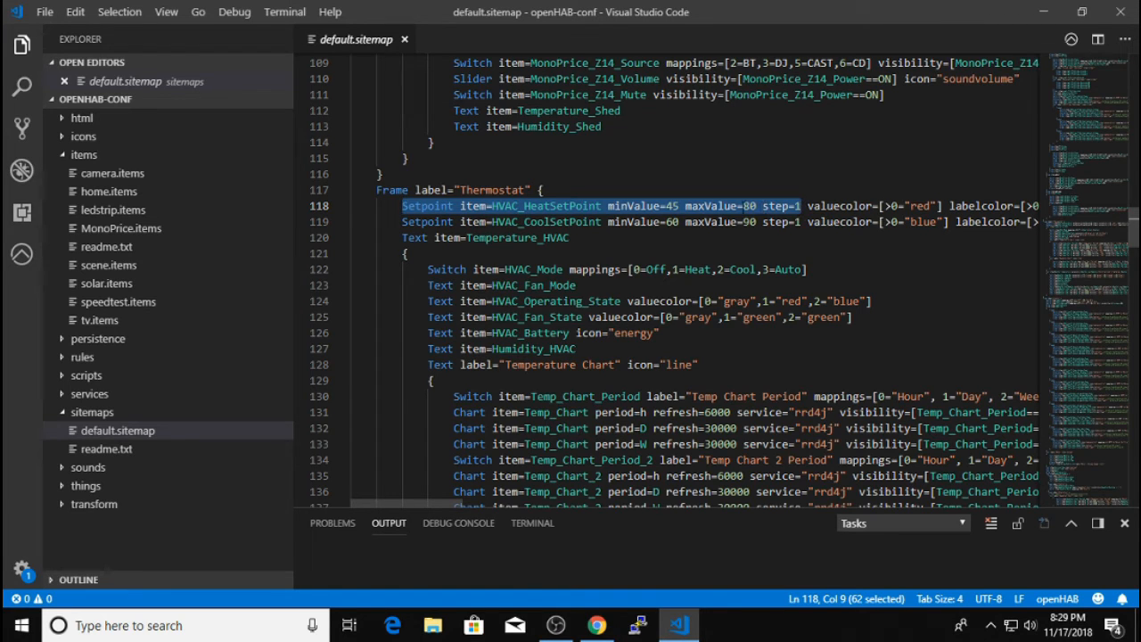
- Highlight minValue and maxValue on the heat Setpoint line in default.sitemap
{"action": "double_click", "coordinate": [635, 205]}
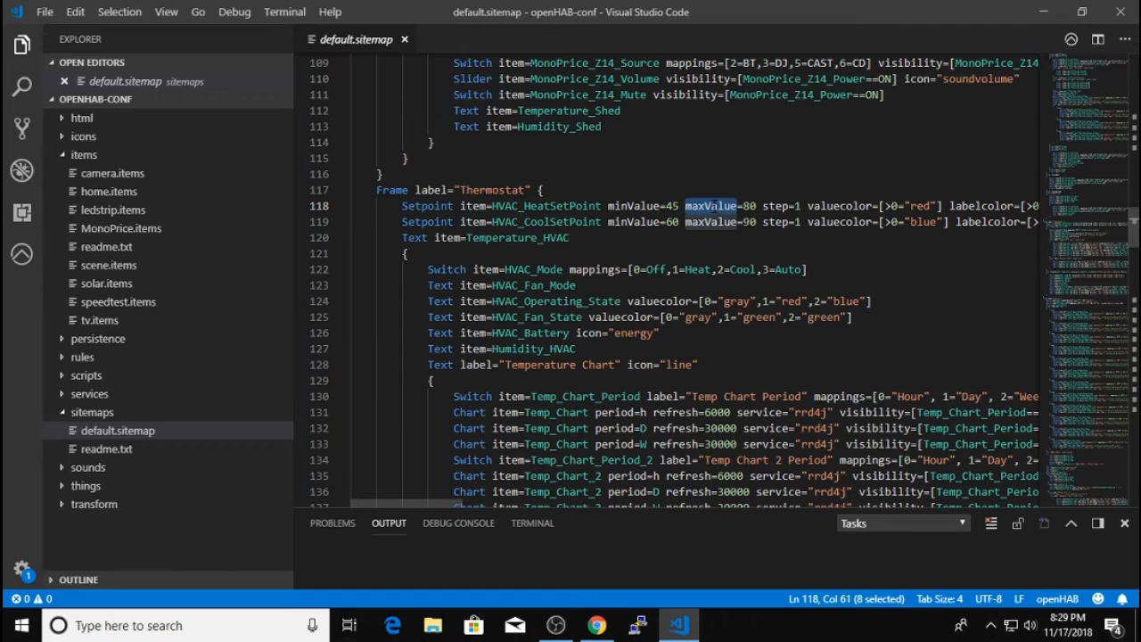
{"action": "double_click", "coordinate": [774, 207]}
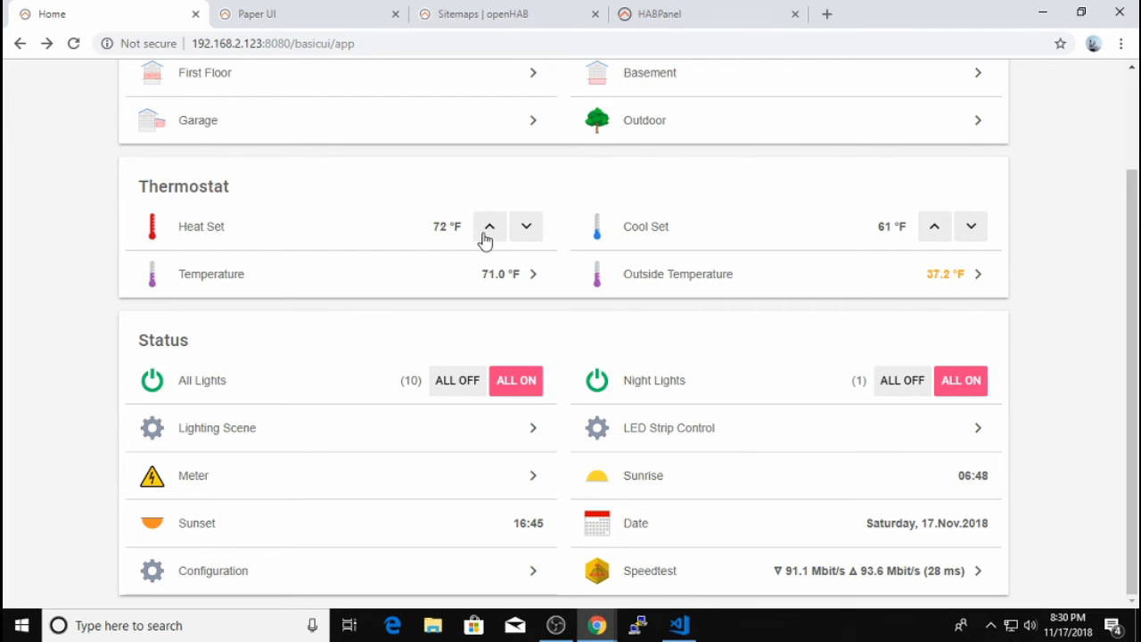
- Raise the Heat Set thermostat from 72 °F to 75 °F with the up arrow
{"action": "left_click", "coordinate": [488, 225]}
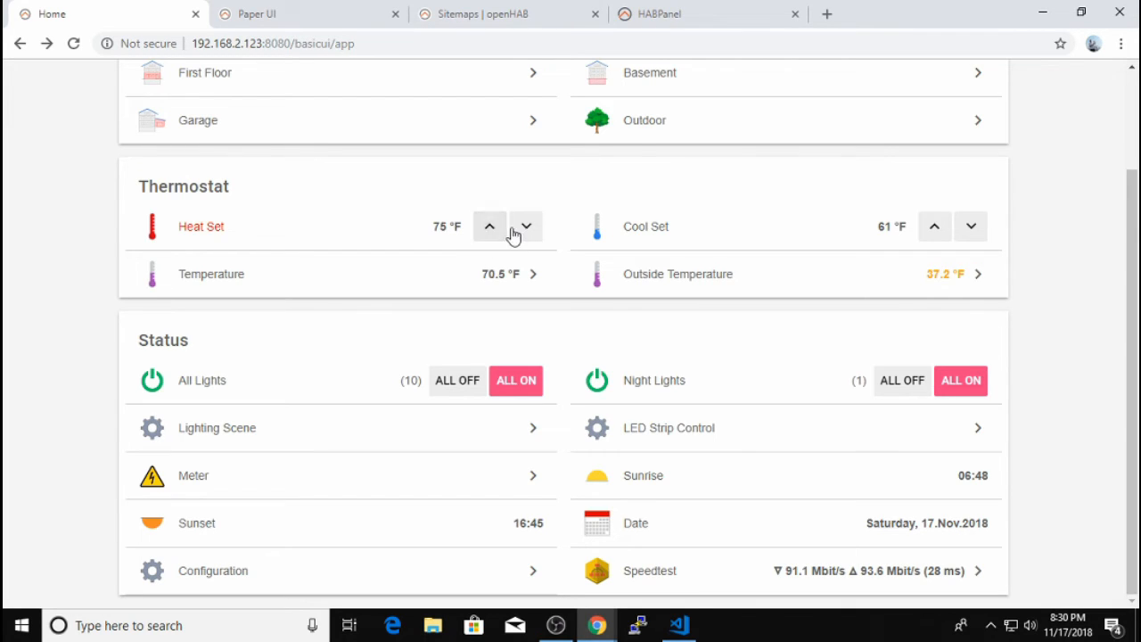
{"action": "left_click", "coordinate": [526, 224]}
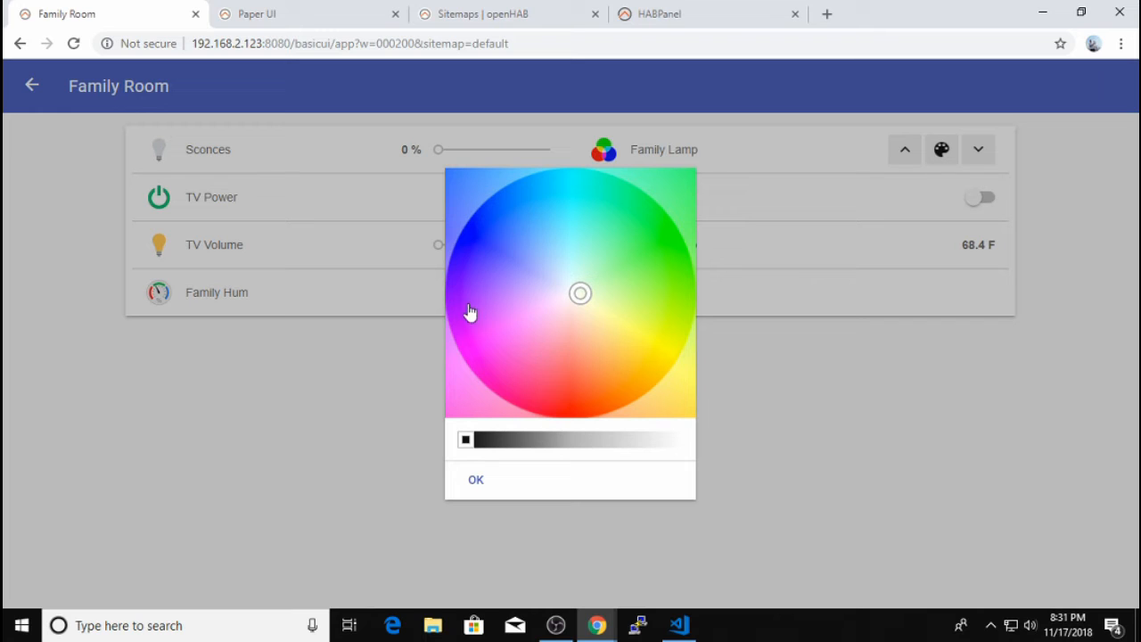
- Set the Family Lamp to a paler blue hue with higher brightness and confirm with OK
{"action": "left_click", "coordinate": [510, 221]}
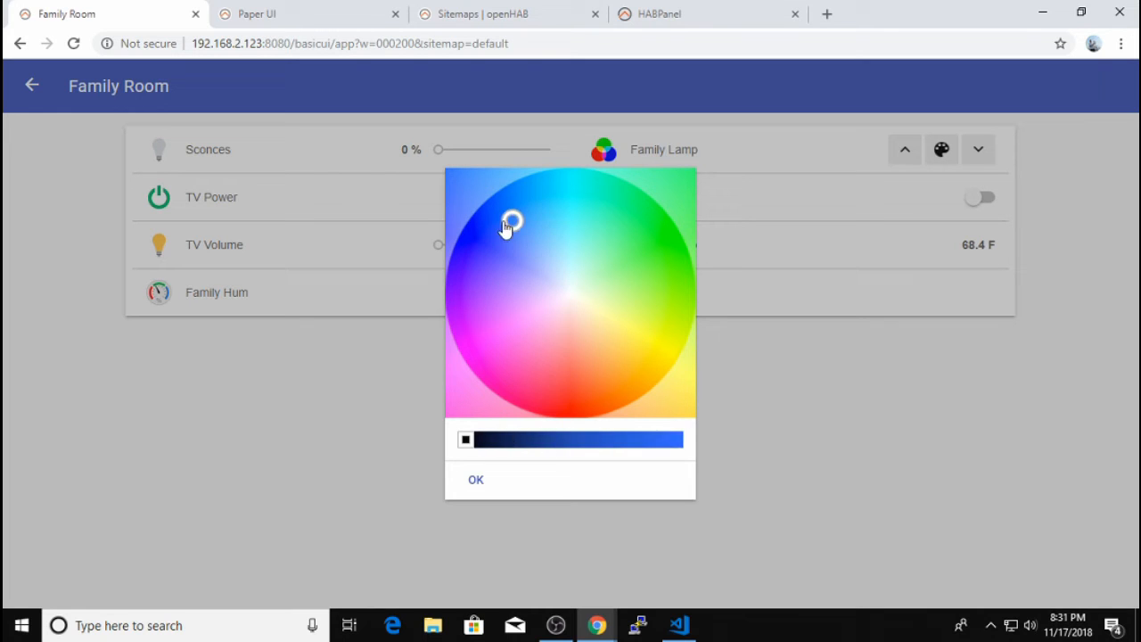
{"action": "left_click_drag", "start_coordinate": [465, 439], "coordinate": [526, 439]}
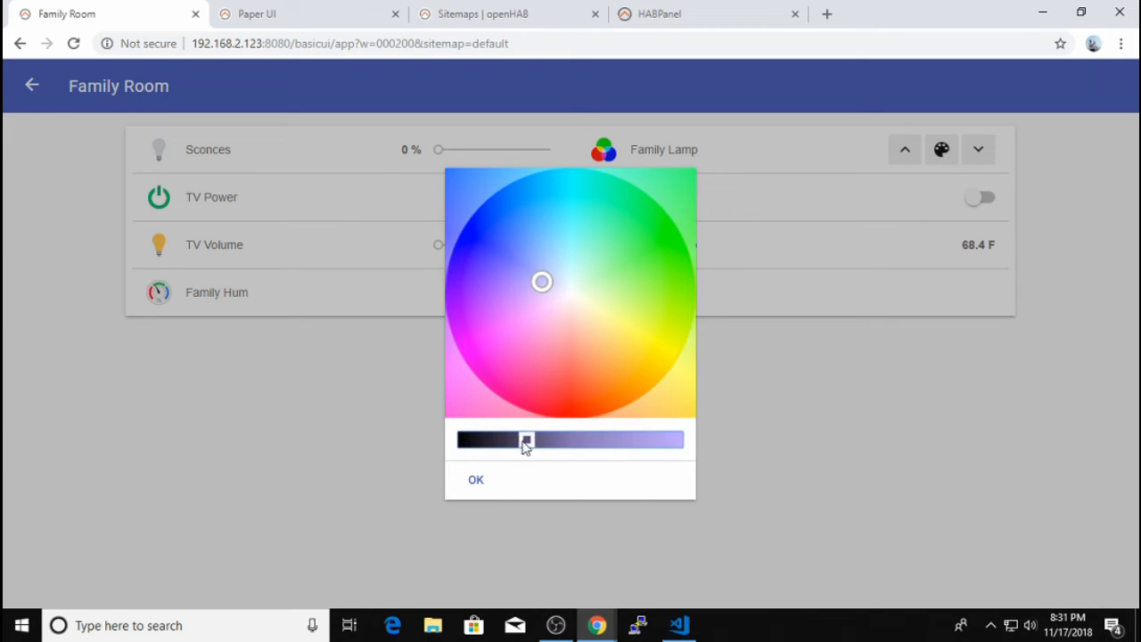
{"action": "left_click_drag", "start_coordinate": [526, 438], "coordinate": [617, 438]}
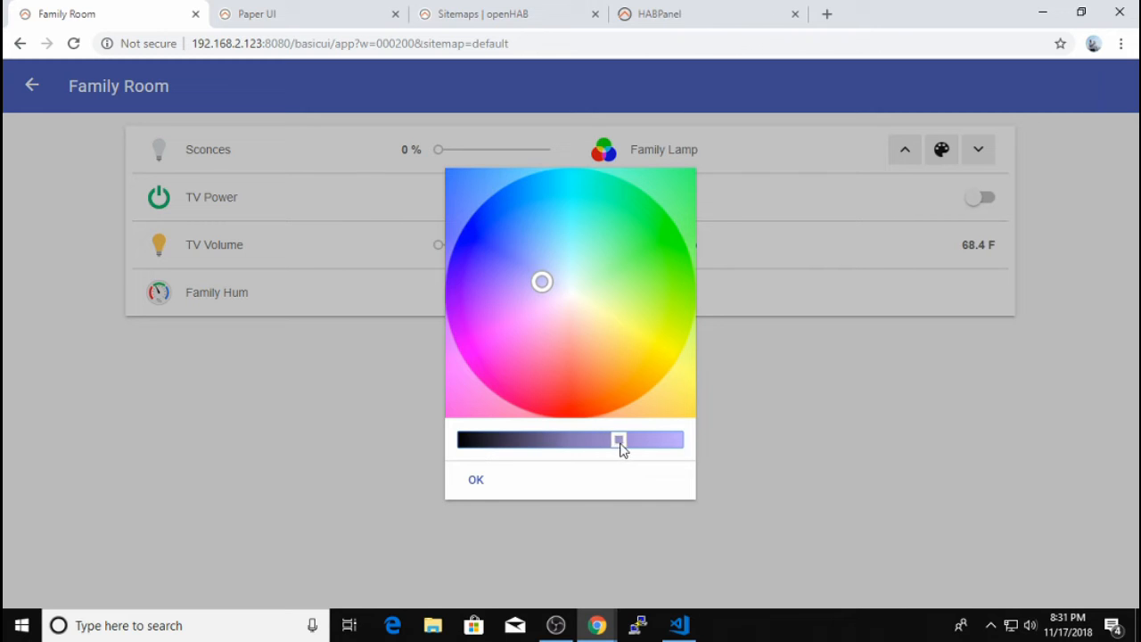
{"action": "left_click", "coordinate": [477, 480]}
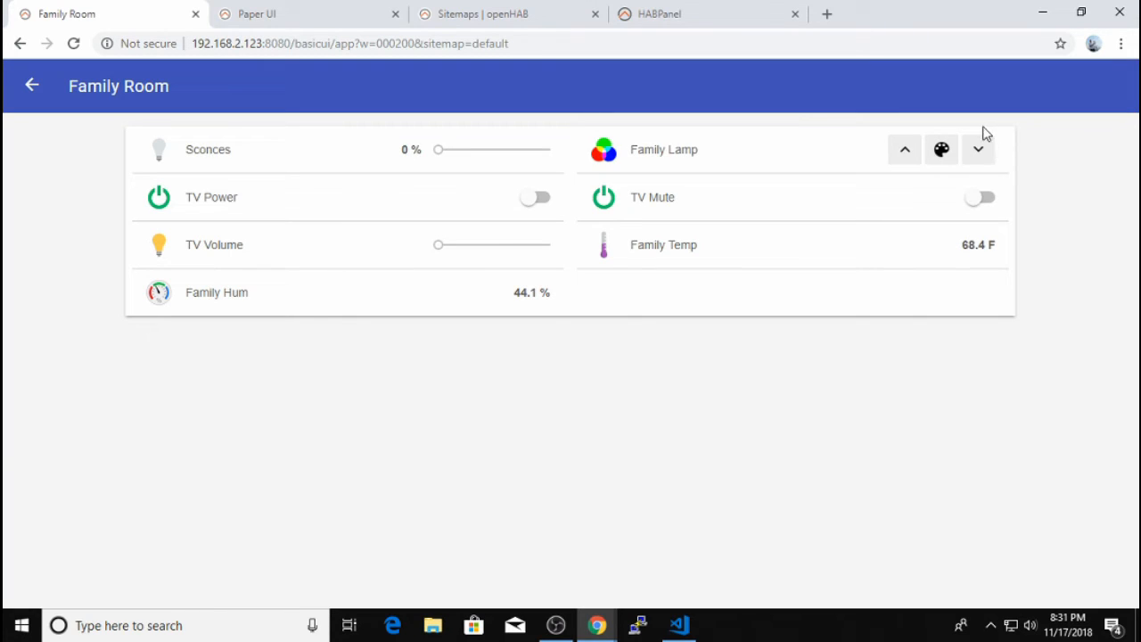
{"action": "mouse_move", "coordinate": [977, 150]}
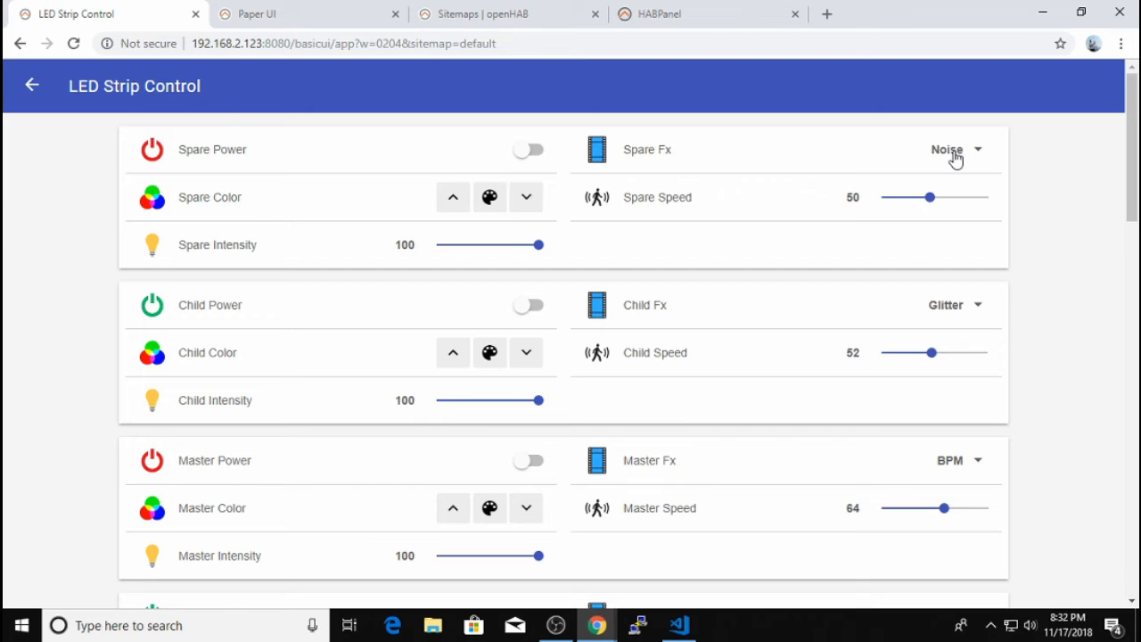
- Scroll through the Spare Fx effect list in Basic UI, then return to the sitemap code
{"action": "left_click", "coordinate": [946, 150]}
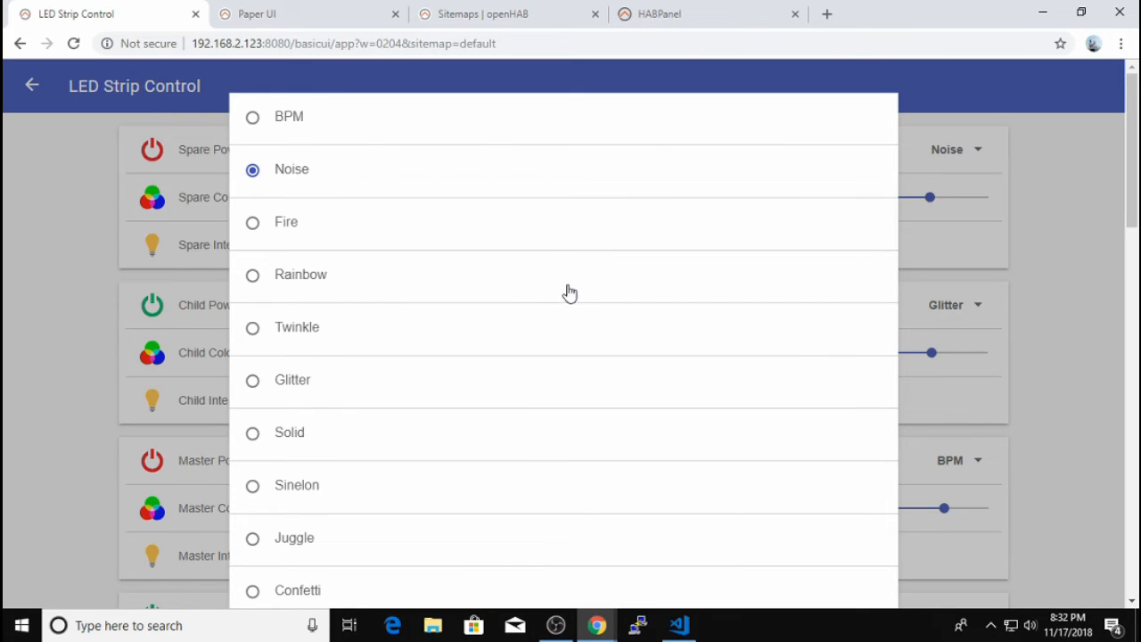
{"action": "mouse_move", "coordinate": [510, 332]}
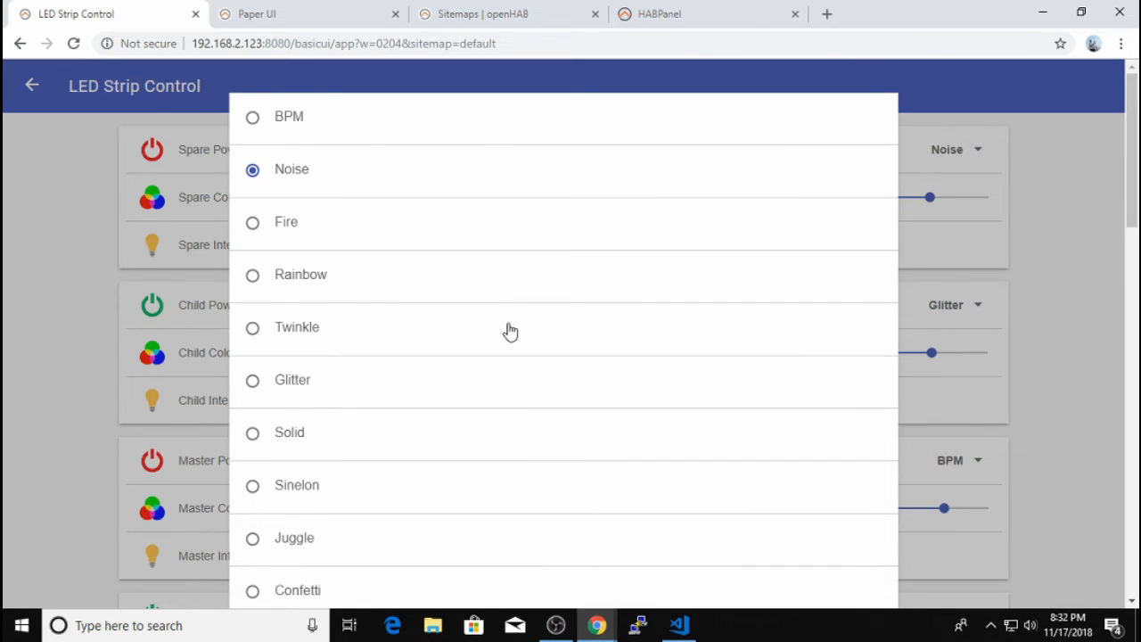
{"action": "mouse_move", "coordinate": [481, 251]}
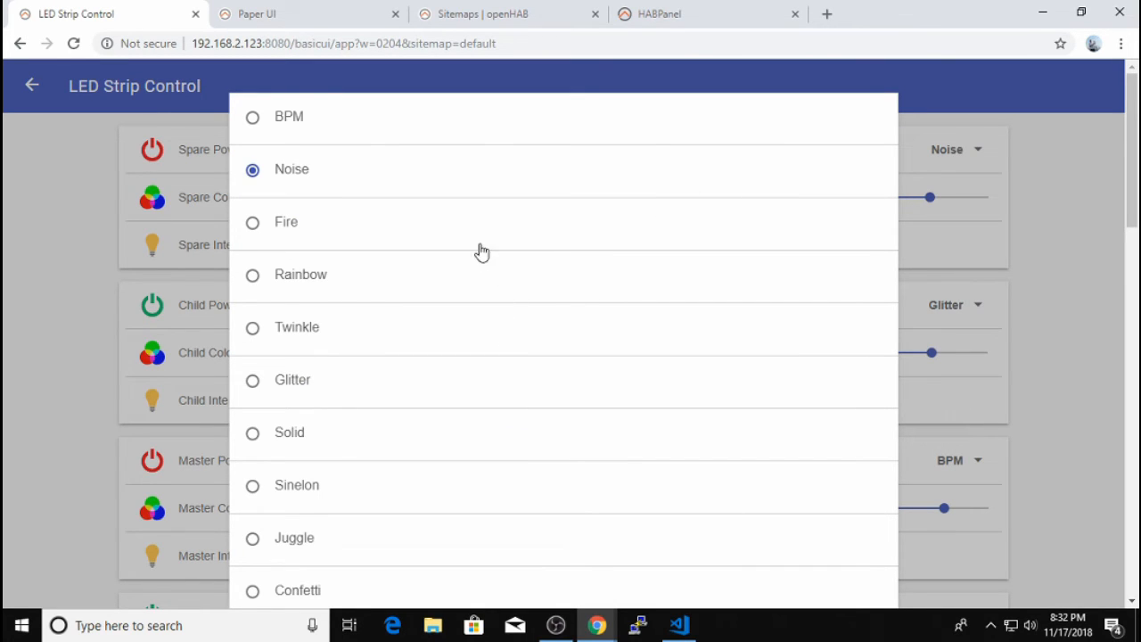
{"action": "scroll", "scroll_direction": "down", "scroll_amount": 3}
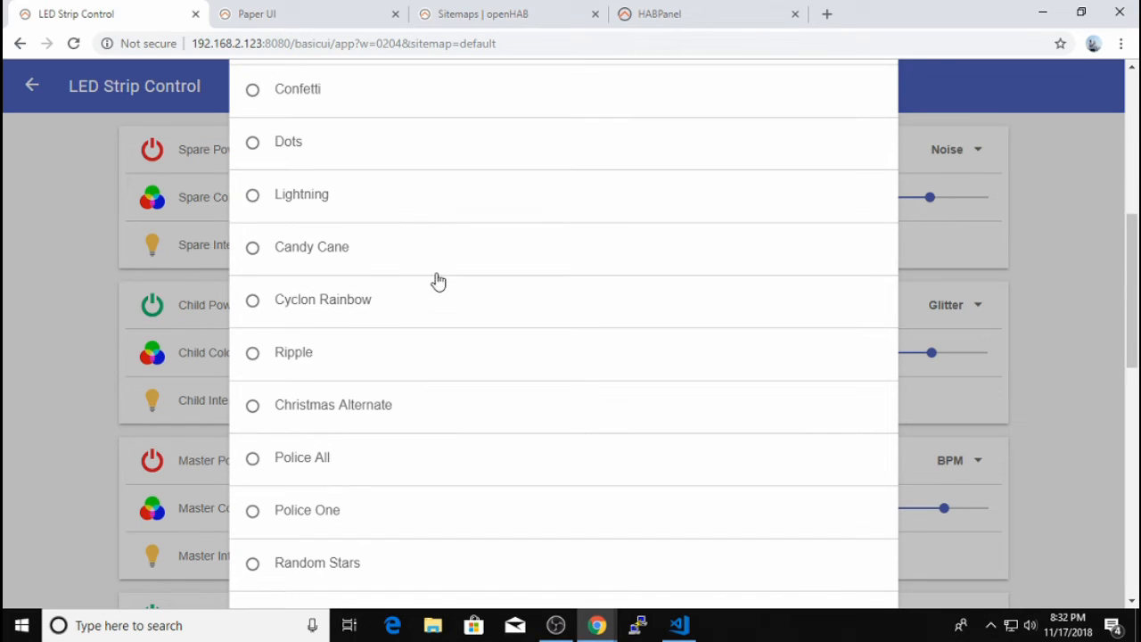
{"action": "mouse_move", "coordinate": [437, 299]}
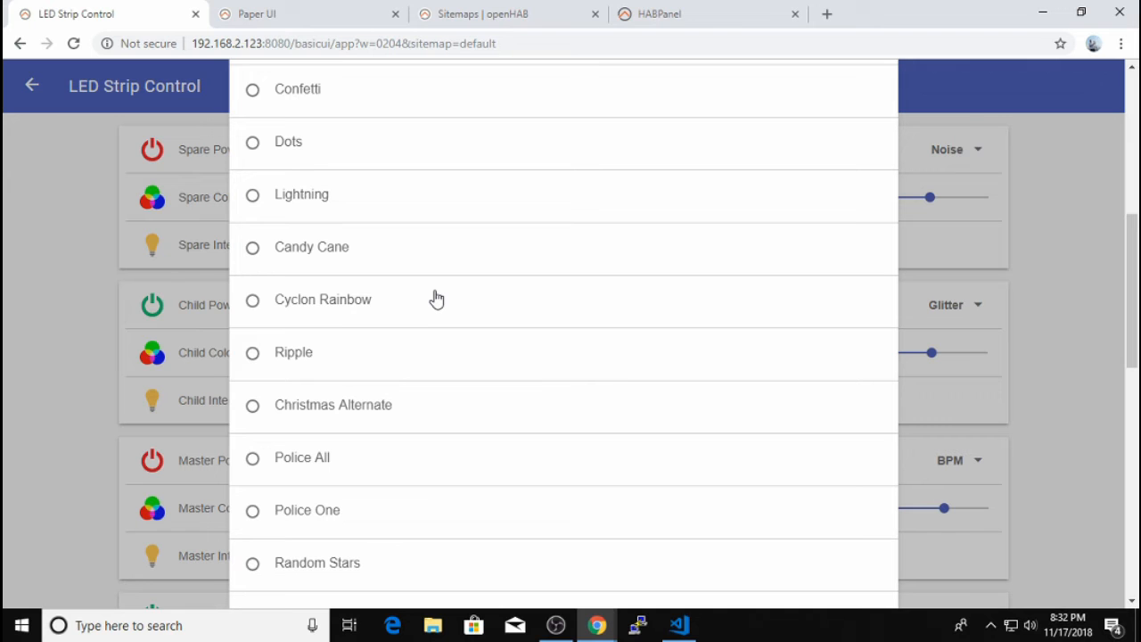
{"action": "scroll", "scroll_direction": "down", "scroll_amount": 3}
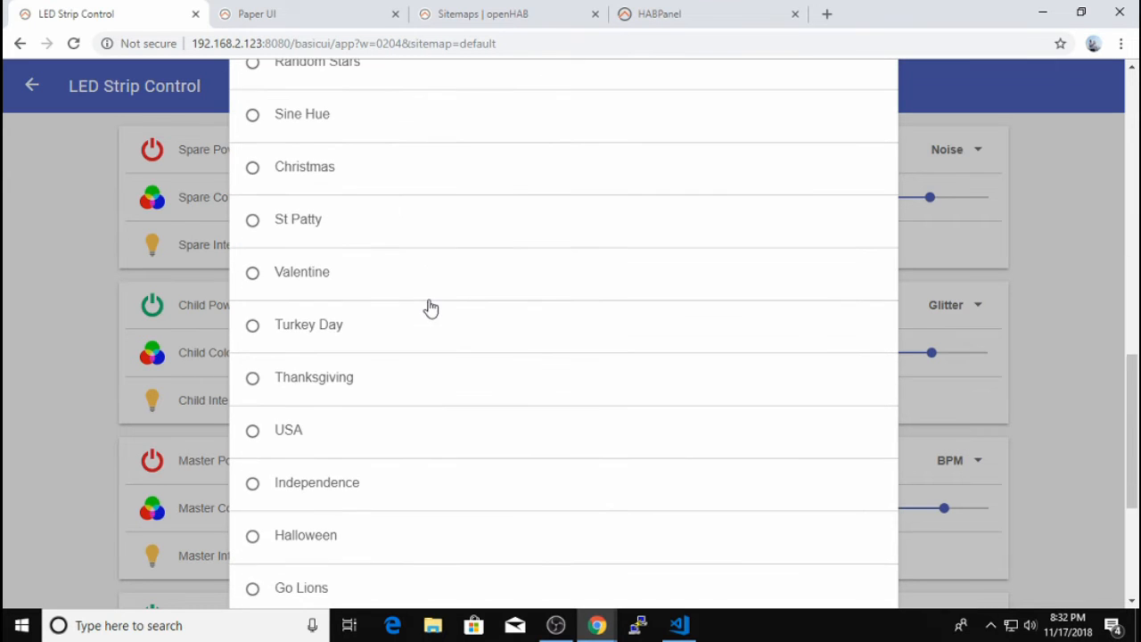
{"action": "scroll", "scroll_direction": "down", "scroll_amount": 3}
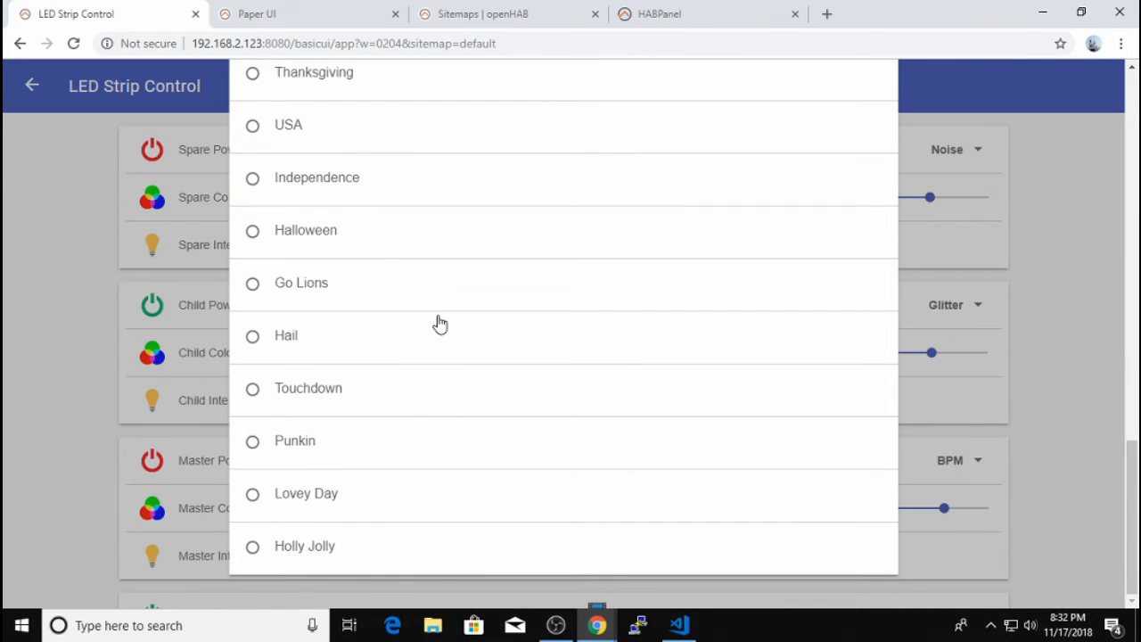
{"action": "left_click", "coordinate": [678, 624]}
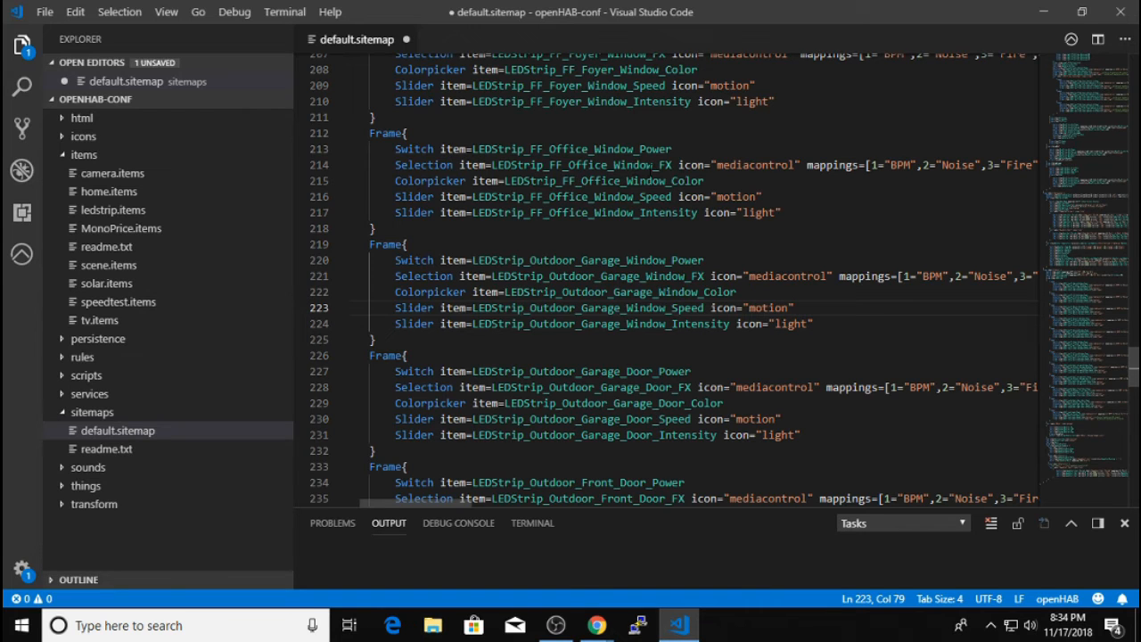
- Highlight the mappings keyword on the Outdoor Garage Window Selection line in default.sitemap
{"action": "left_click", "coordinate": [870, 275]}
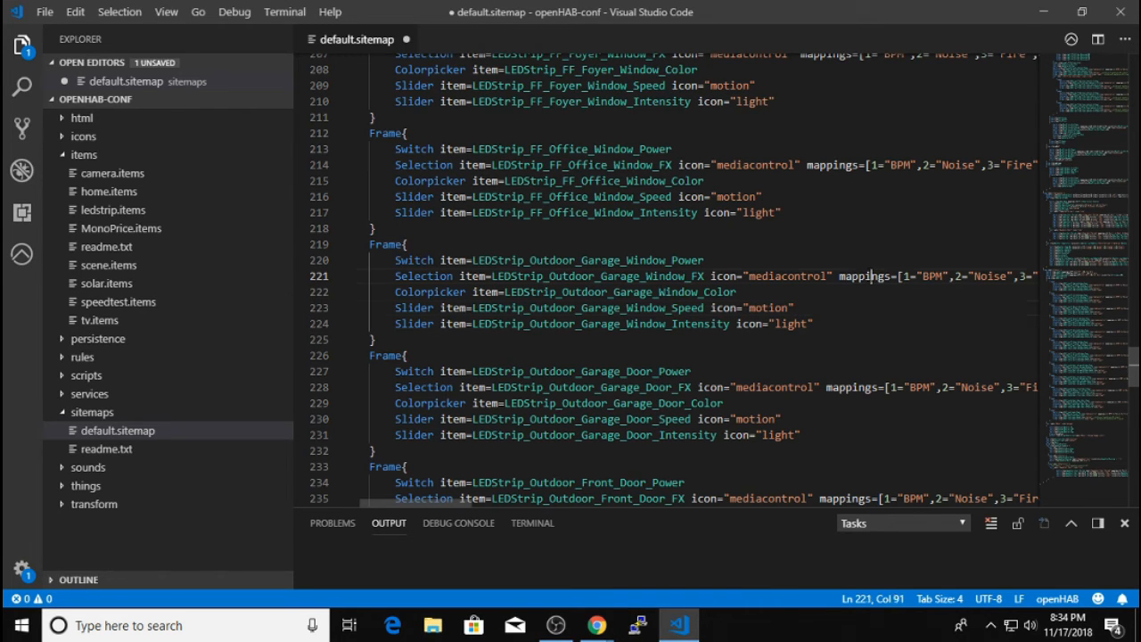
{"action": "double_click", "coordinate": [863, 275]}
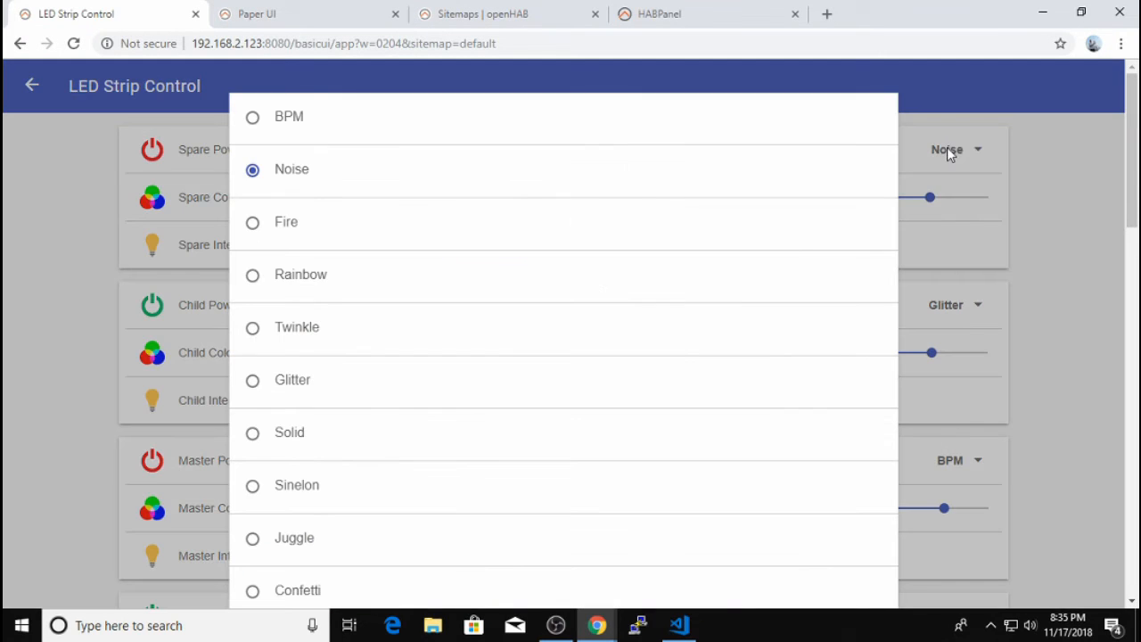
{"action": "mouse_move", "coordinate": [438, 270]}
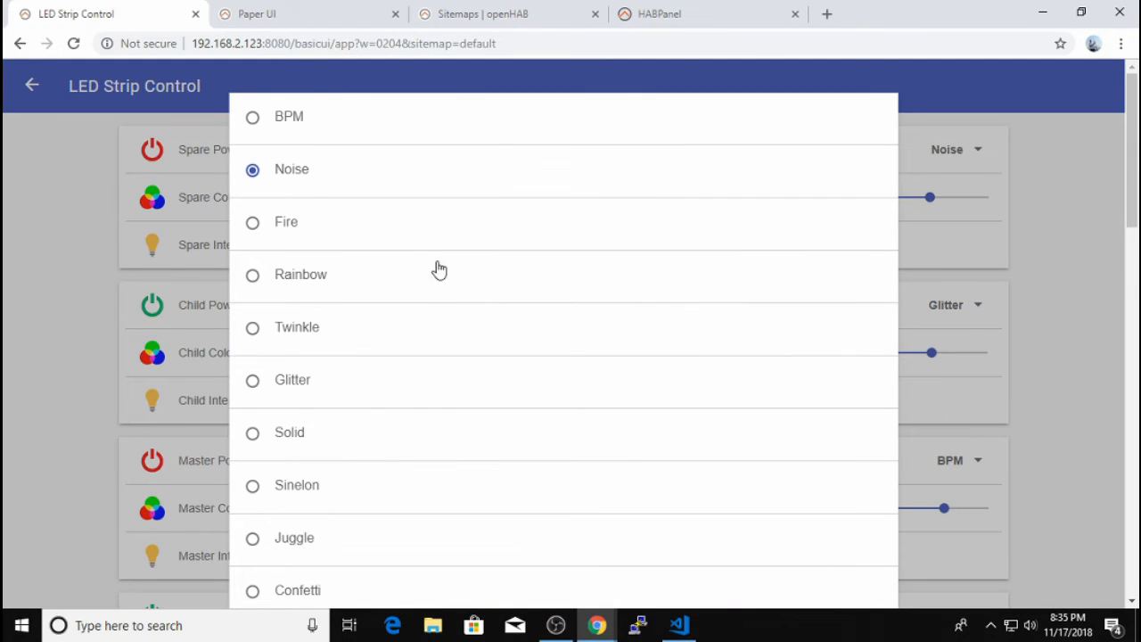
{"action": "mouse_move", "coordinate": [341, 428]}
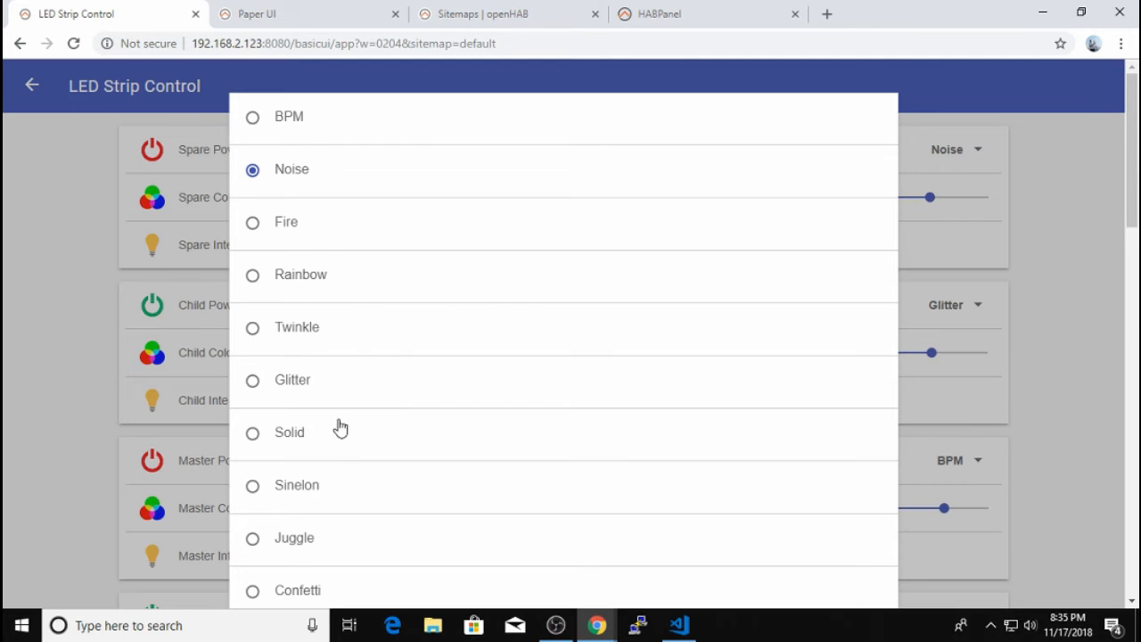
{"action": "mouse_move", "coordinate": [278, 369]}
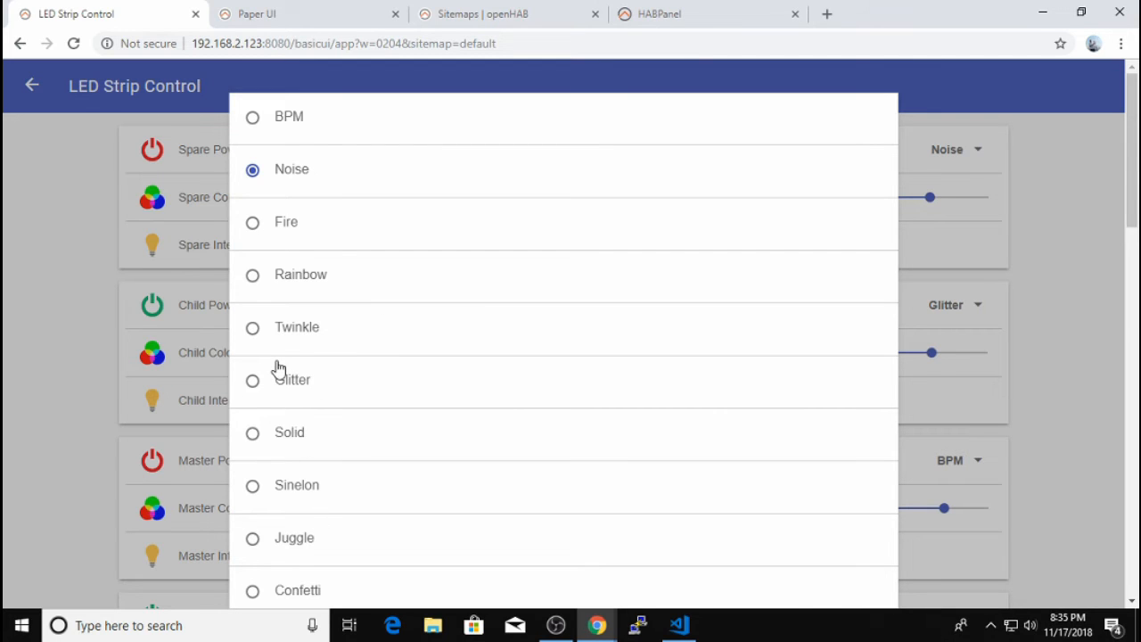
{"action": "mouse_move", "coordinate": [271, 435]}
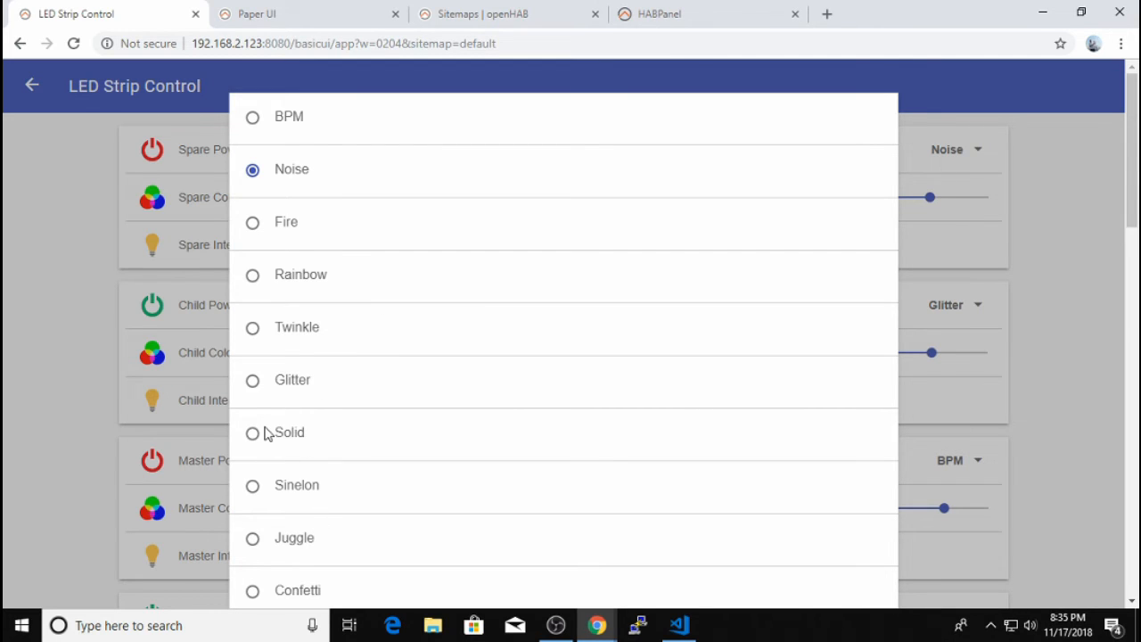
{"action": "mouse_move", "coordinate": [271, 453]}
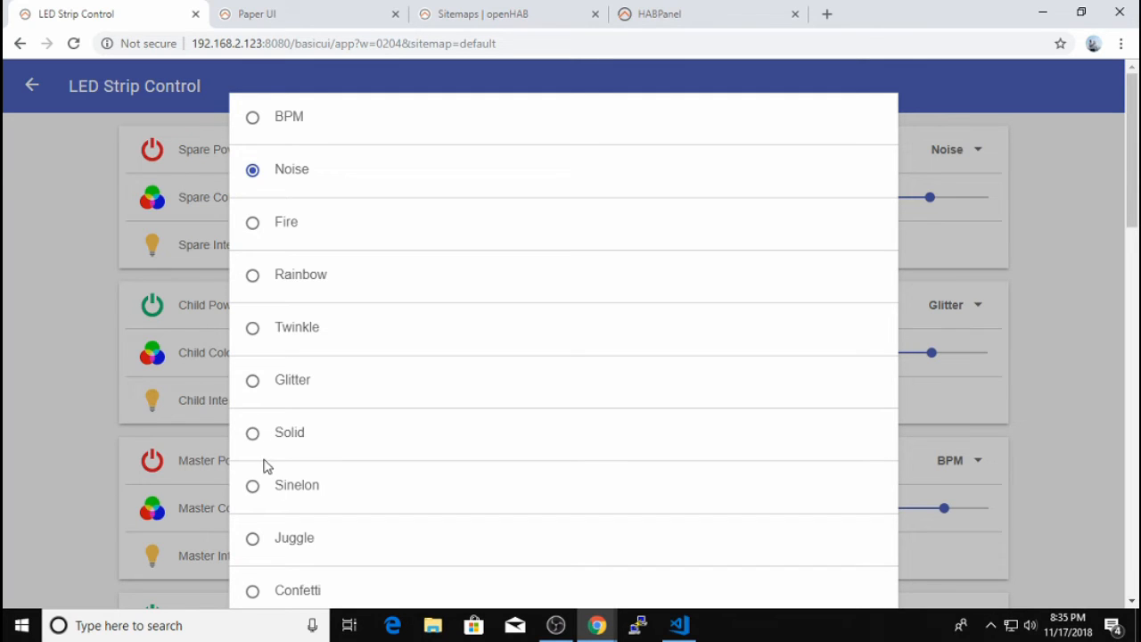
{"action": "mouse_move", "coordinate": [228, 501]}
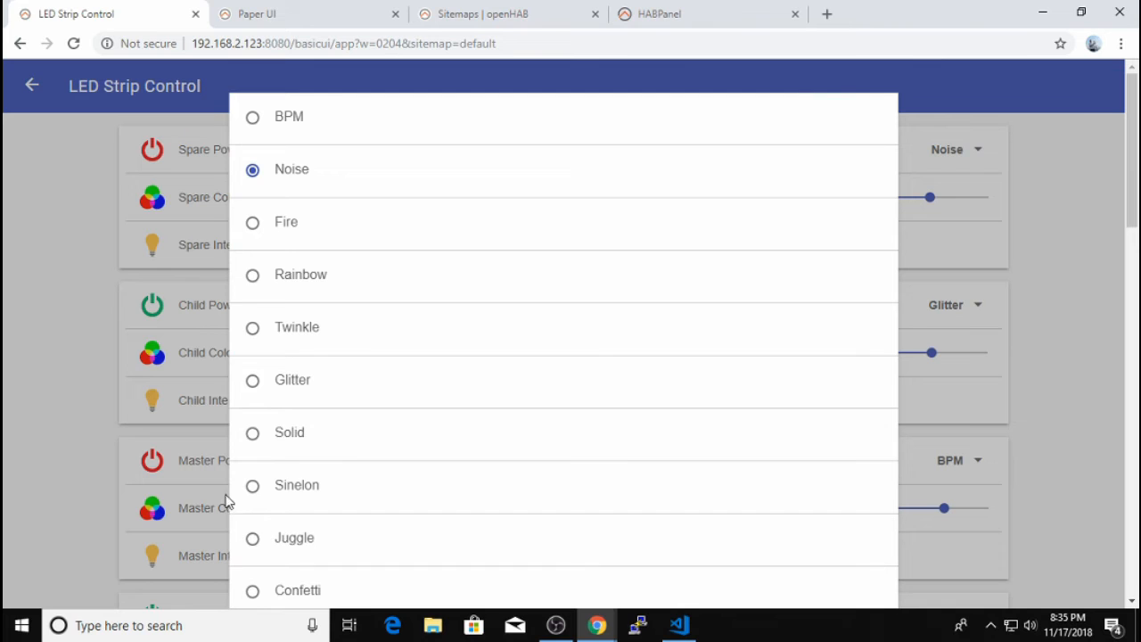
{"action": "mouse_move", "coordinate": [250, 472]}
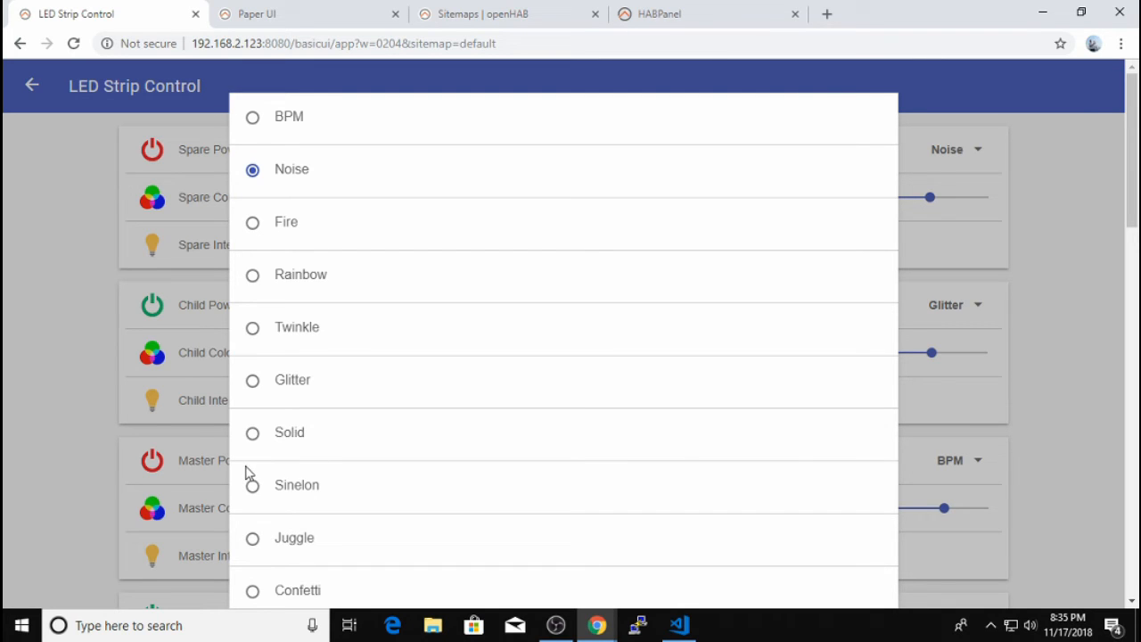
{"action": "mouse_move", "coordinate": [275, 526]}
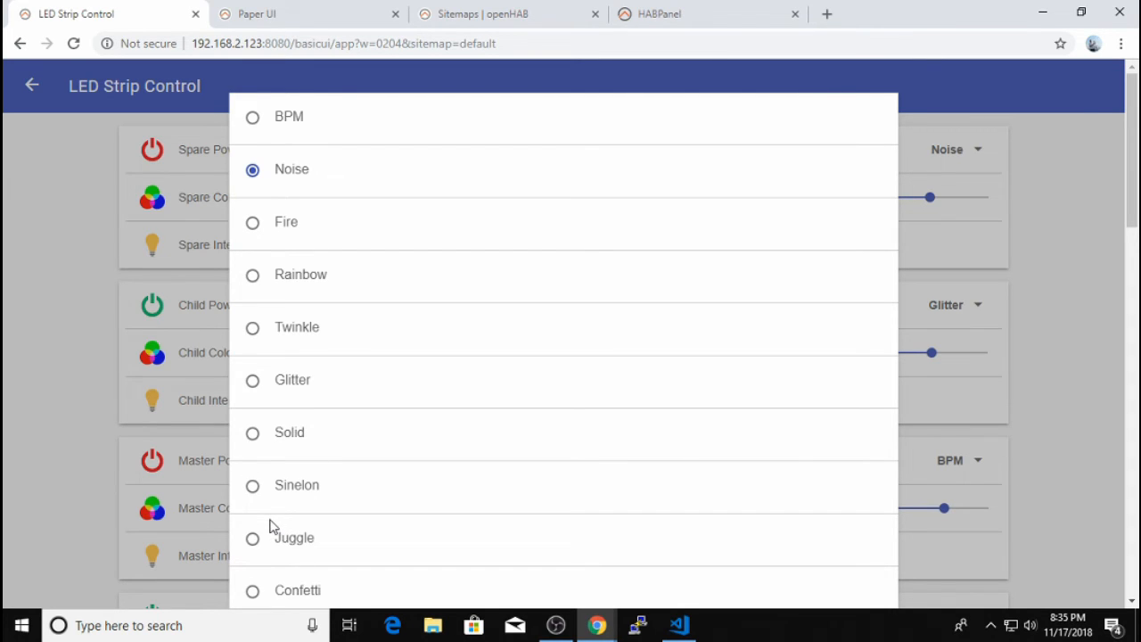
{"action": "mouse_move", "coordinate": [264, 556]}
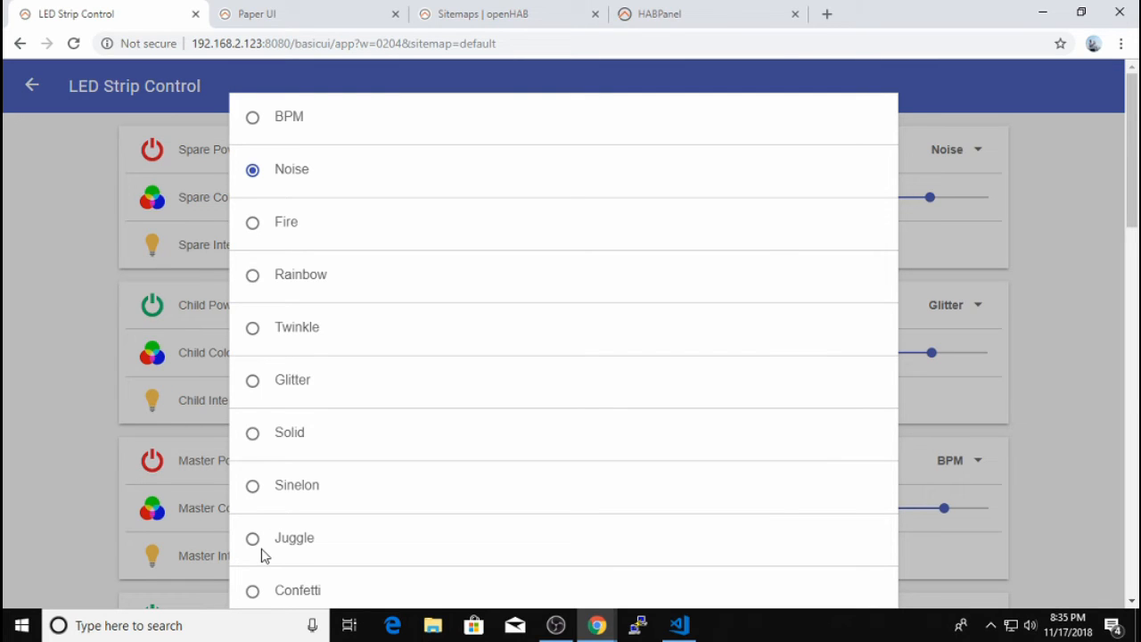
- Return to default.sitemap and pick out a value in the Outdoor Garage Window effect mappings
{"action": "left_click", "coordinate": [678, 624]}
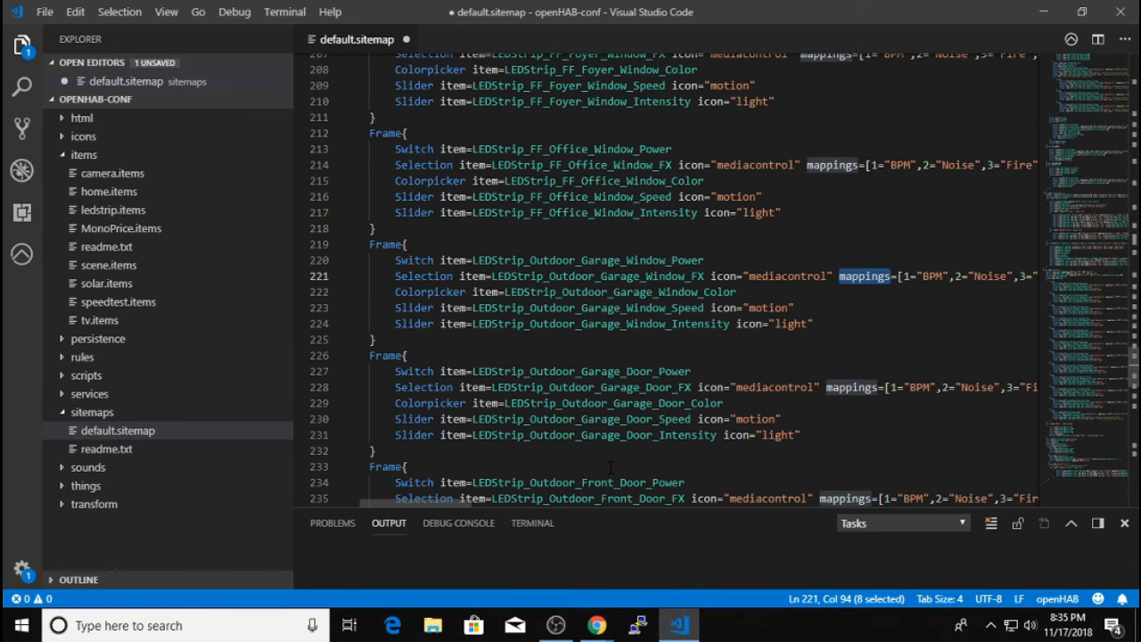
{"action": "mouse_move", "coordinate": [906, 261]}
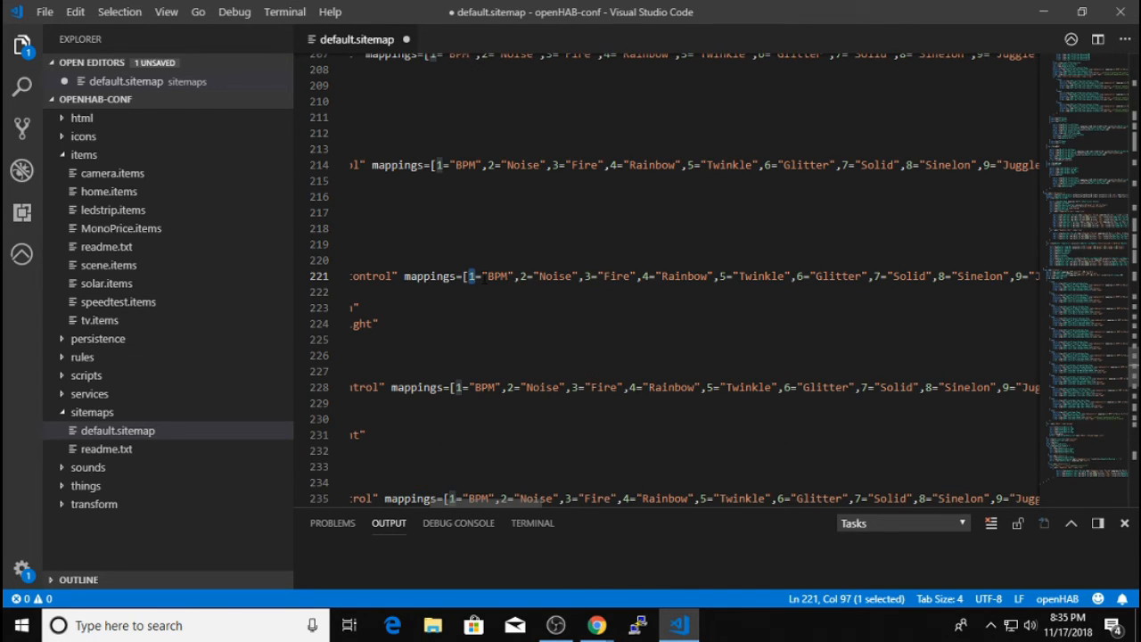
{"action": "double_click", "coordinate": [496, 274]}
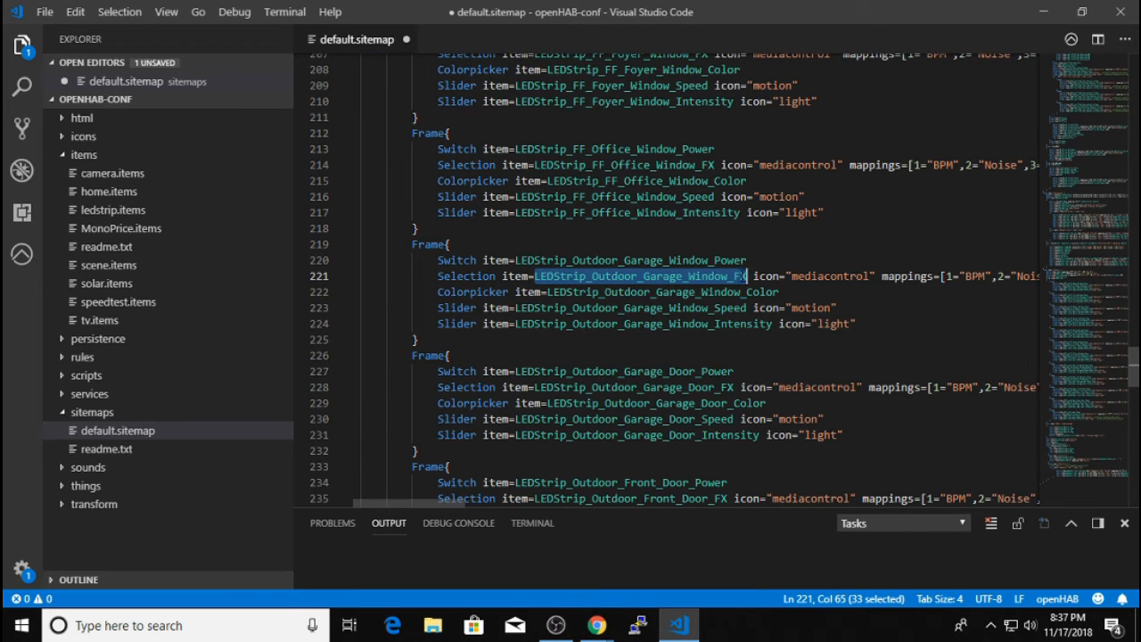
- View the Office Source buttons BT, DJ, CAST and CD in Basic UI, then go back to the sitemap code
{"action": "left_click", "coordinate": [596, 624]}
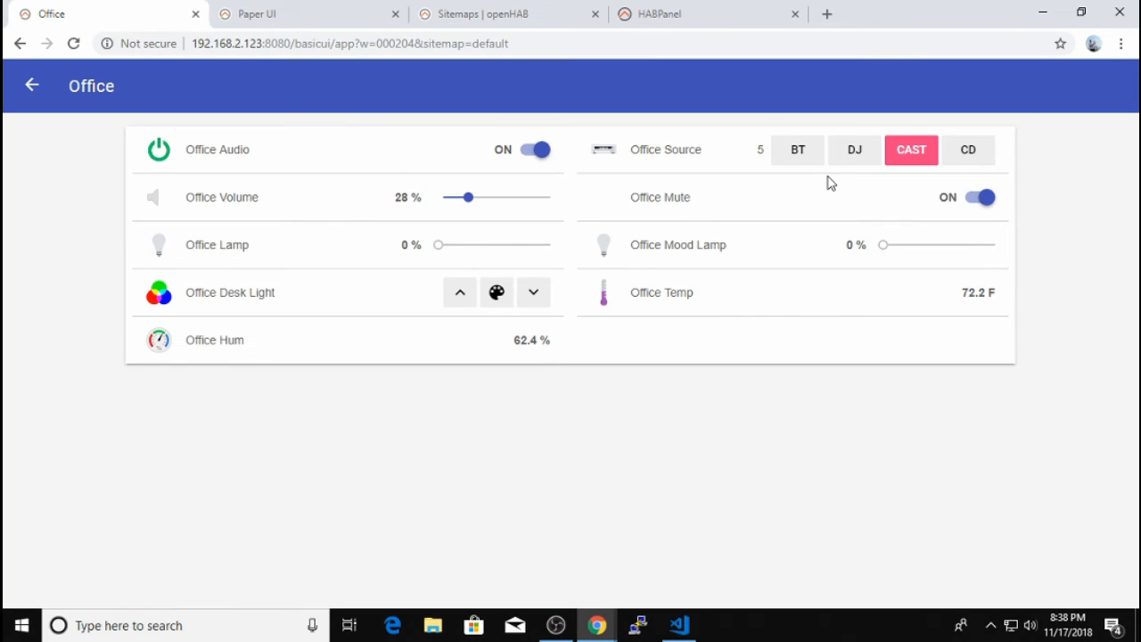
{"action": "mouse_move", "coordinate": [1020, 175]}
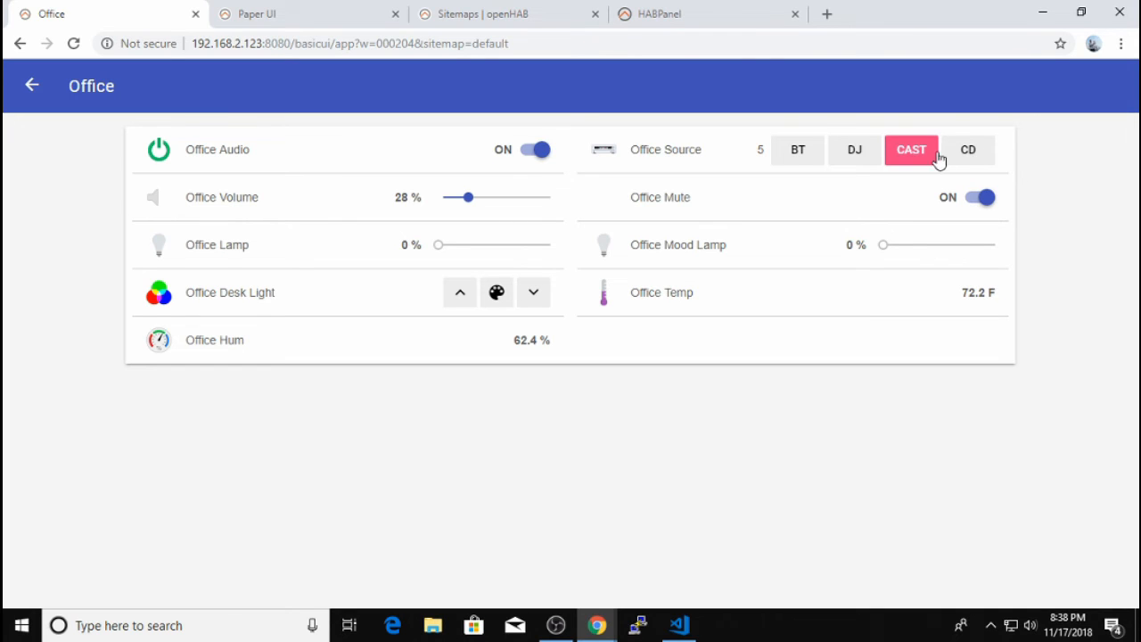
{"action": "mouse_move", "coordinate": [746, 182]}
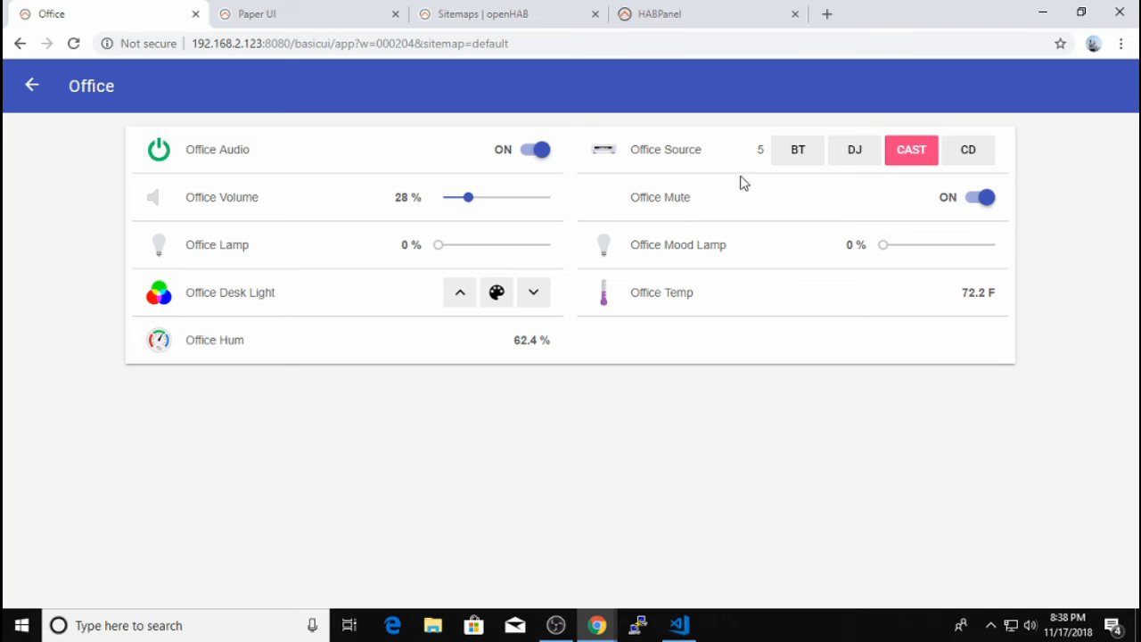
{"action": "mouse_move", "coordinate": [792, 194]}
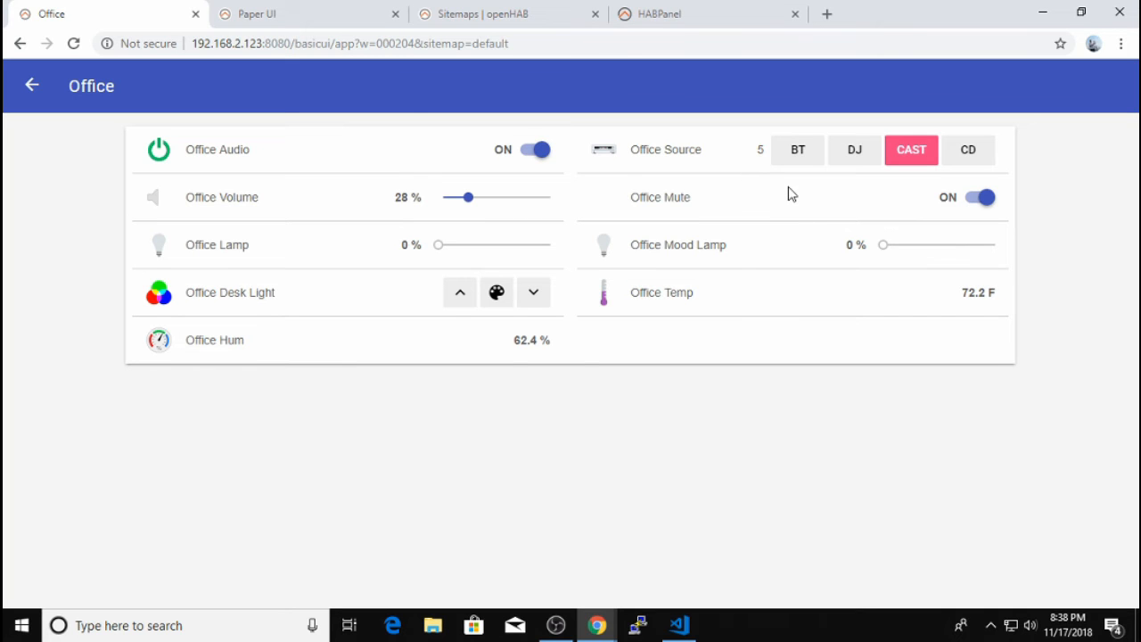
{"action": "left_click", "coordinate": [678, 624]}
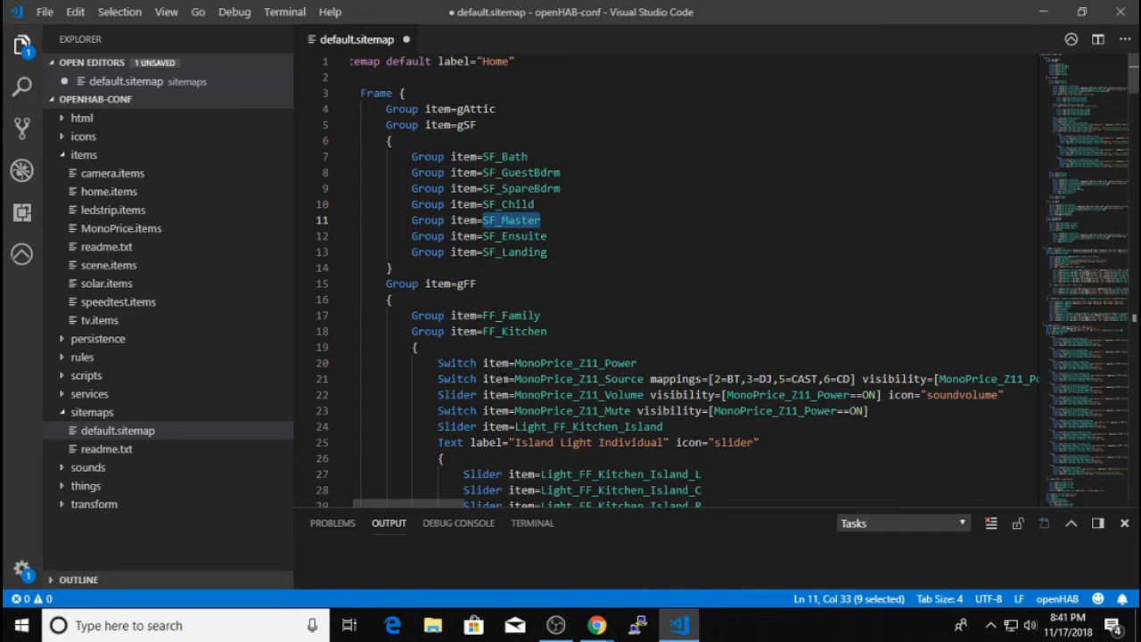
- With default.sitemap folded to its three top-level Frames, expand the first Frame again
{"action": "scroll", "scroll_direction": "down", "scroll_amount": 3}
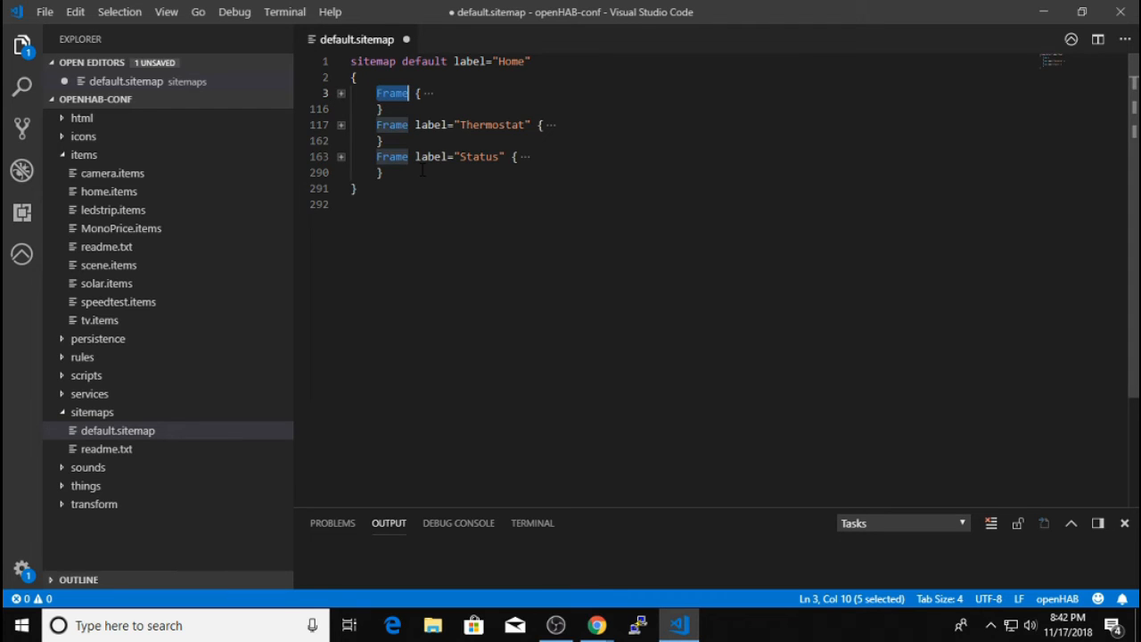
{"action": "left_click", "coordinate": [341, 92]}
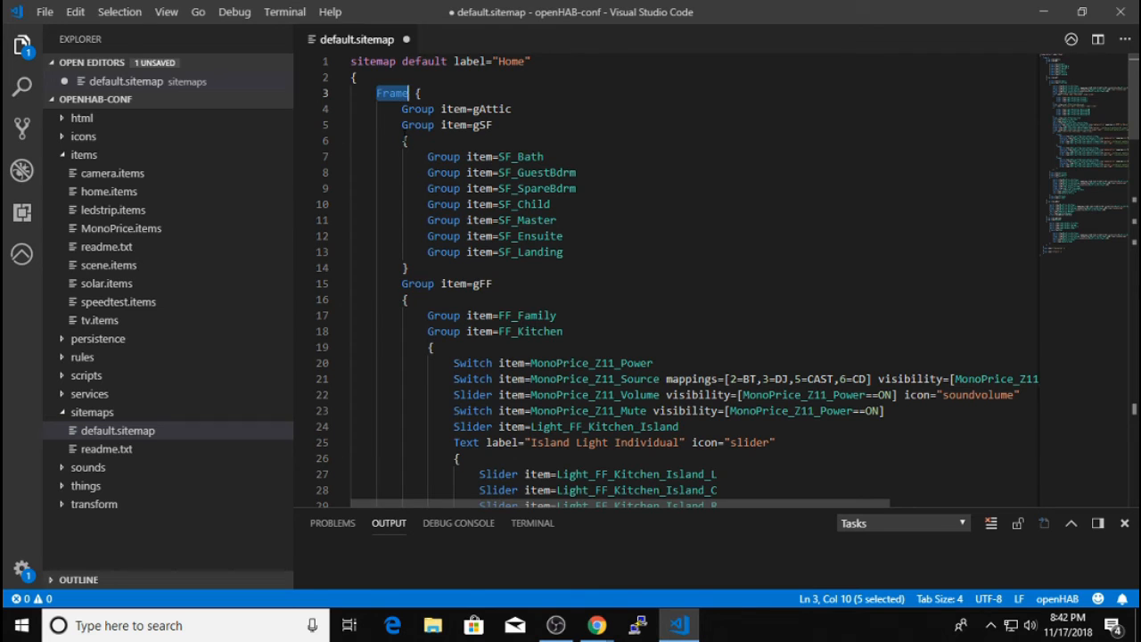
- Compare the Basic UI Home page with the Thermostat frame label in the sitemap code
{"action": "left_click", "coordinate": [596, 624]}
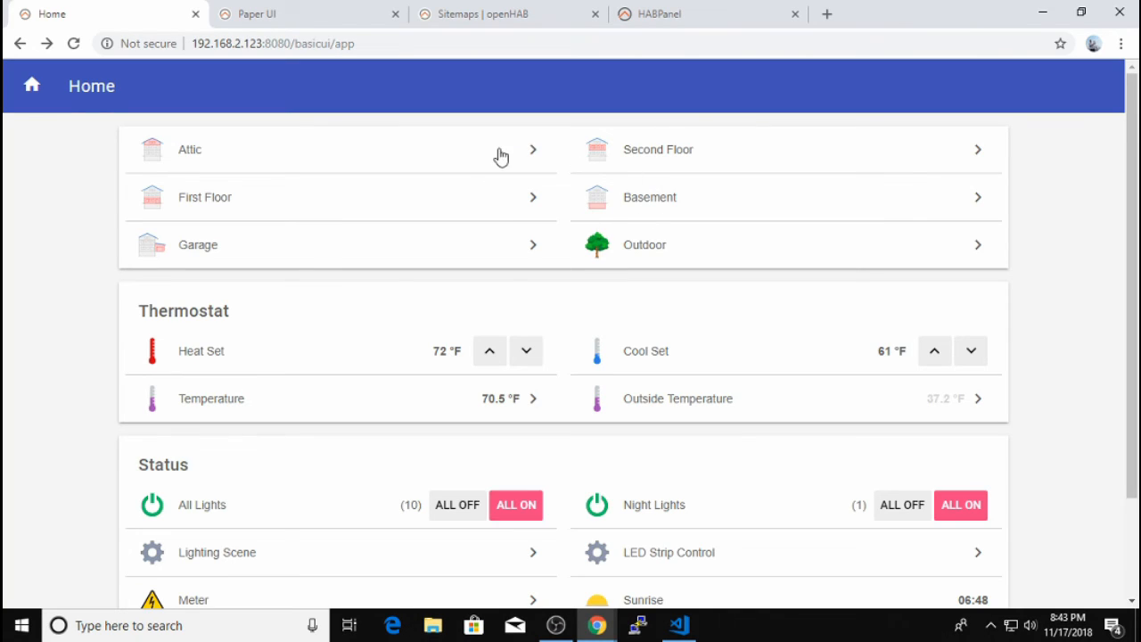
{"action": "mouse_move", "coordinate": [579, 264]}
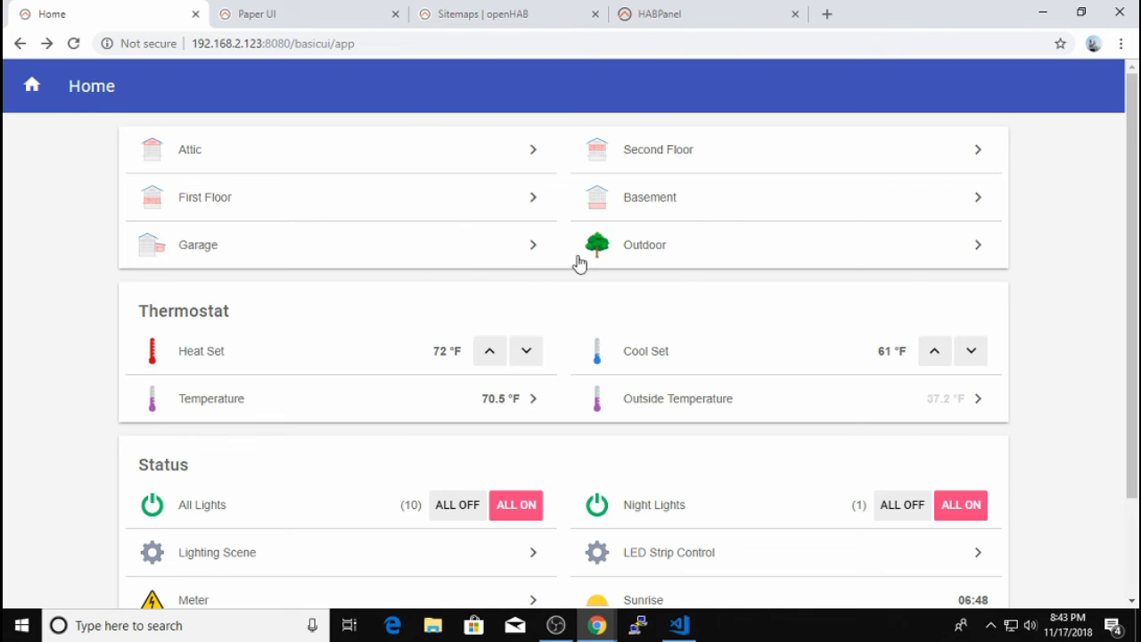
{"action": "mouse_move", "coordinate": [474, 398]}
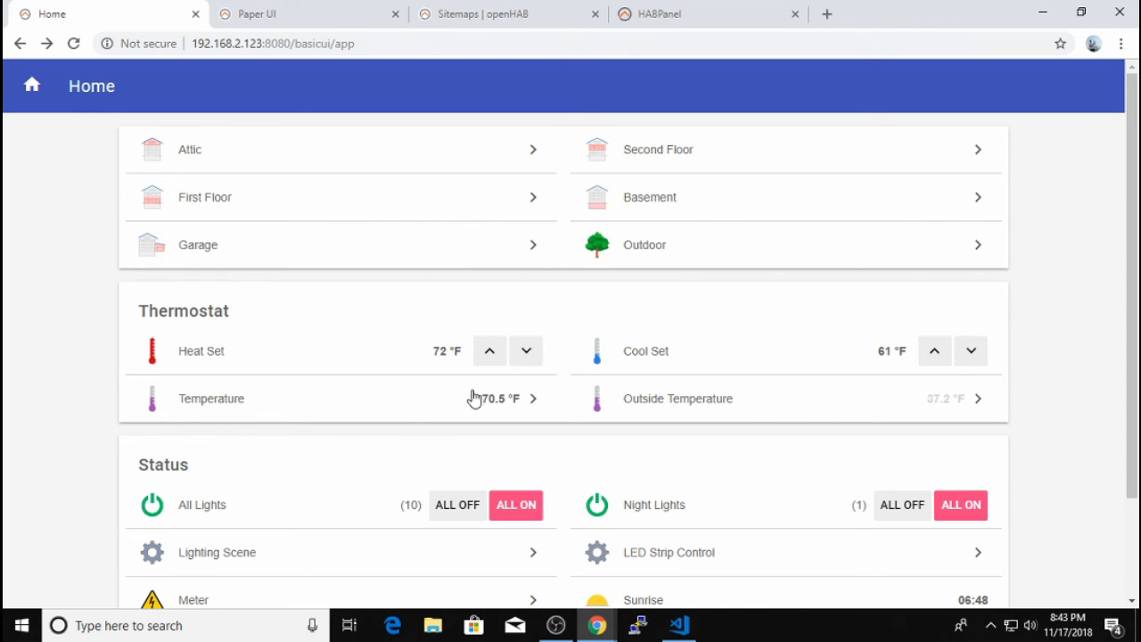
{"action": "mouse_move", "coordinate": [385, 390]}
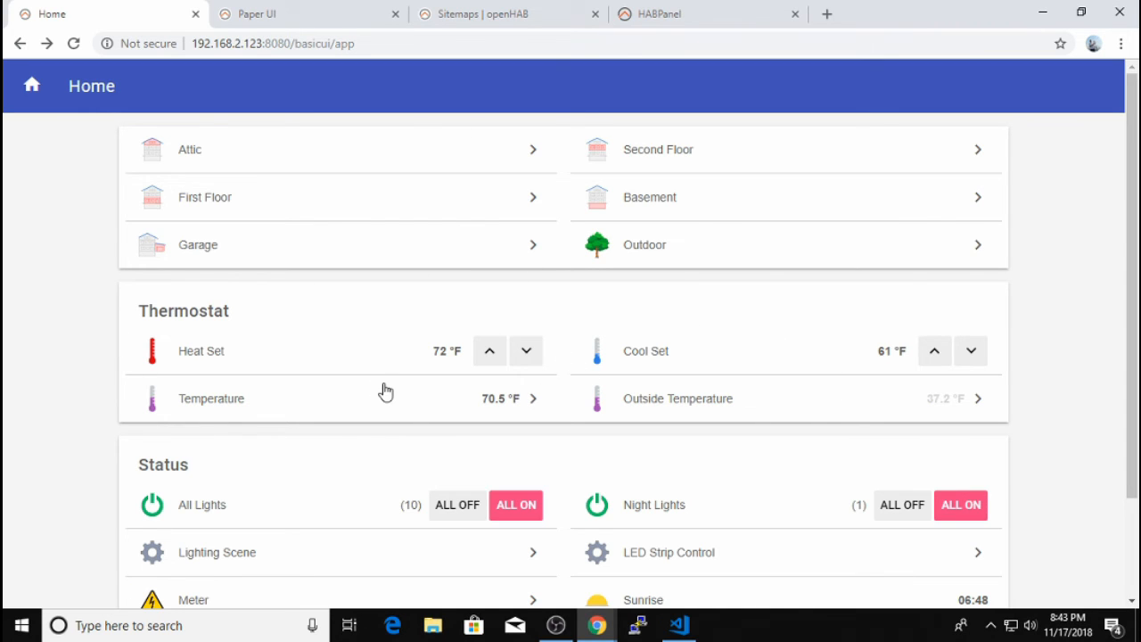
{"action": "left_click", "coordinate": [678, 624]}
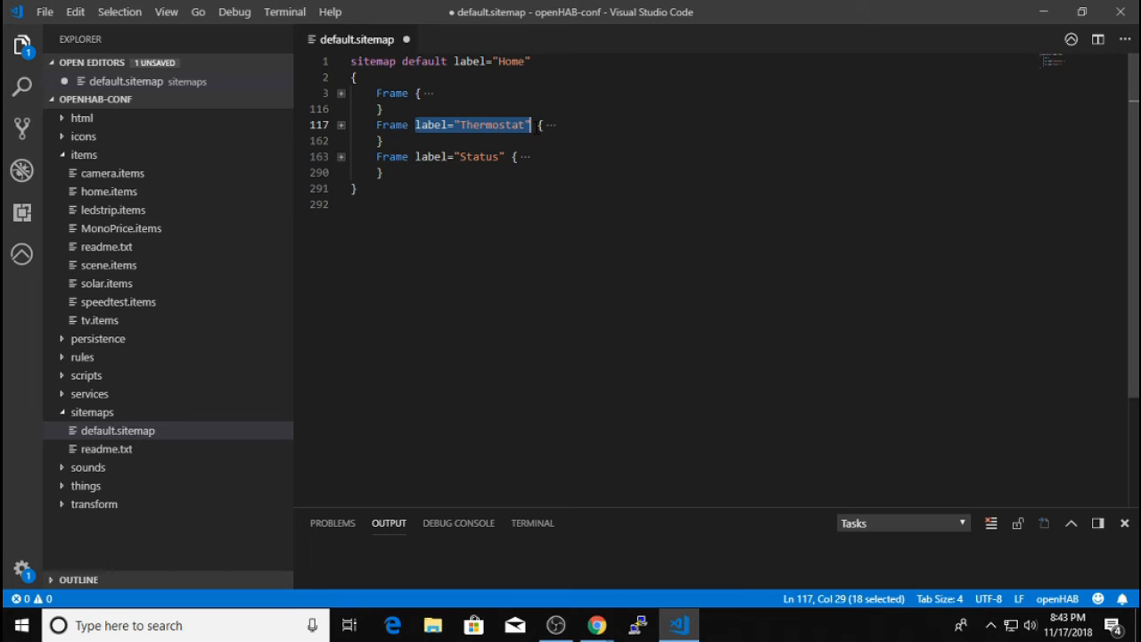
{"action": "left_click", "coordinate": [596, 624]}
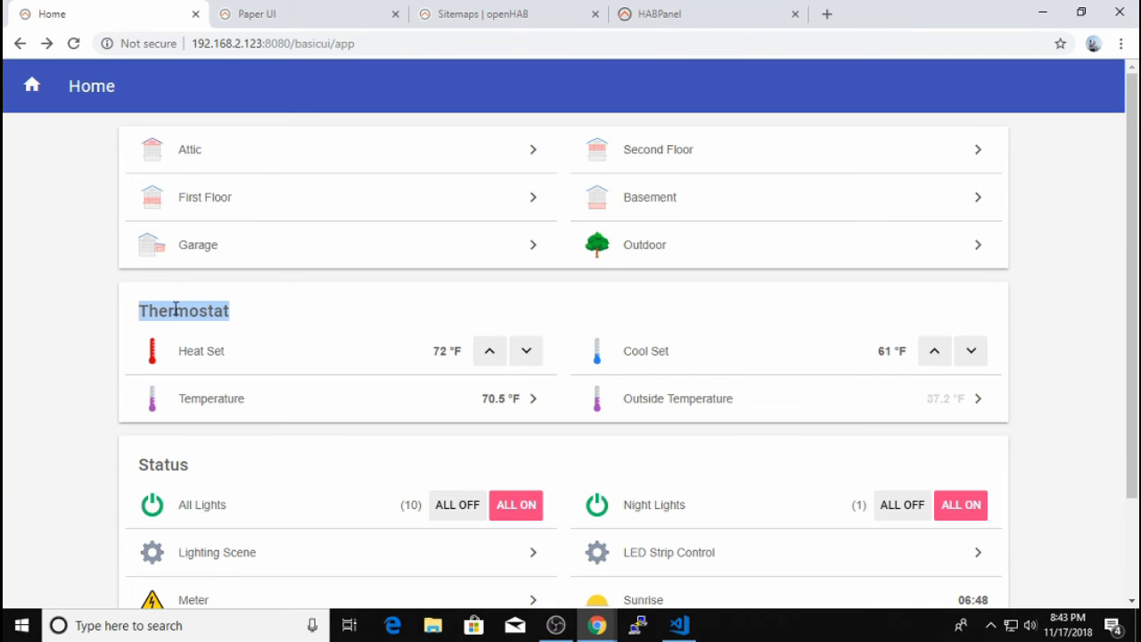
{"action": "mouse_move", "coordinate": [205, 330]}
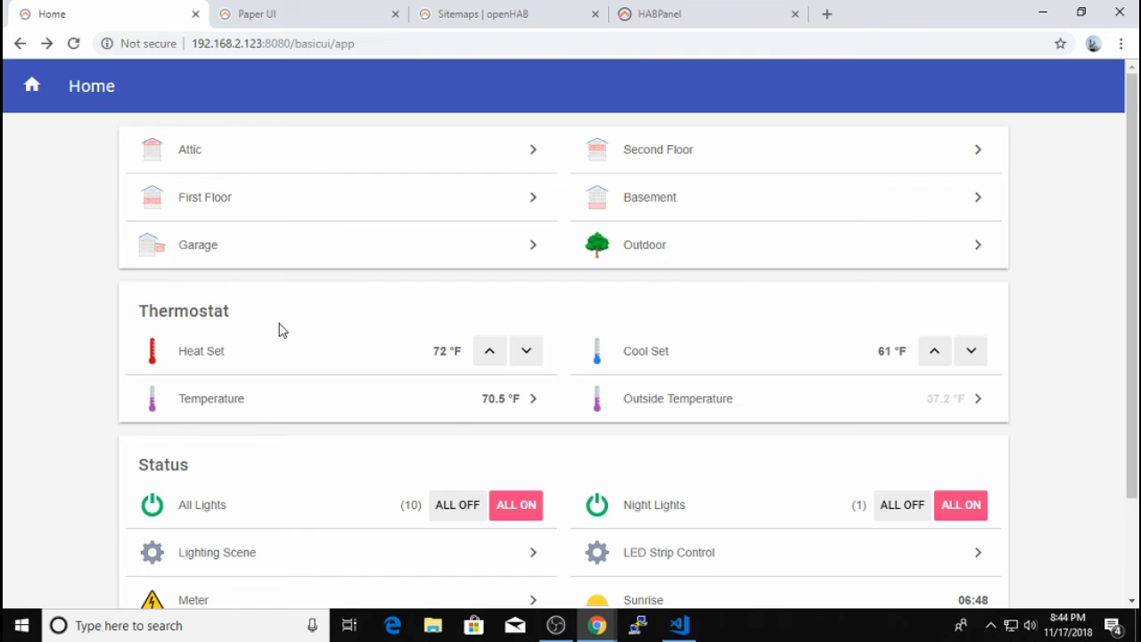
{"action": "mouse_move", "coordinate": [247, 198]}
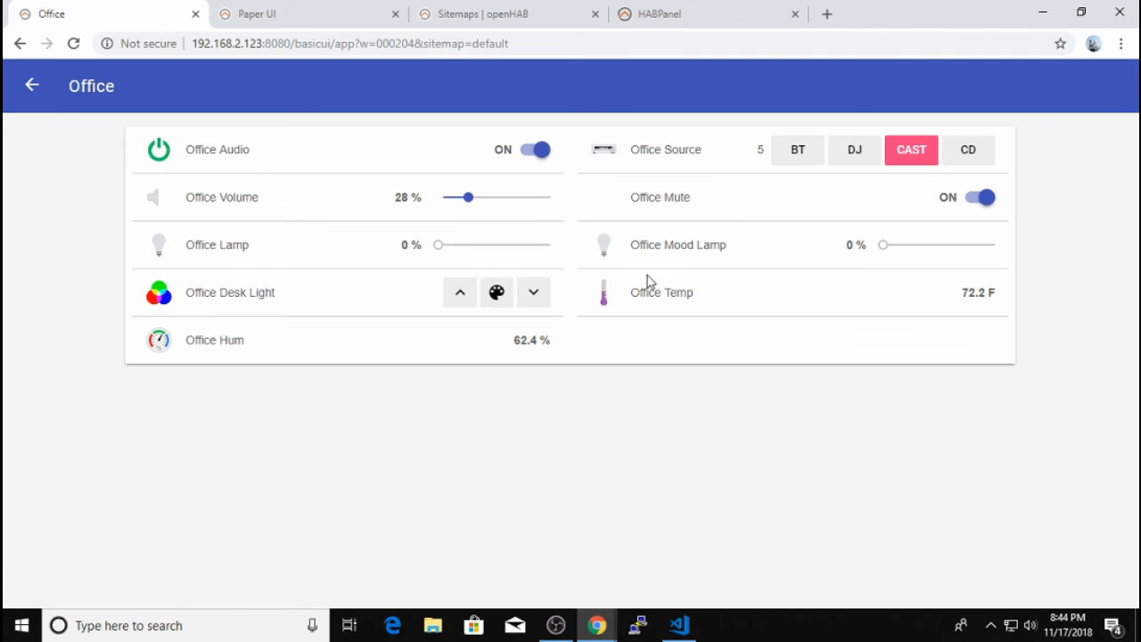
- Go to the Kitchen page in Basic UI with its Island Light and cabinet controls
{"action": "left_click", "coordinate": [32, 86]}
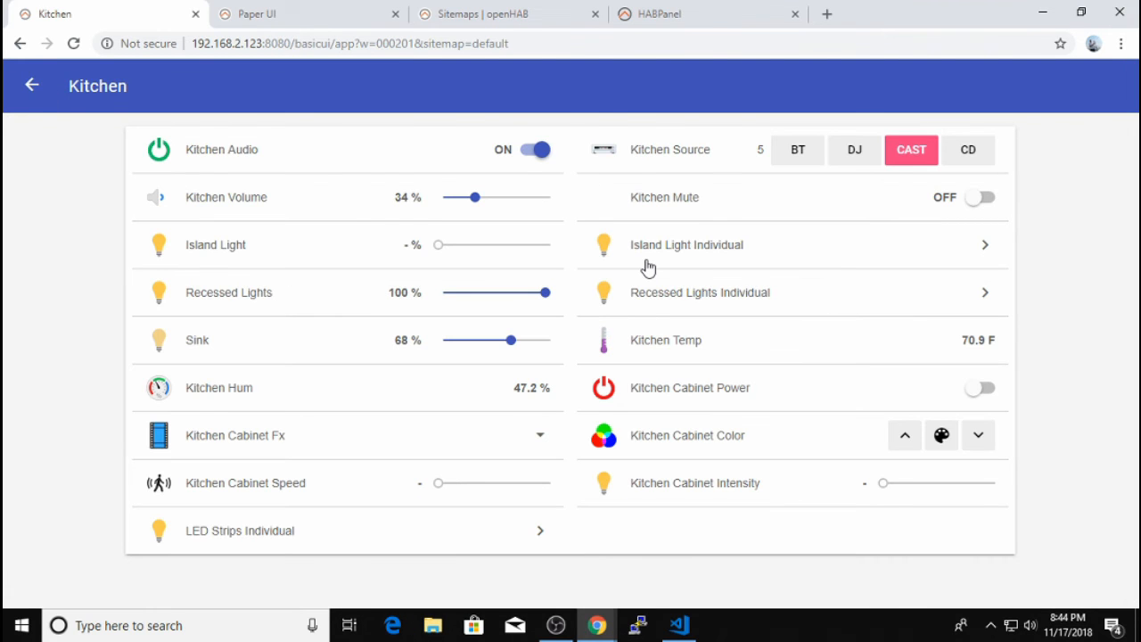
{"action": "mouse_move", "coordinate": [431, 257]}
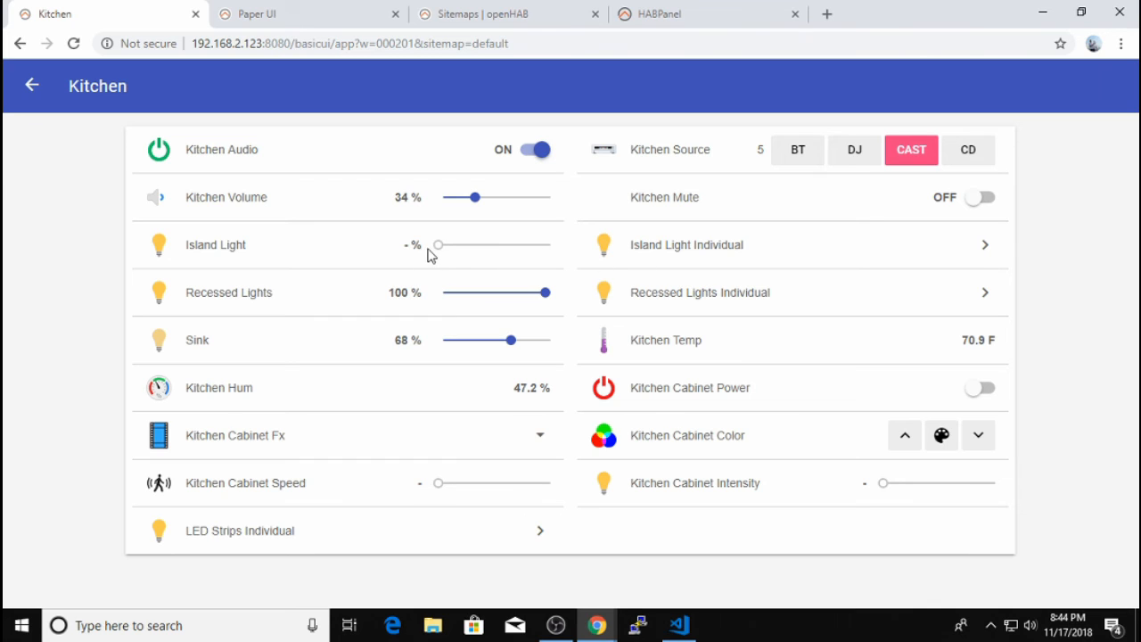
{"action": "mouse_move", "coordinate": [450, 257]}
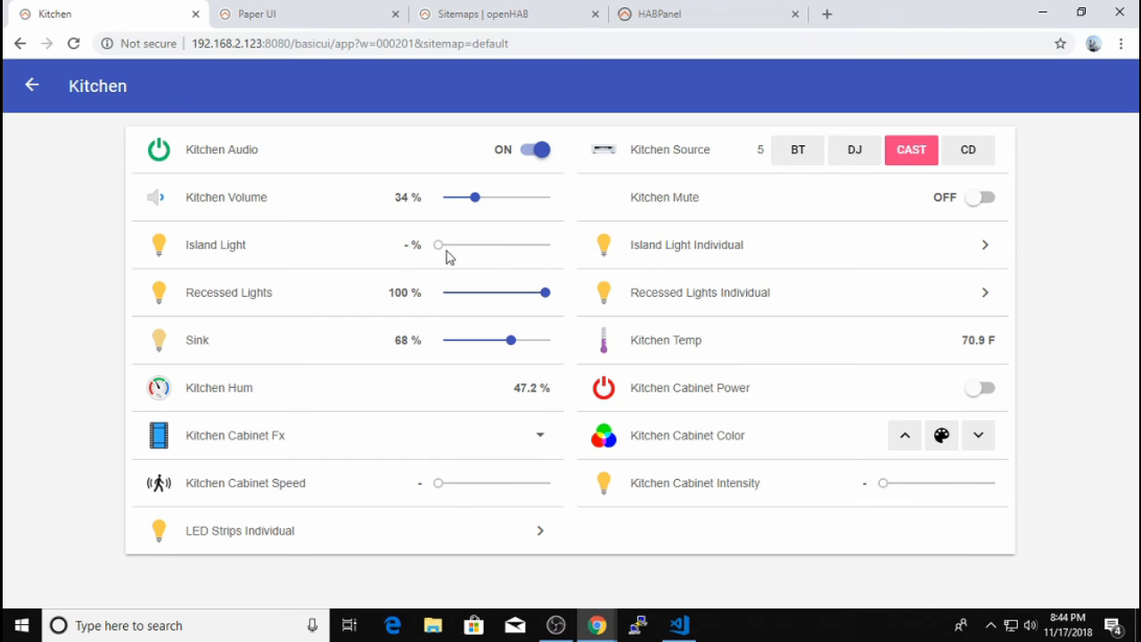
{"action": "mouse_move", "coordinate": [634, 248]}
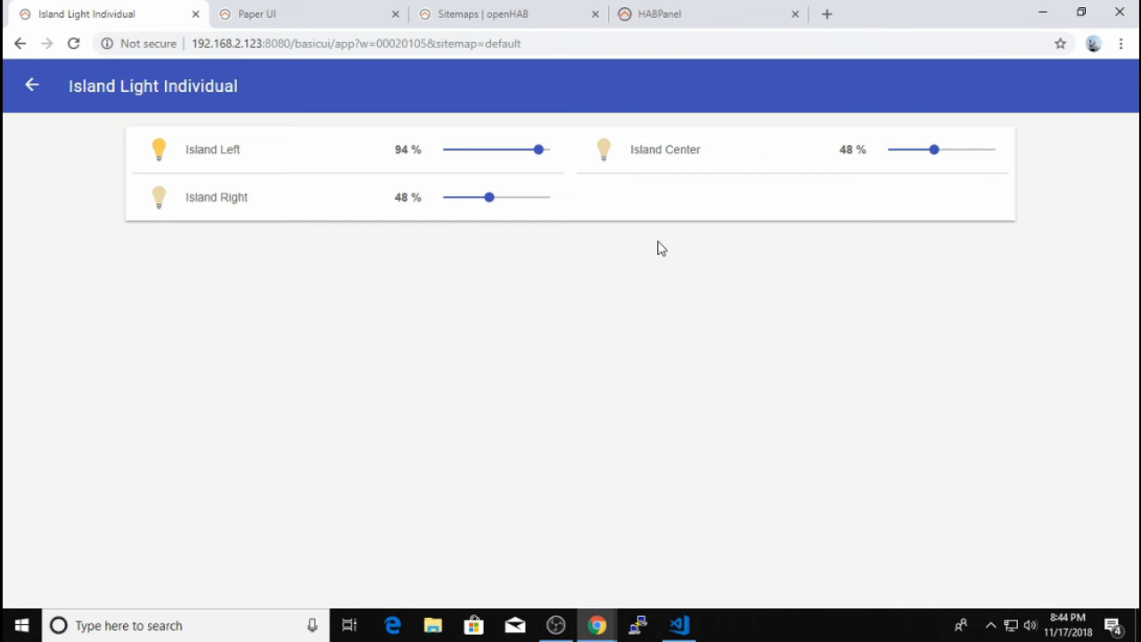
- Show the Island Light Individual slider block in default.sitemap, then the Thermostat setpoint colour rules
{"action": "left_click", "coordinate": [678, 624]}
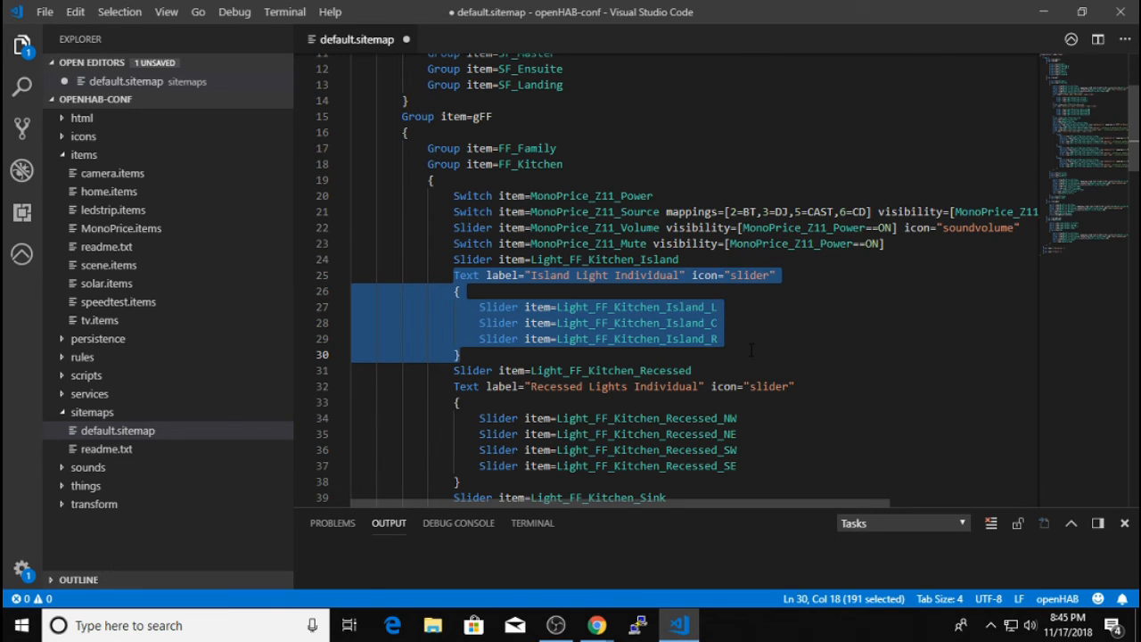
{"action": "mouse_move", "coordinate": [442, 294]}
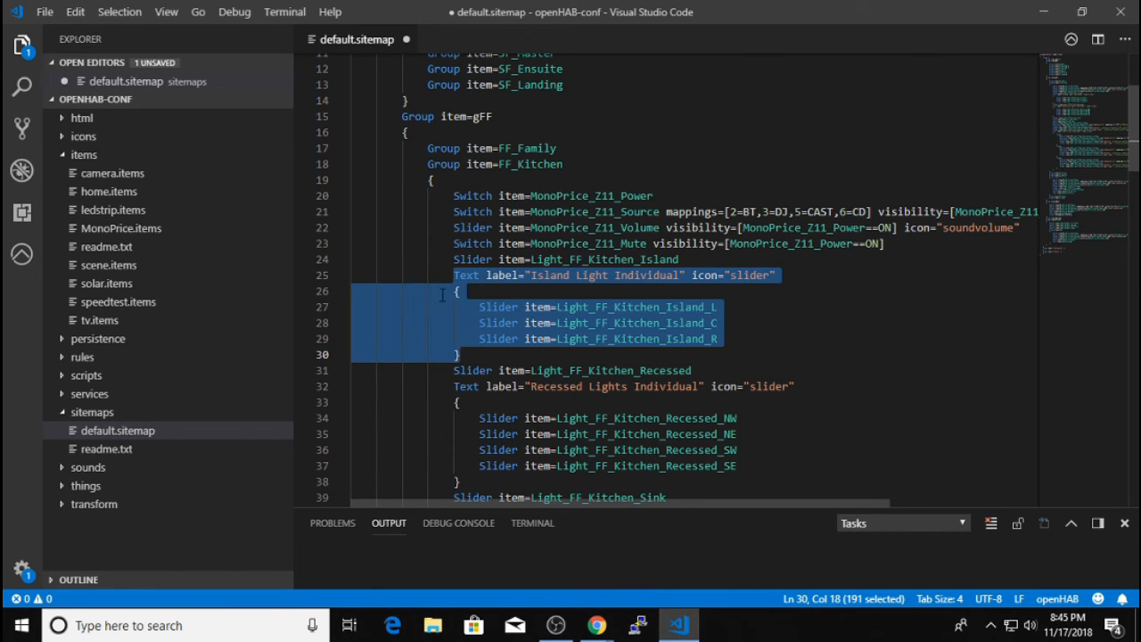
{"action": "mouse_move", "coordinate": [470, 307]}
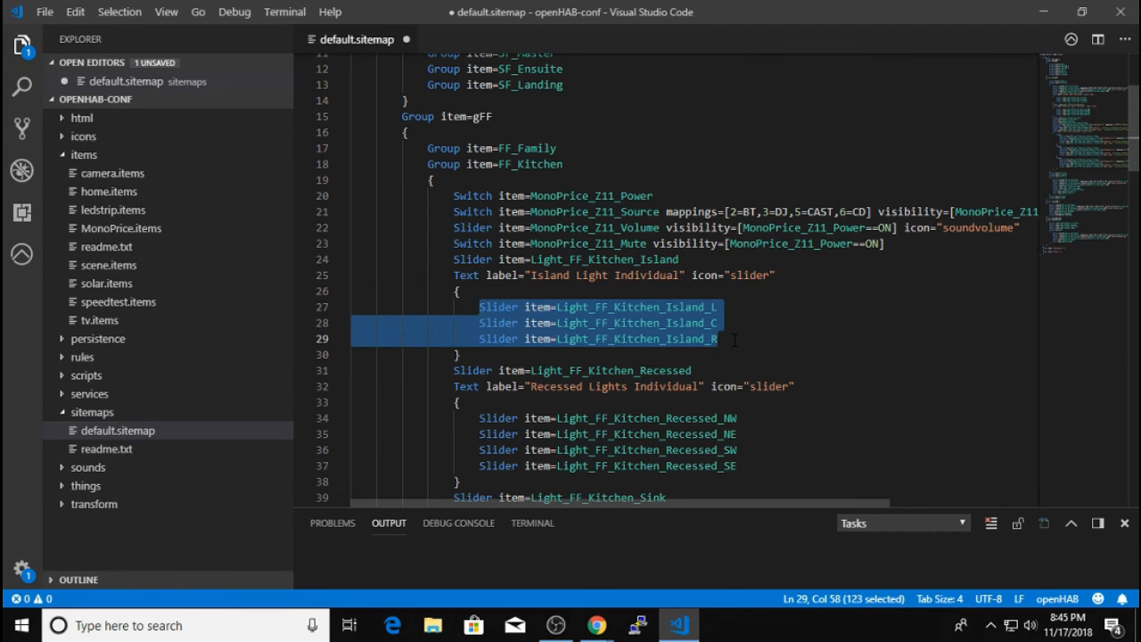
{"action": "double_click", "coordinate": [442, 164]}
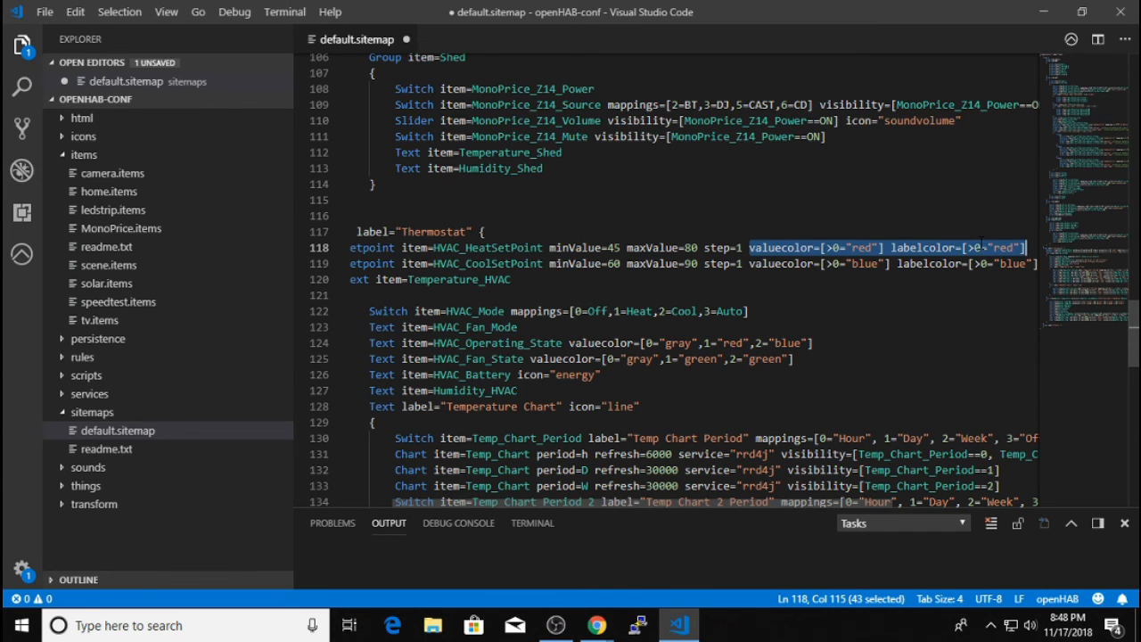
- Select the Weather_Temperature valuecolor thresholds on line 147, then show the Office page in Basic UI
{"action": "scroll", "scroll_direction": "down", "scroll_amount": 3}
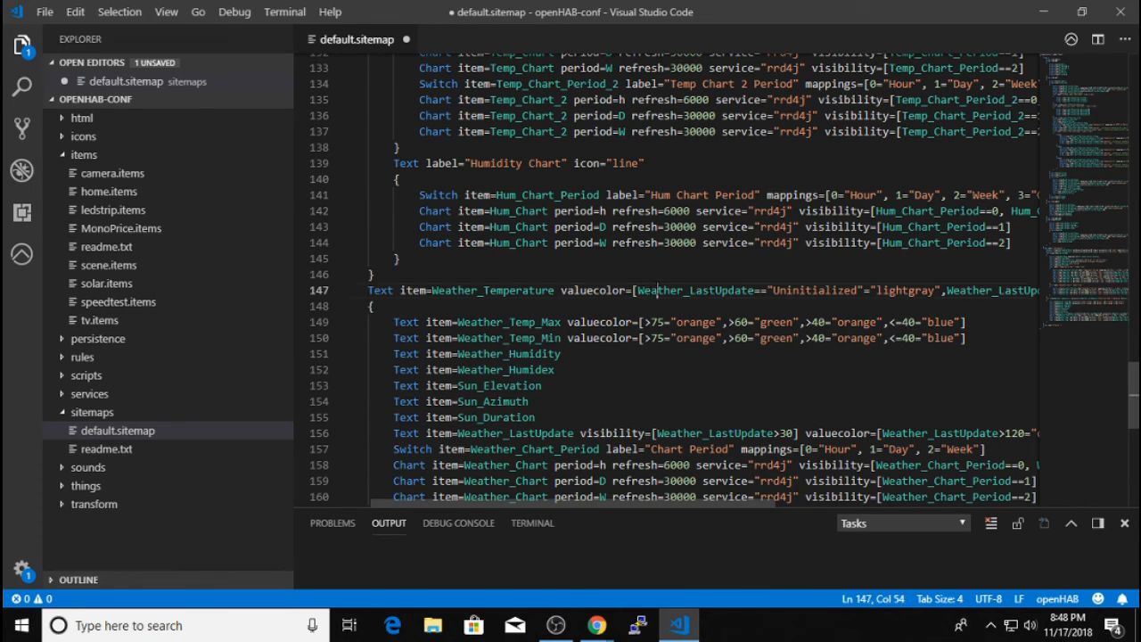
{"action": "double_click", "coordinate": [695, 289]}
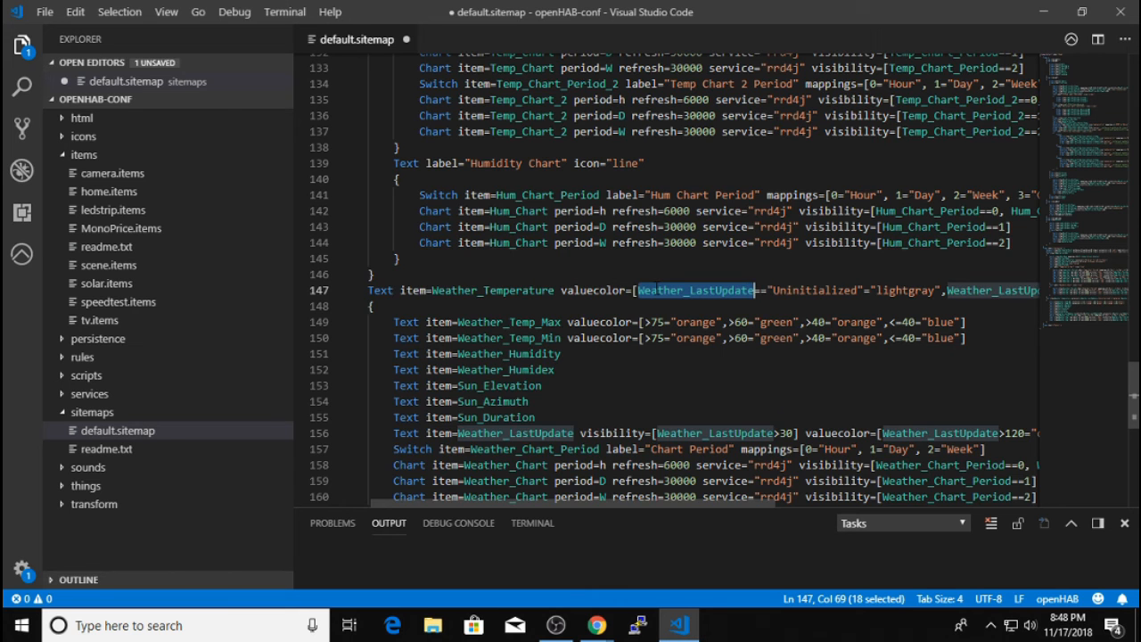
{"action": "scroll", "scroll_direction": "right", "scroll_amount": 3}
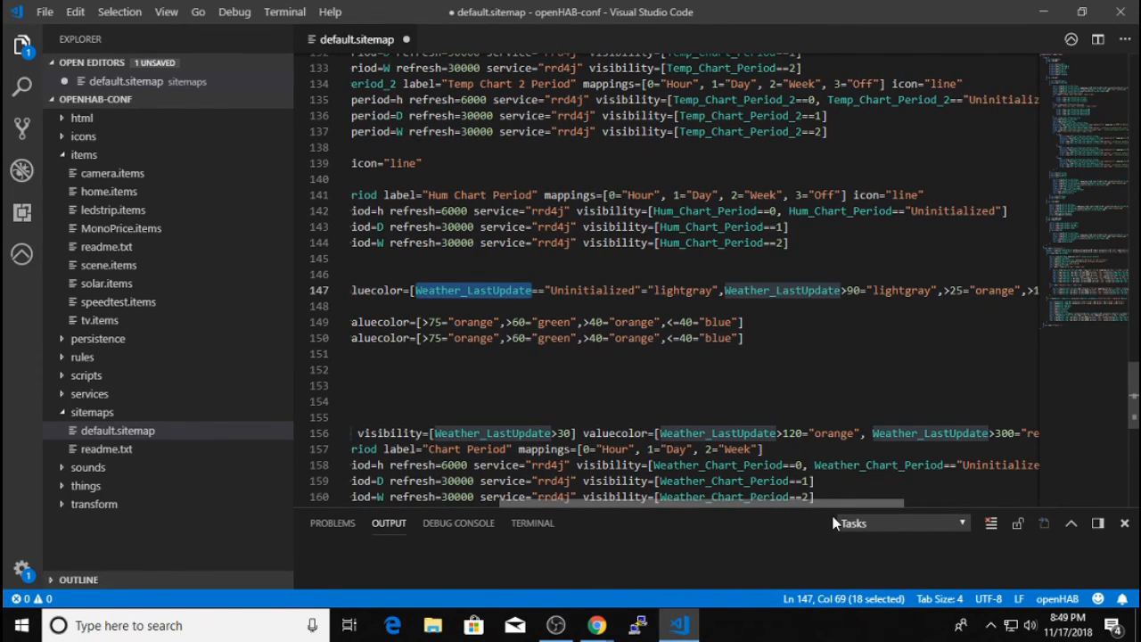
{"action": "scroll", "scroll_direction": "left", "scroll_amount": 3}
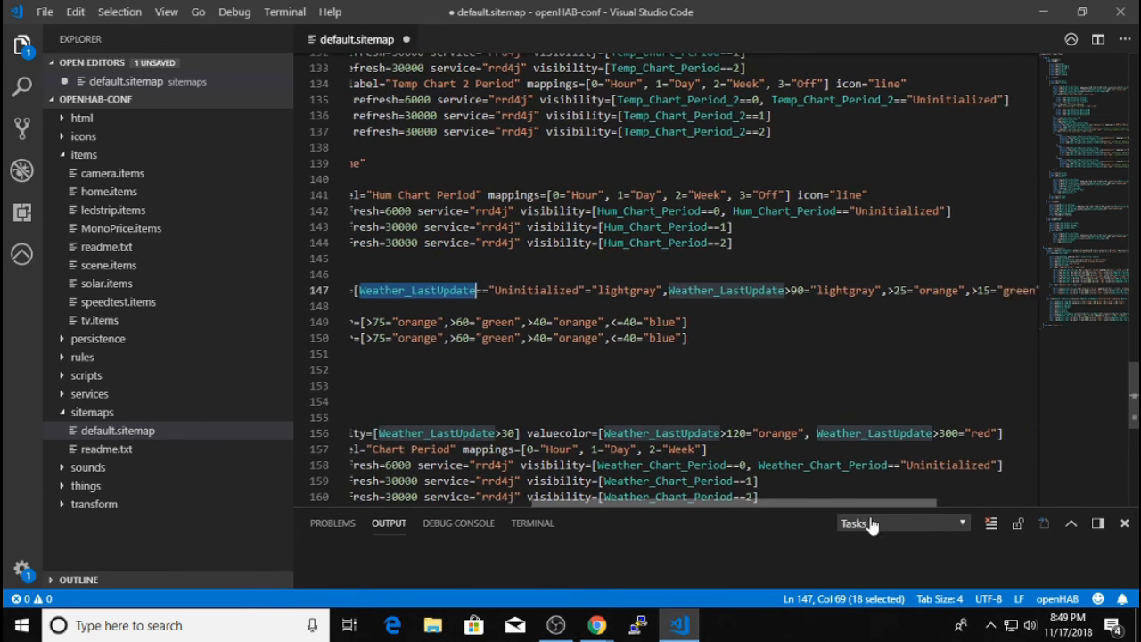
{"action": "scroll", "scroll_direction": "right", "scroll_amount": 3}
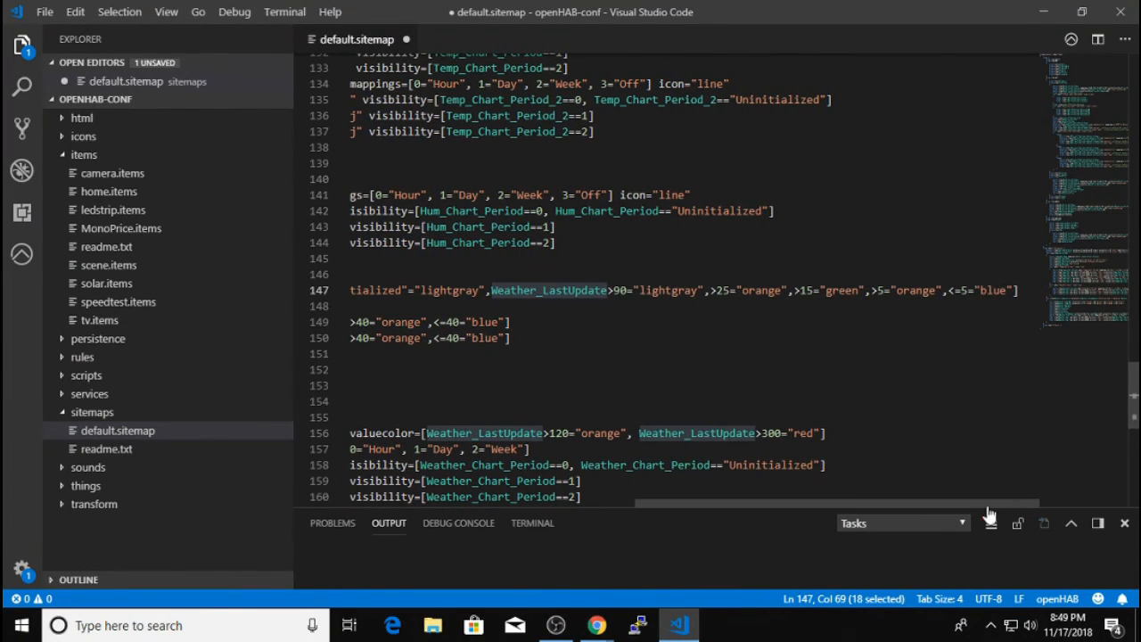
{"action": "left_click_drag", "start_coordinate": [491, 289], "coordinate": [1017, 289]}
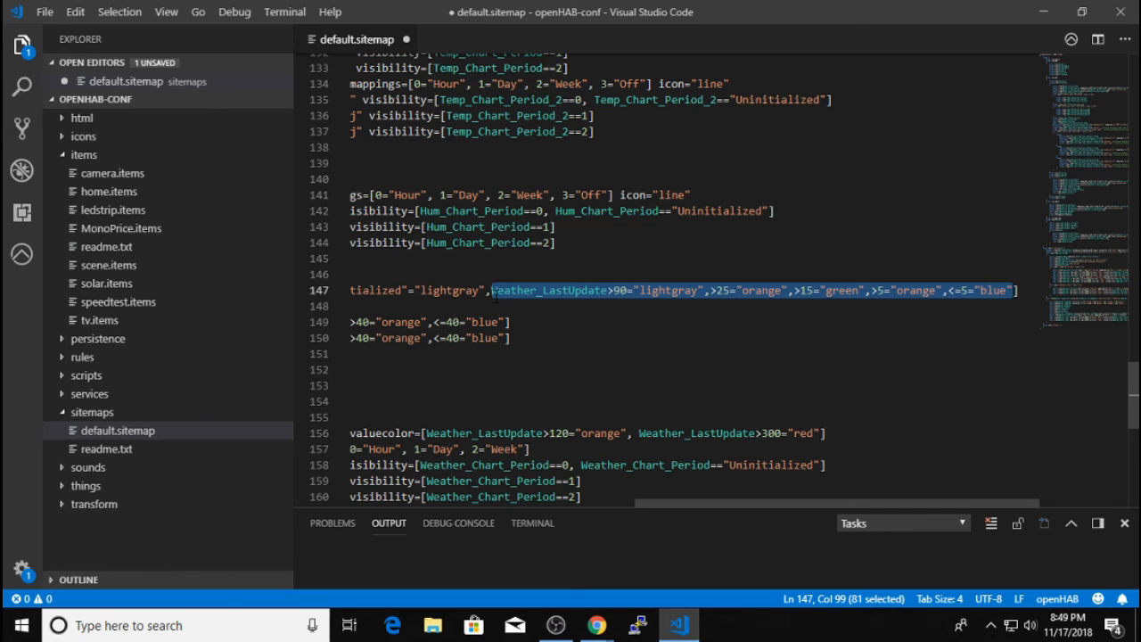
{"action": "mouse_move", "coordinate": [585, 295]}
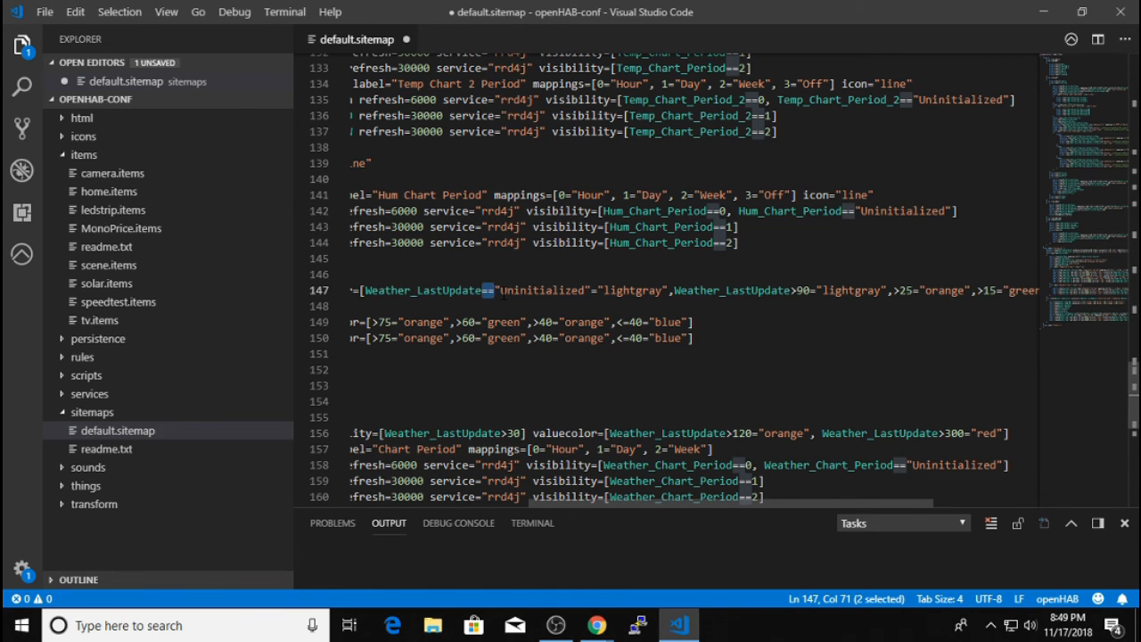
{"action": "left_click", "coordinate": [595, 624]}
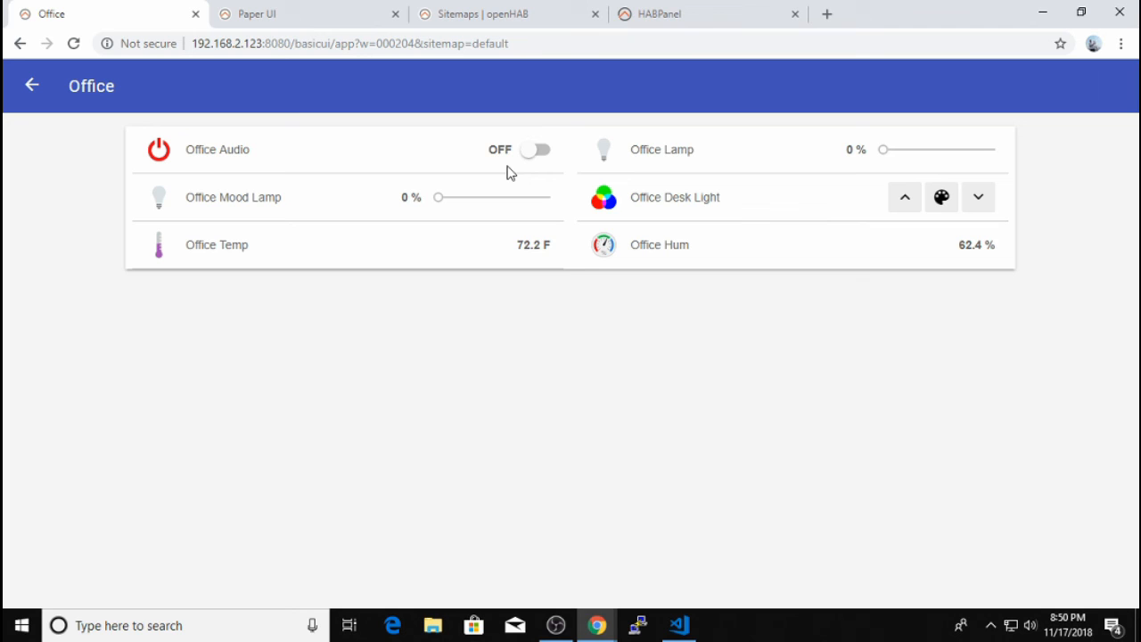
{"action": "mouse_move", "coordinate": [491, 169]}
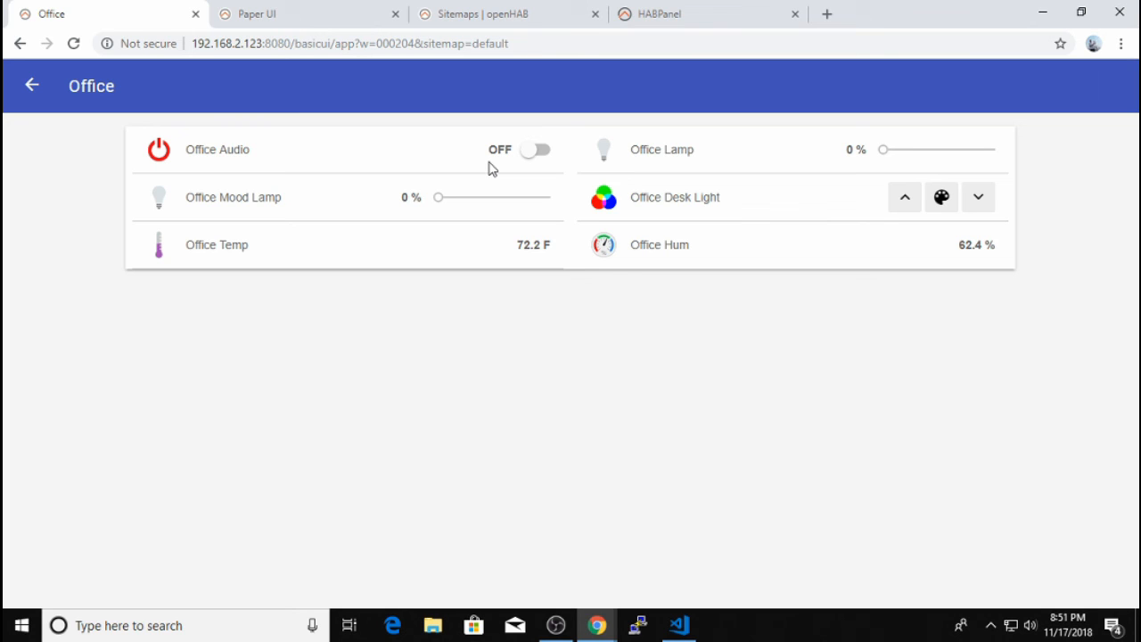
{"action": "mouse_move", "coordinate": [495, 141]}
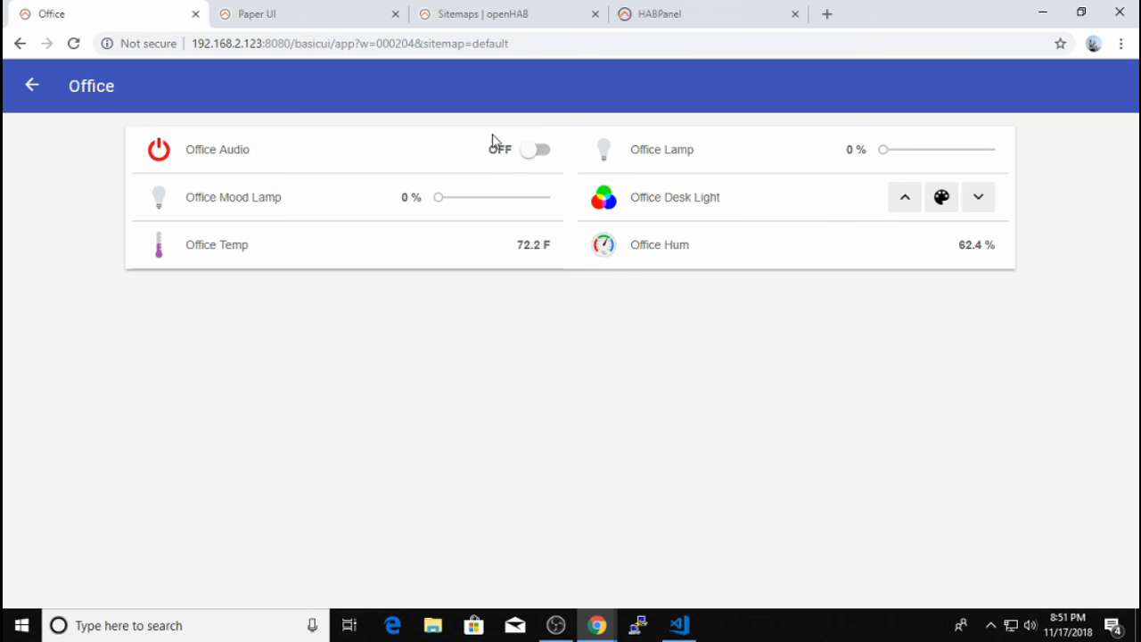
{"action": "mouse_move", "coordinate": [526, 164]}
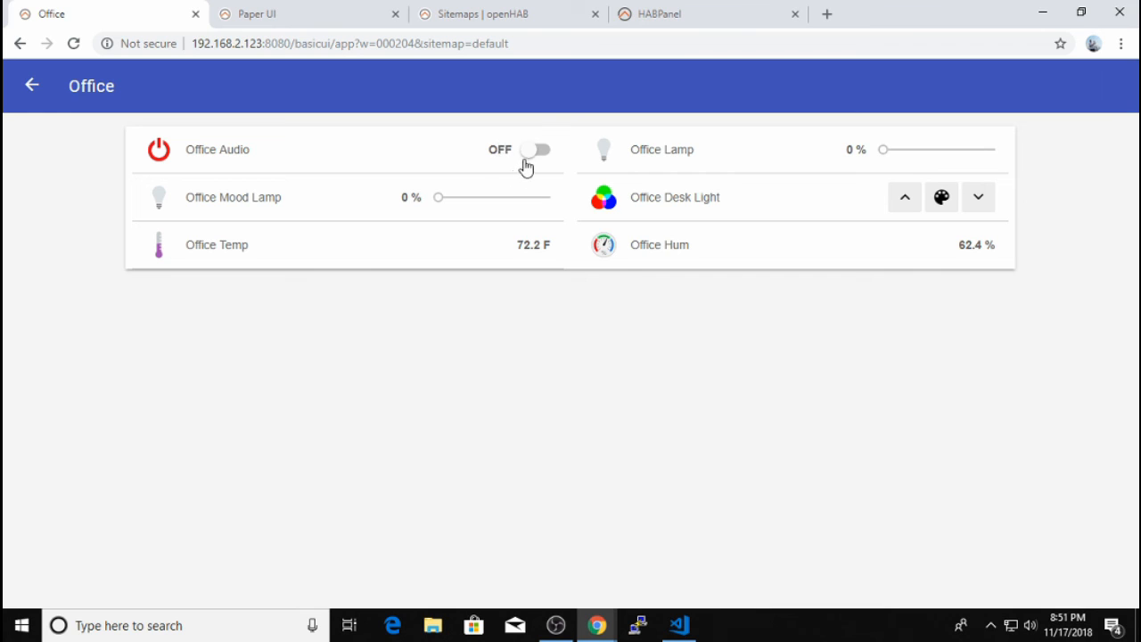
{"action": "mouse_move", "coordinate": [567, 274]}
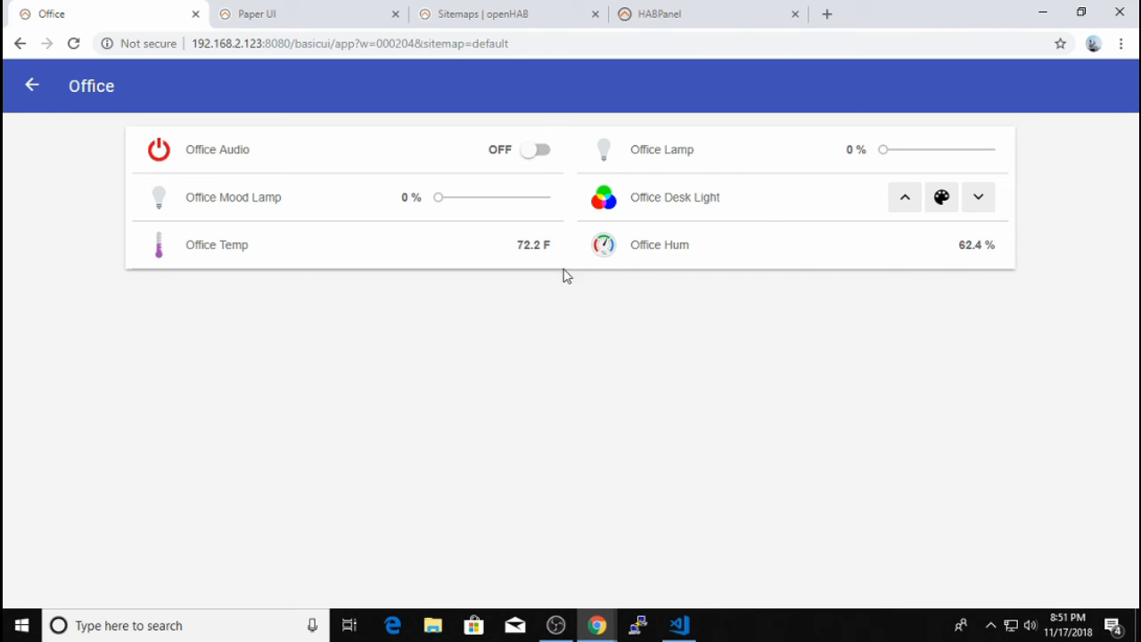
{"action": "mouse_move", "coordinate": [535, 152]}
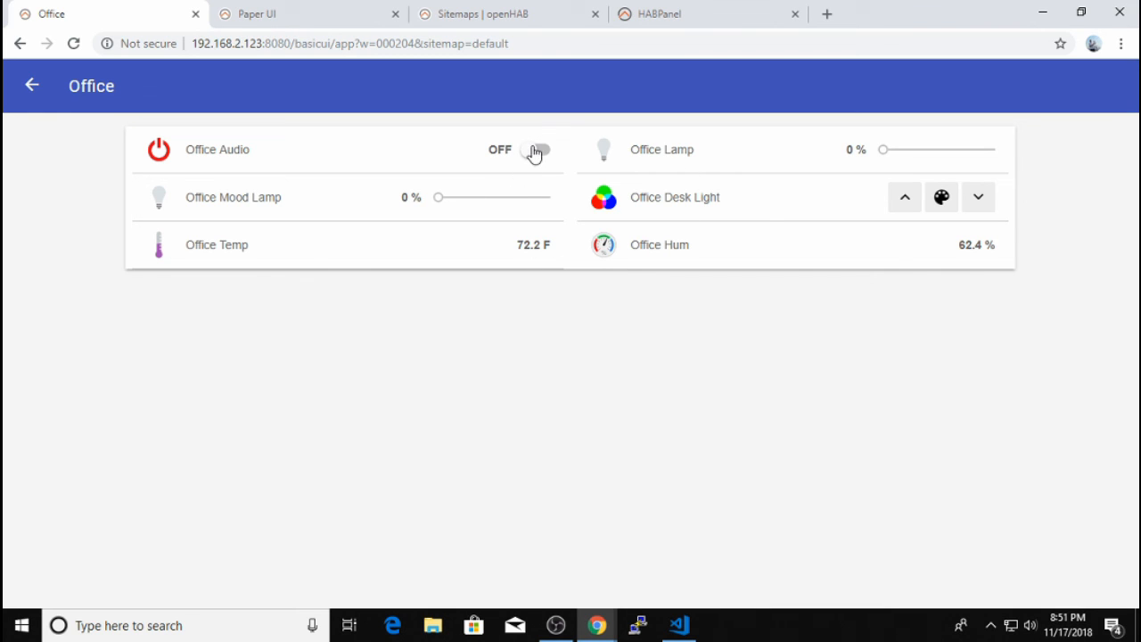
- Turn Office Audio ON to reveal Source, Volume and Mute, then view the Z12 visibility rules in the sitemap
{"action": "left_click", "coordinate": [539, 150]}
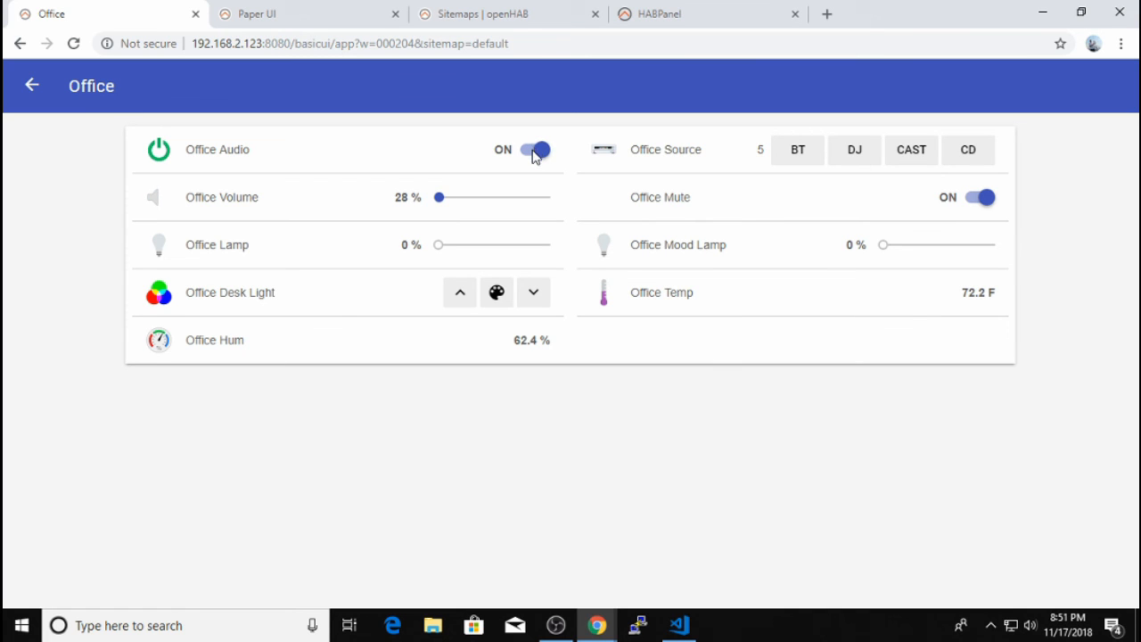
{"action": "mouse_move", "coordinate": [788, 178]}
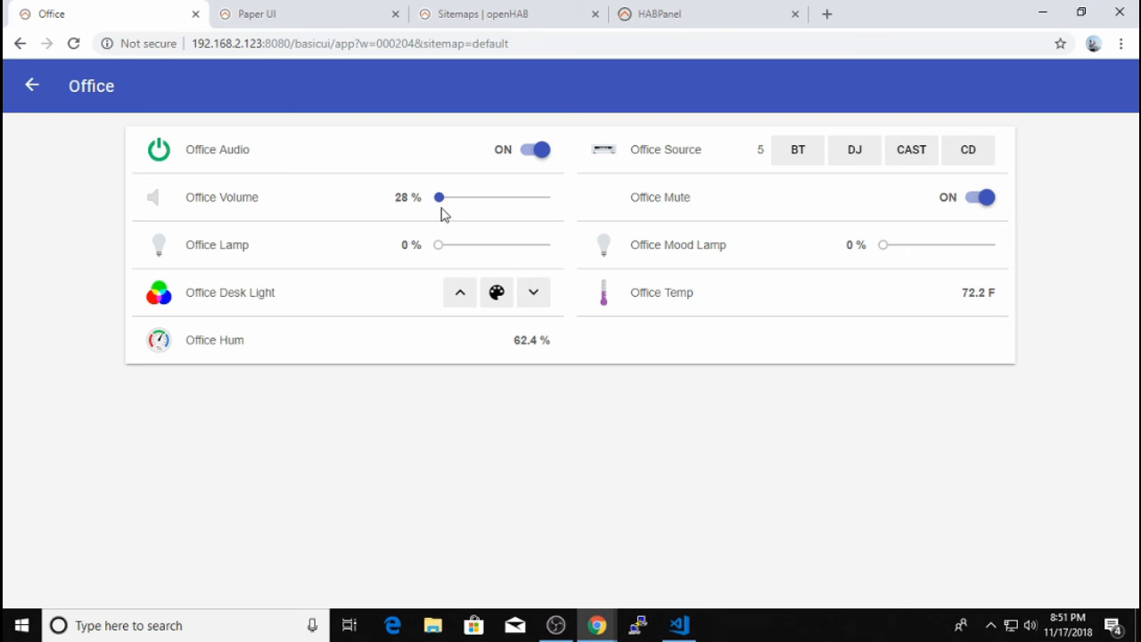
{"action": "left_click", "coordinate": [678, 624]}
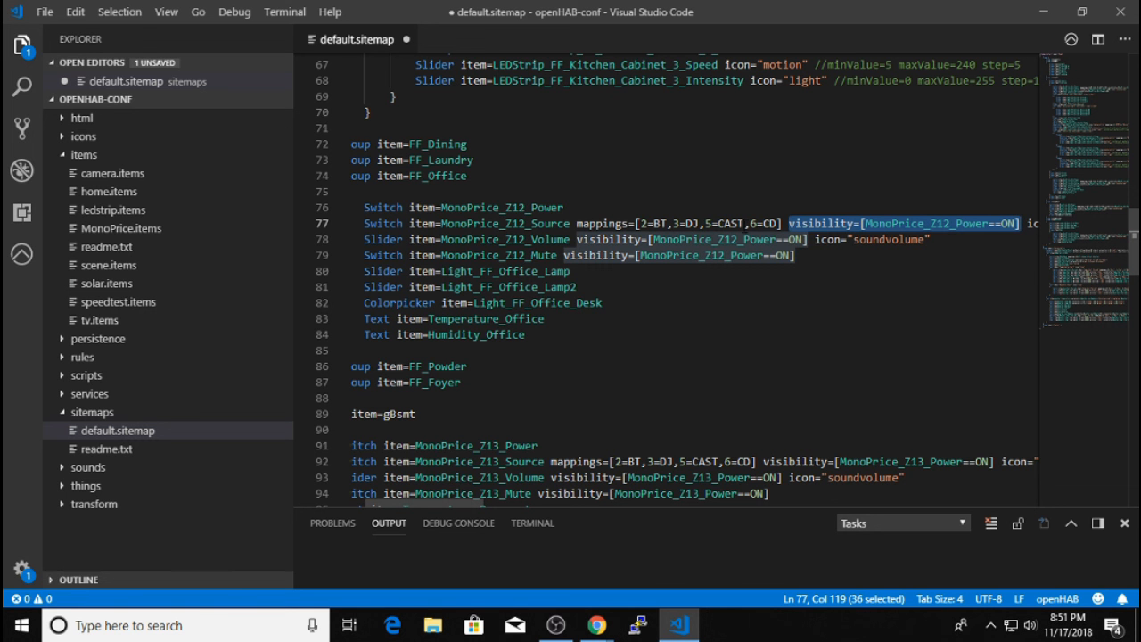